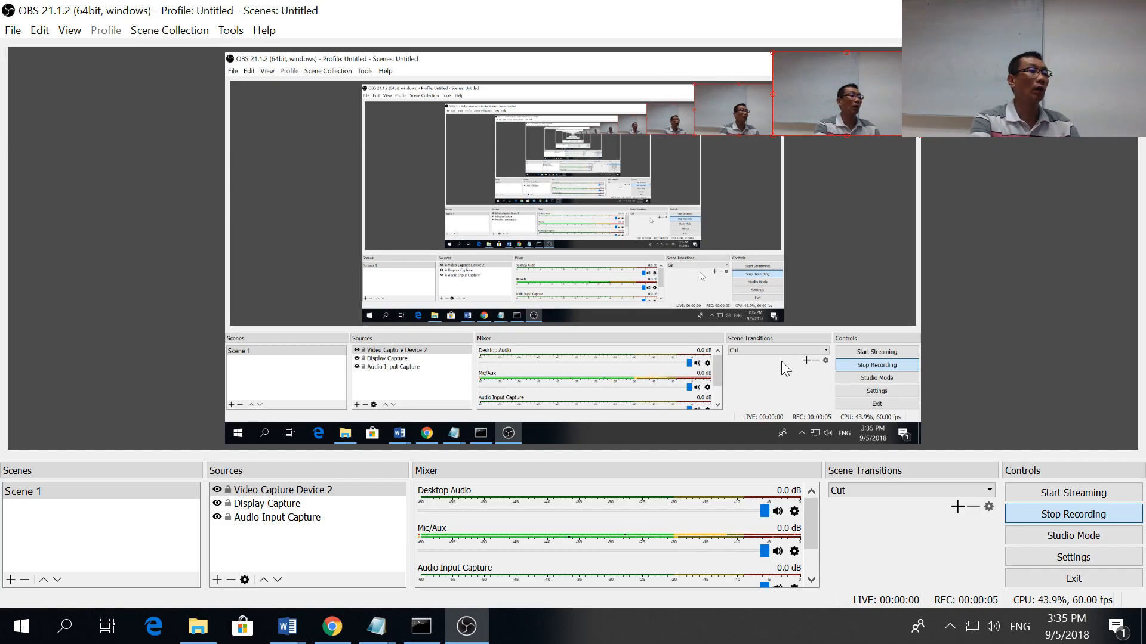
mouse_move(332, 626)
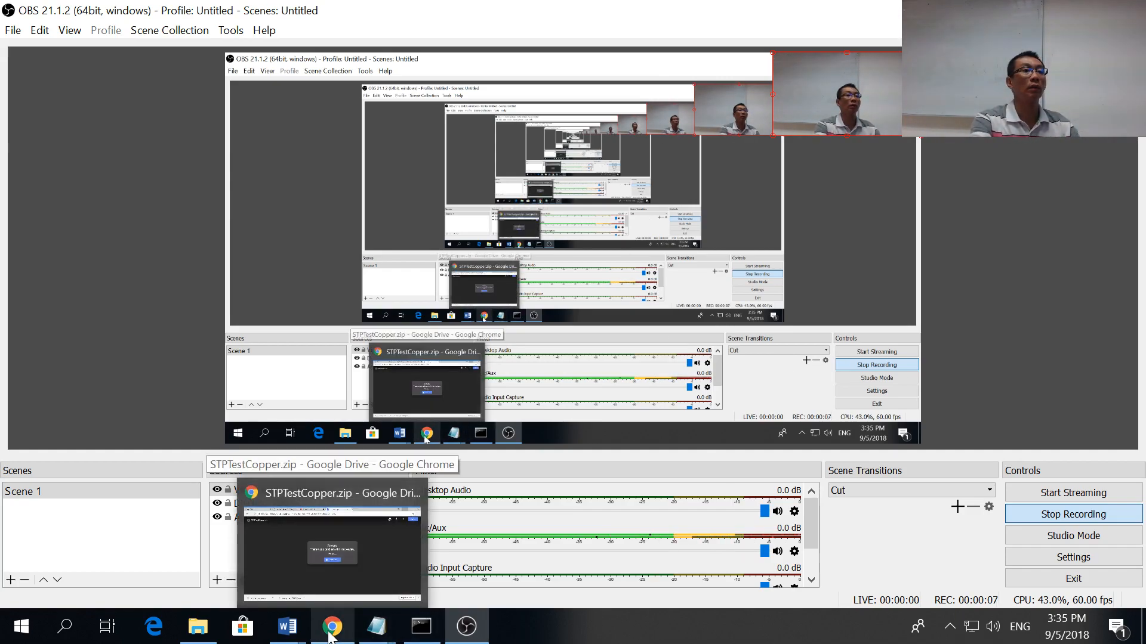
Step: Bring up the MMLS site and enter the TSN2201 Computer Networks course announcements
left_click(332, 548)
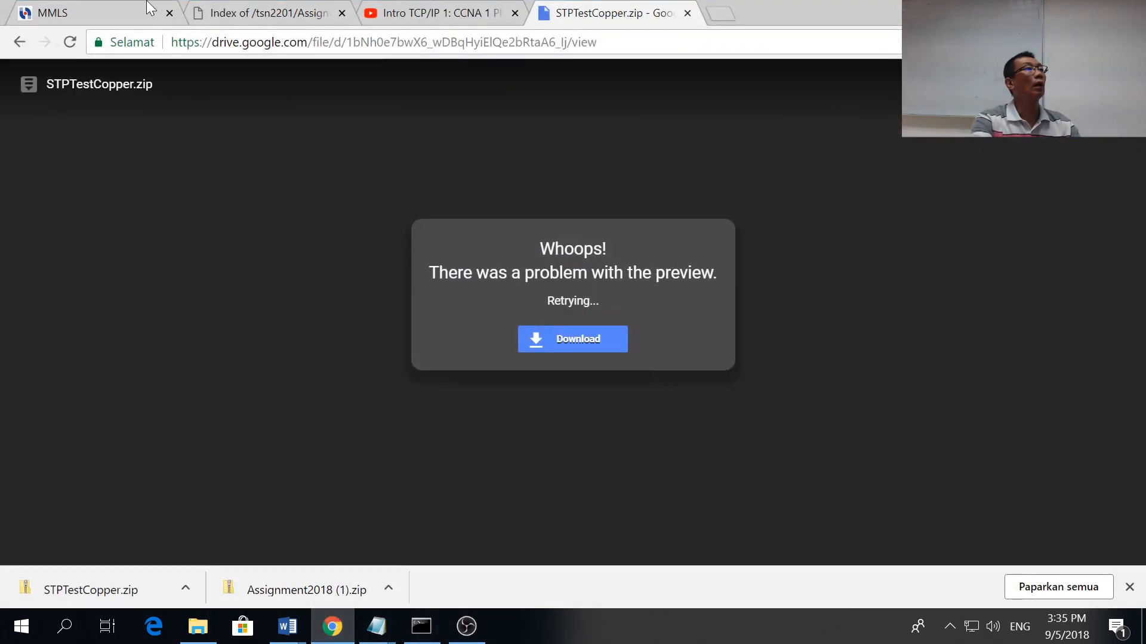
left_click(51, 12)
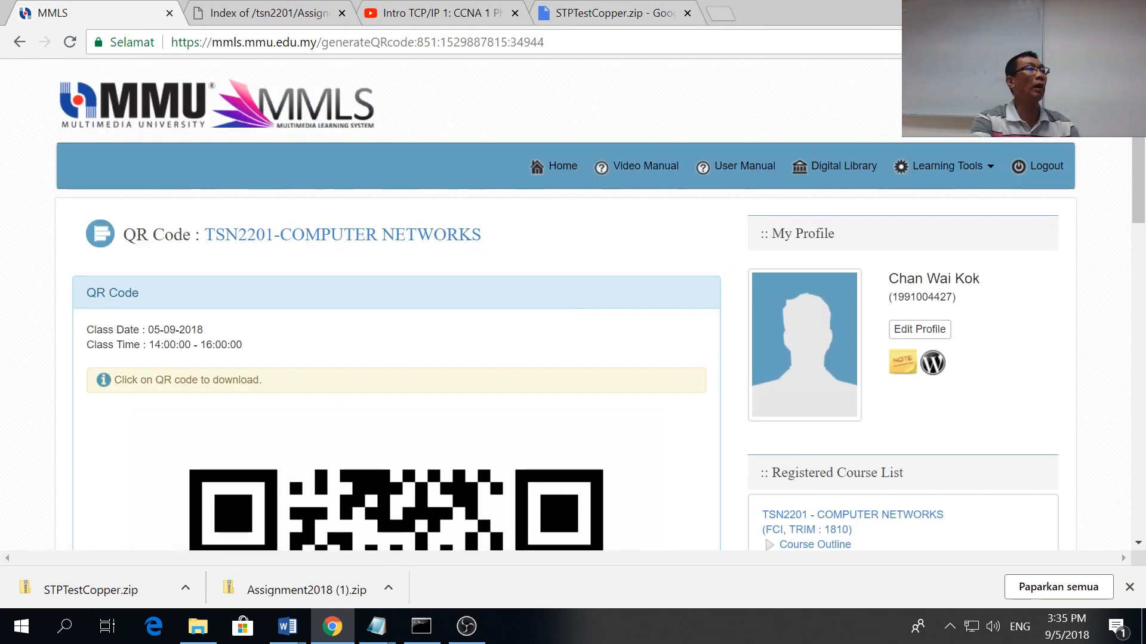
left_click(341, 235)
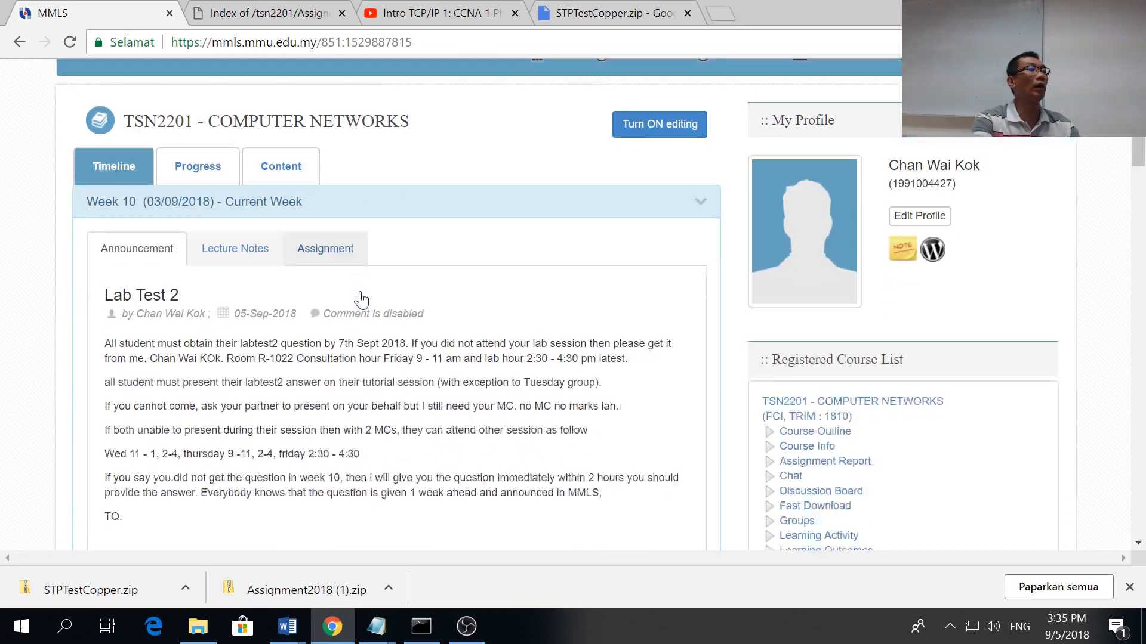
scroll("down", 3)
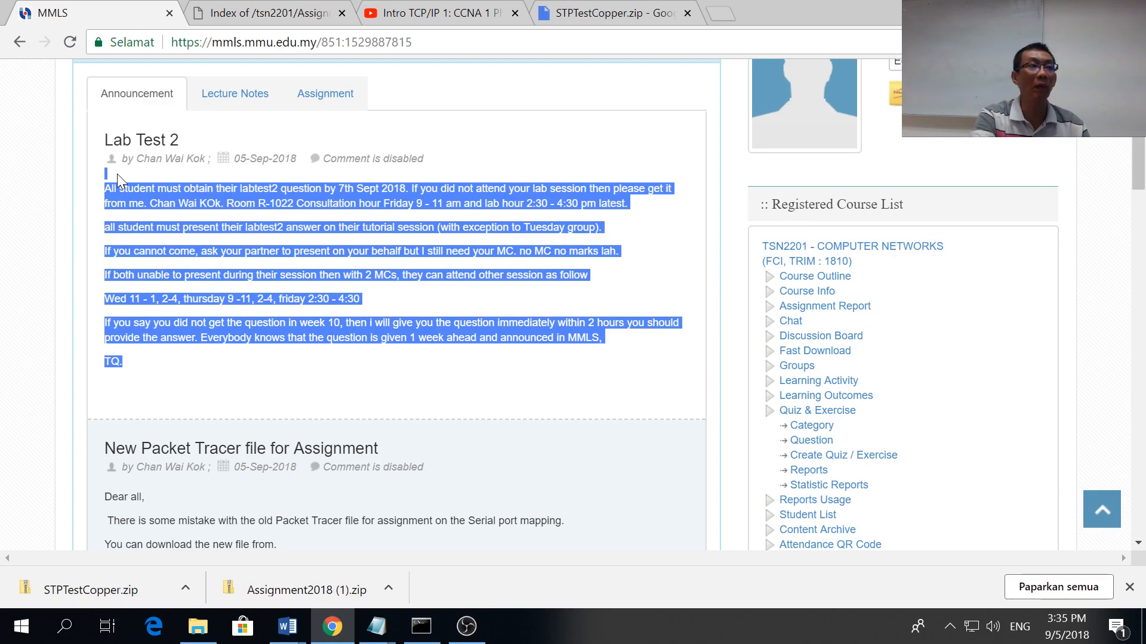
Step: Read through the Lab Test 2, STP lab test link and replacement-test announcements
left_click(347, 388)
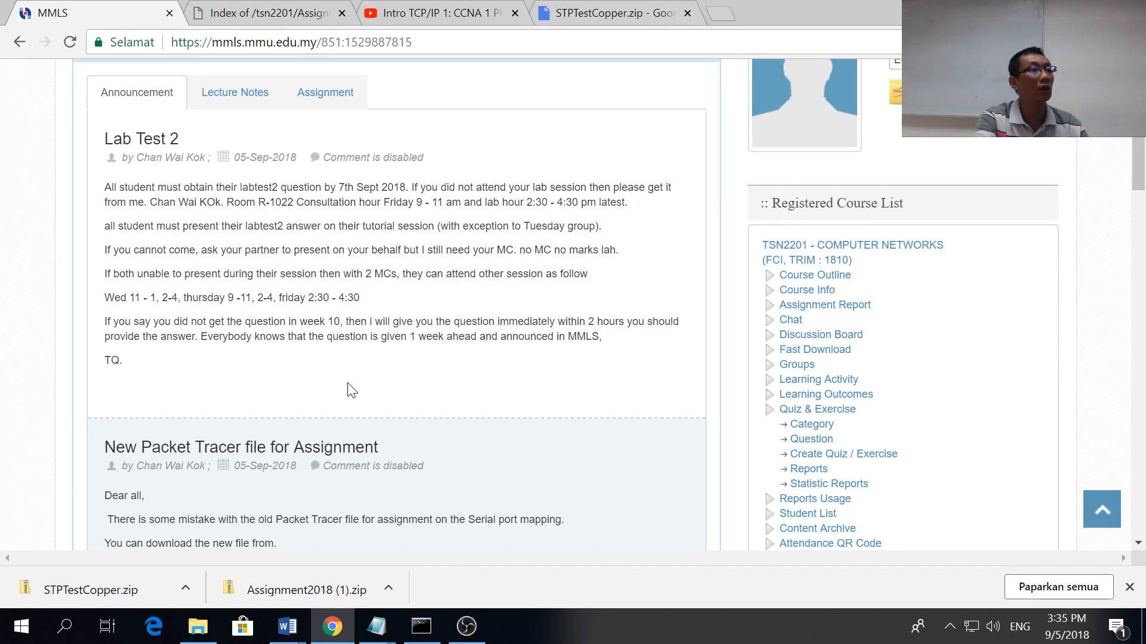
scroll("down", 3)
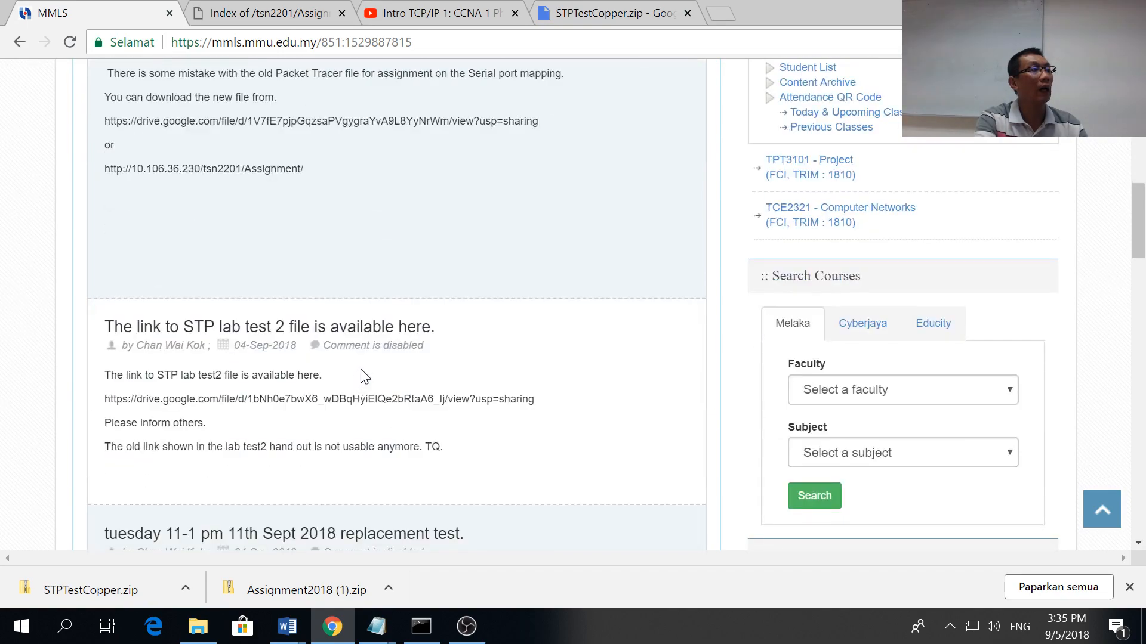
scroll("down", 3)
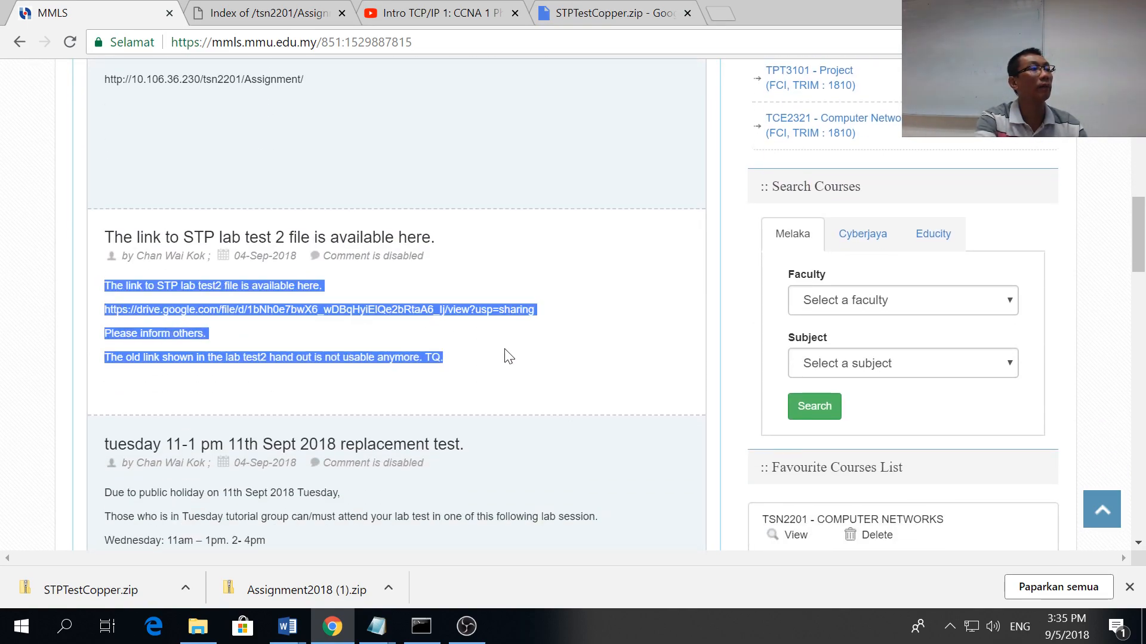
left_click(508, 357)
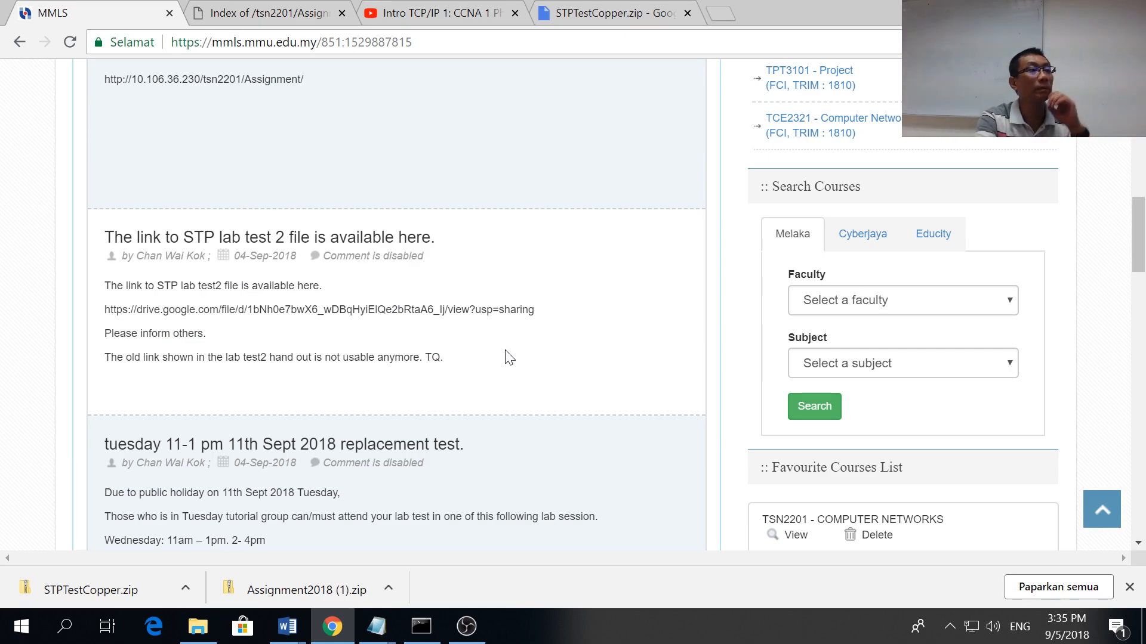
scroll("down", 3)
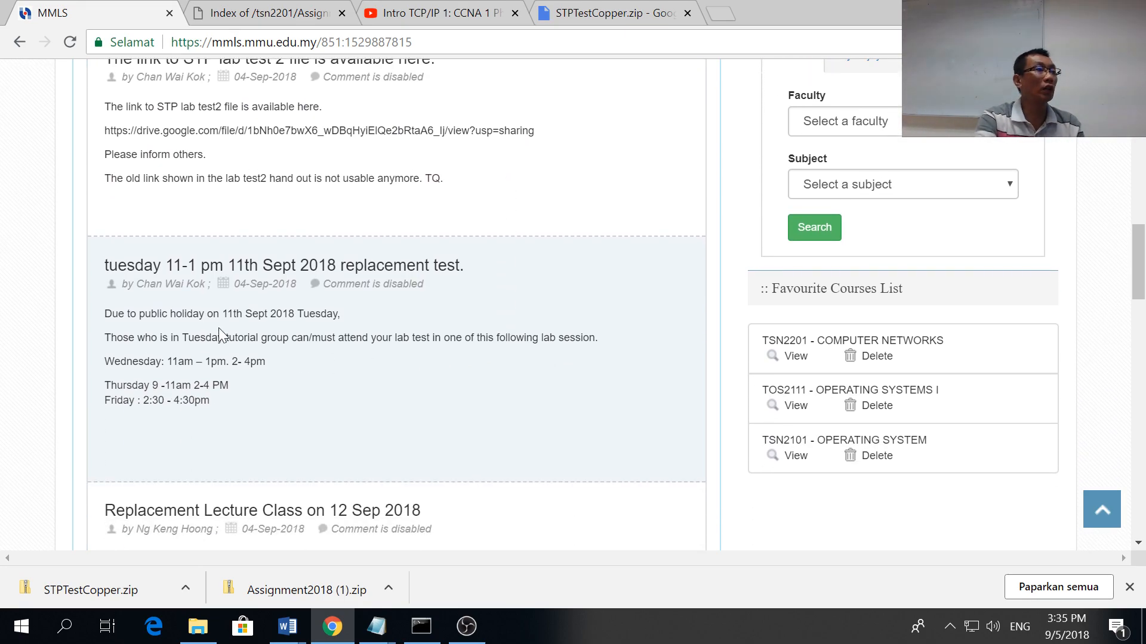
mouse_move(304, 338)
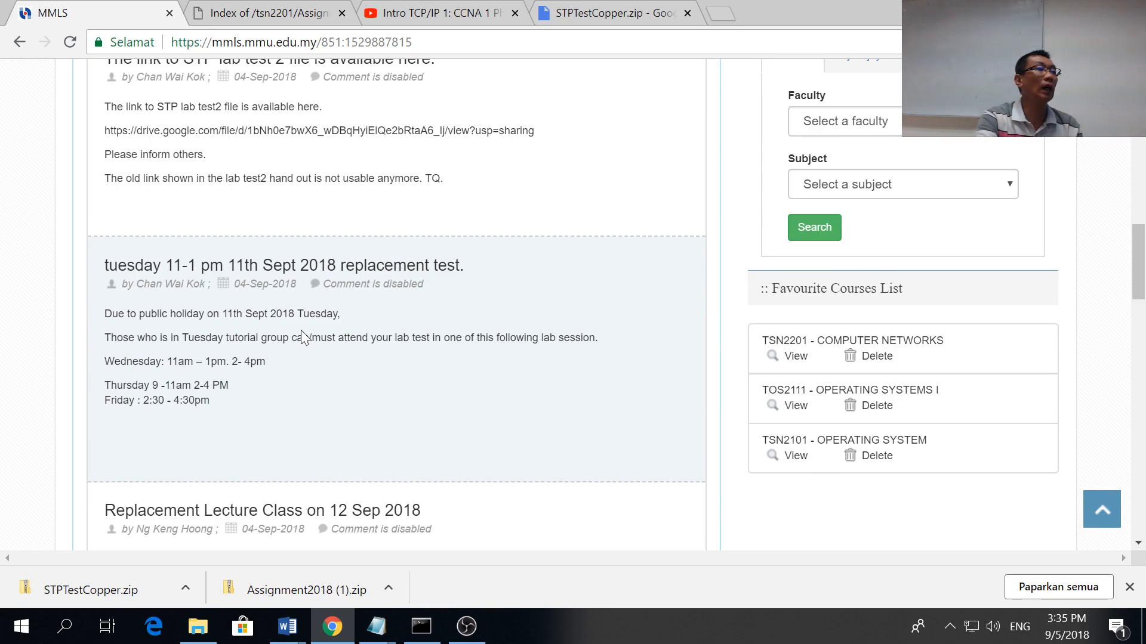
mouse_move(223, 413)
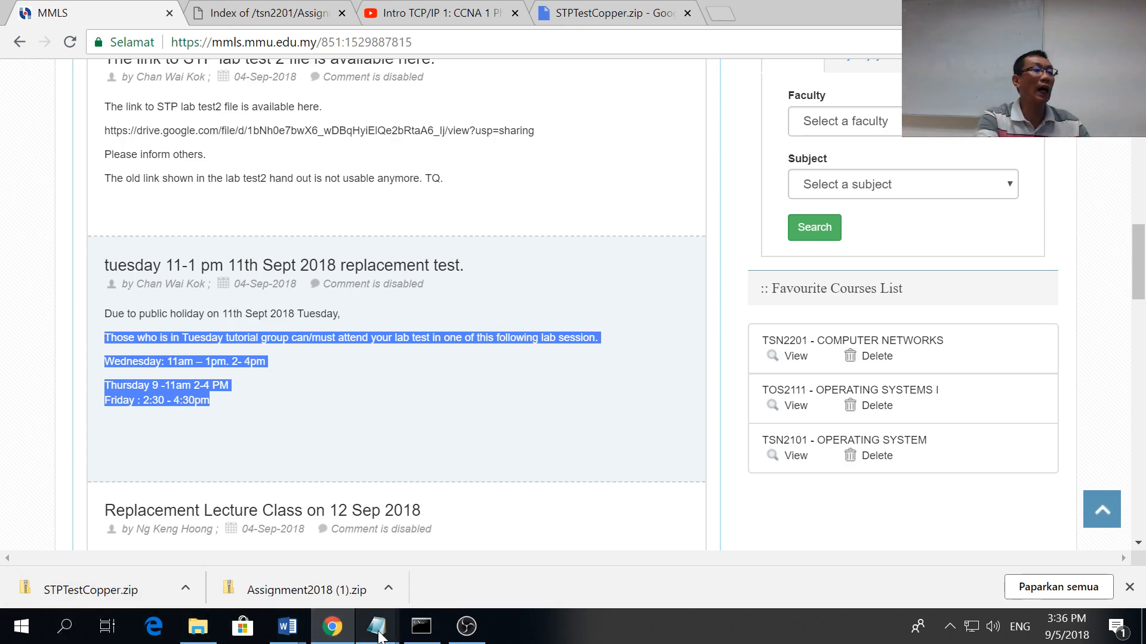
Step: Overwrite the note with: Just show me the Packet tracer file. No more "Give me 5 min". work or does not work
left_click(376, 627)
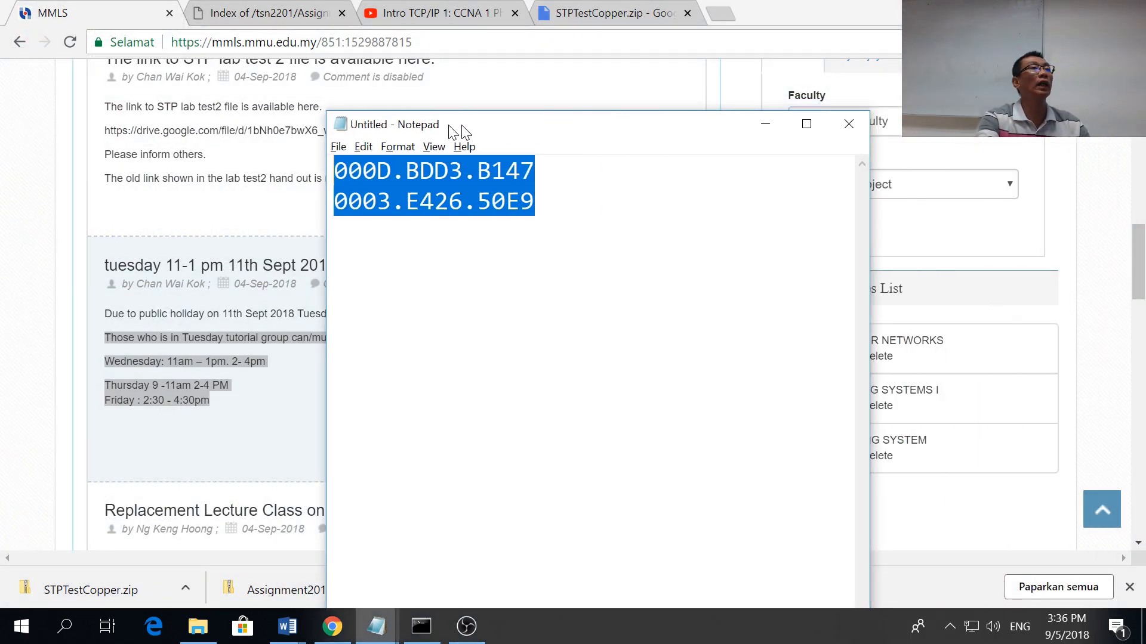
type("Just s")
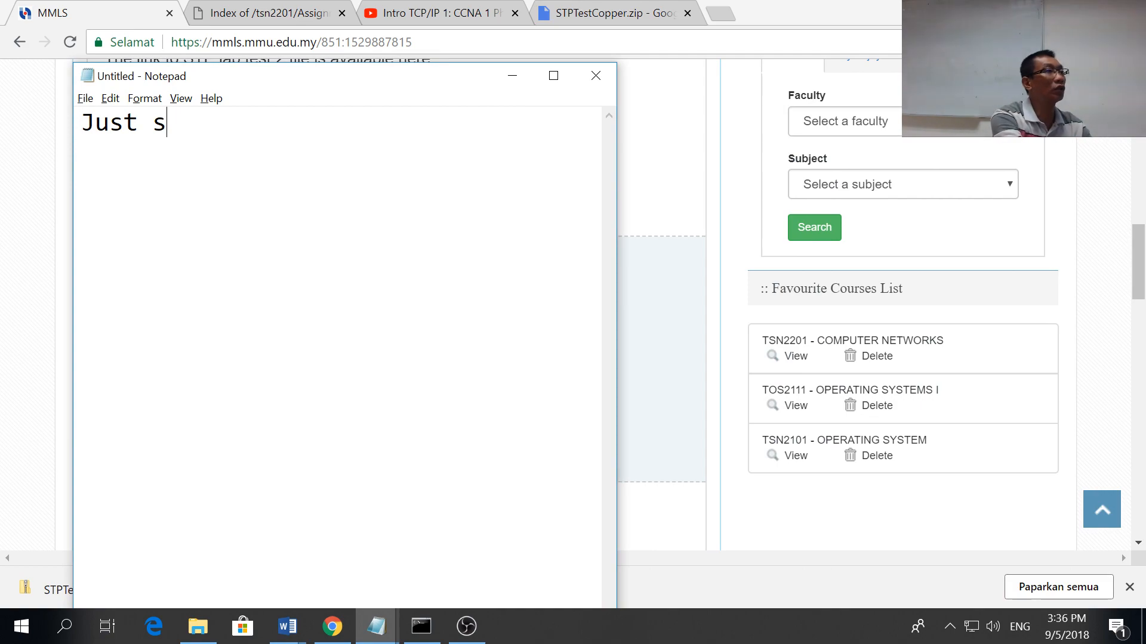
type("how me the")
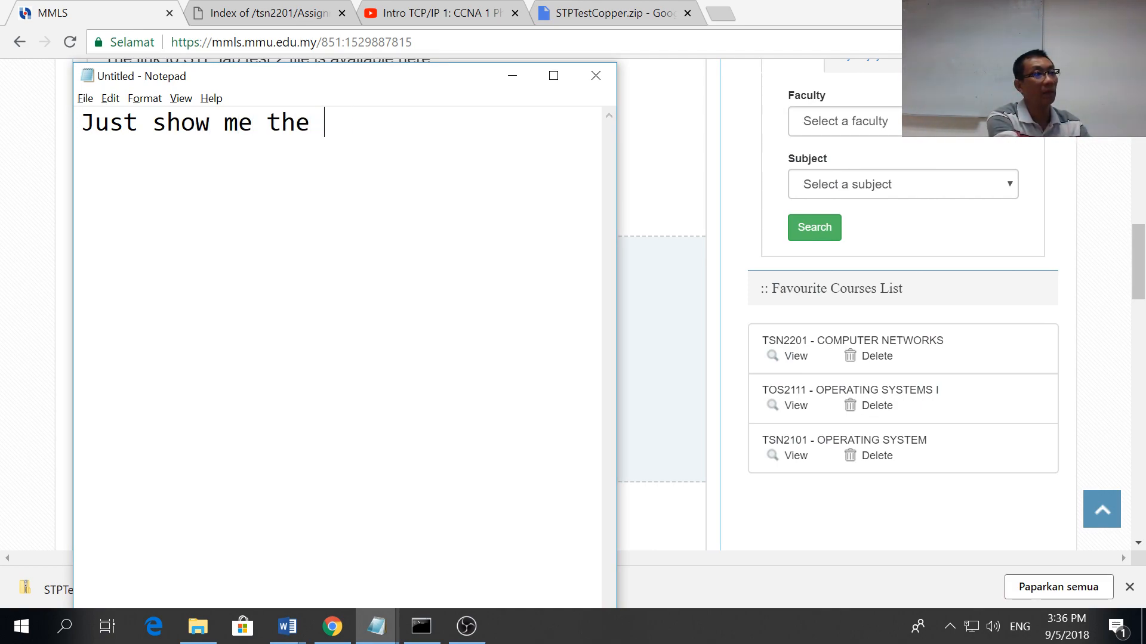
type("Packet tracer file.")
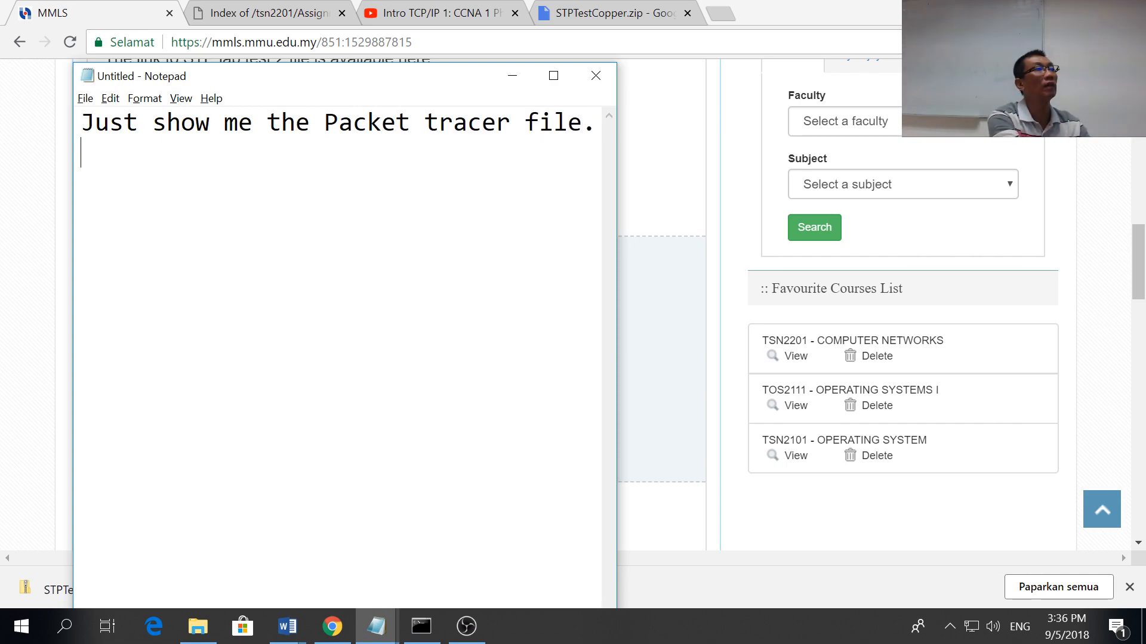
type("No")
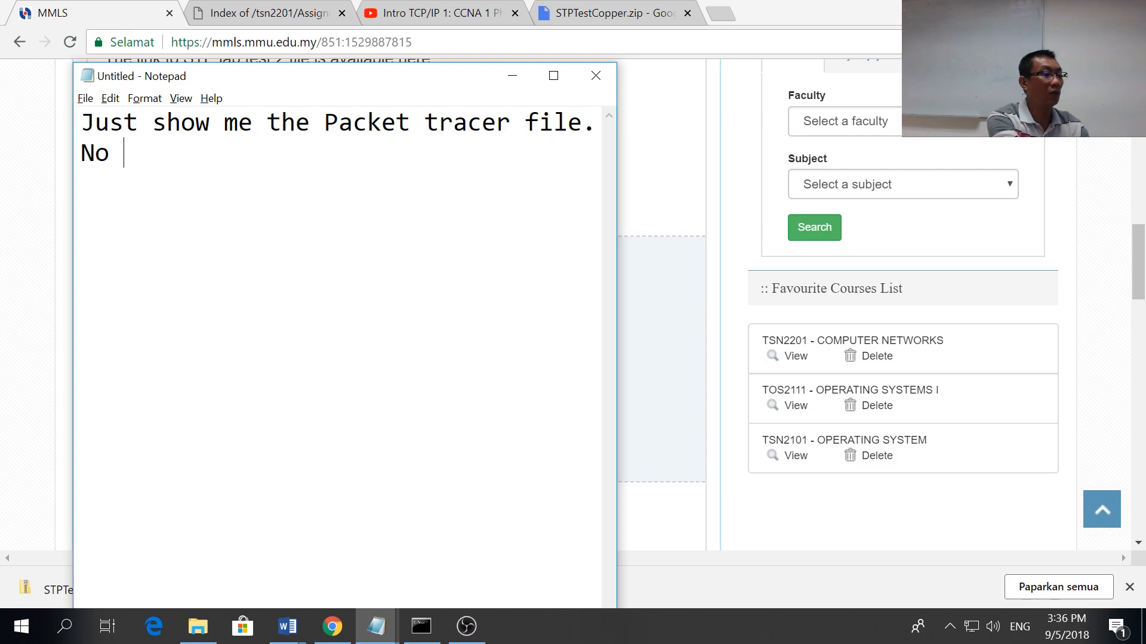
type("more \"Give me")
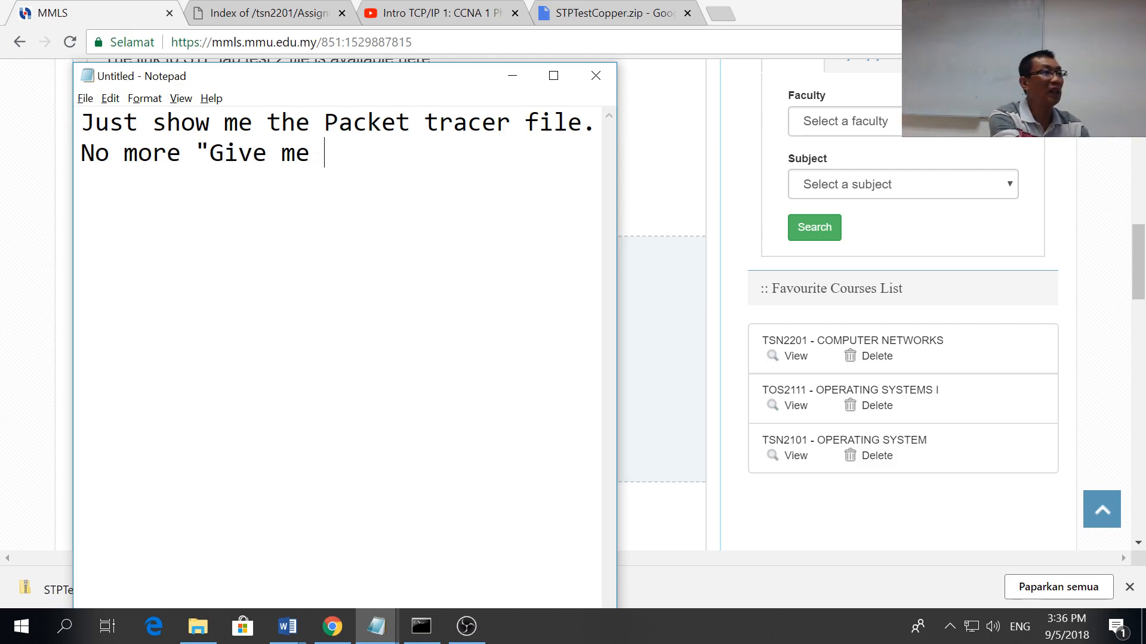
type("5 min")
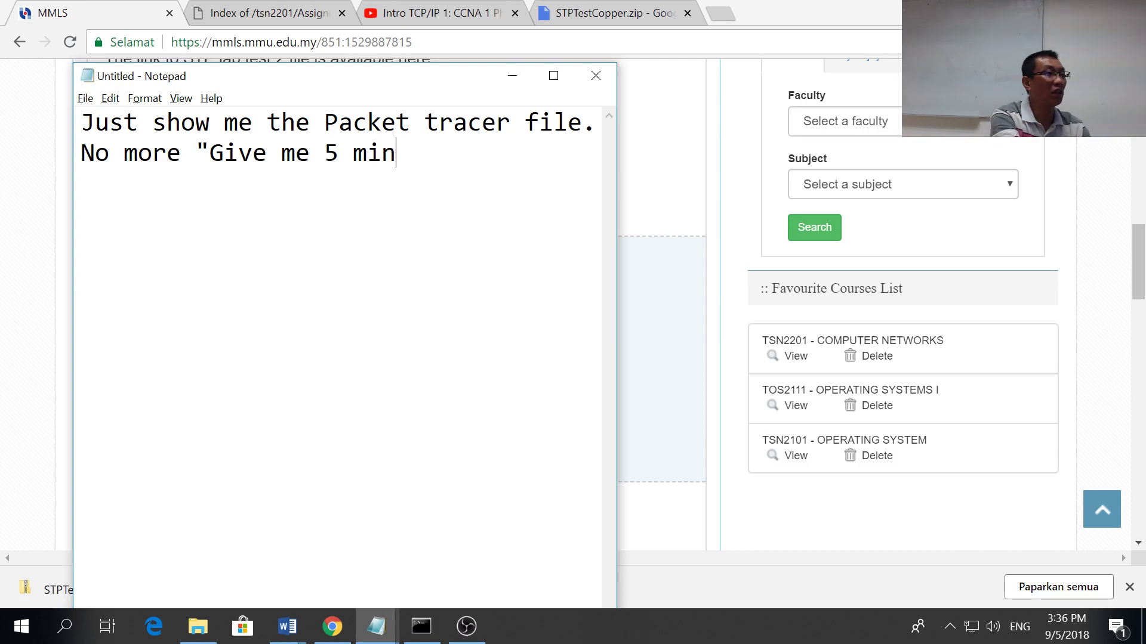
type("\"")
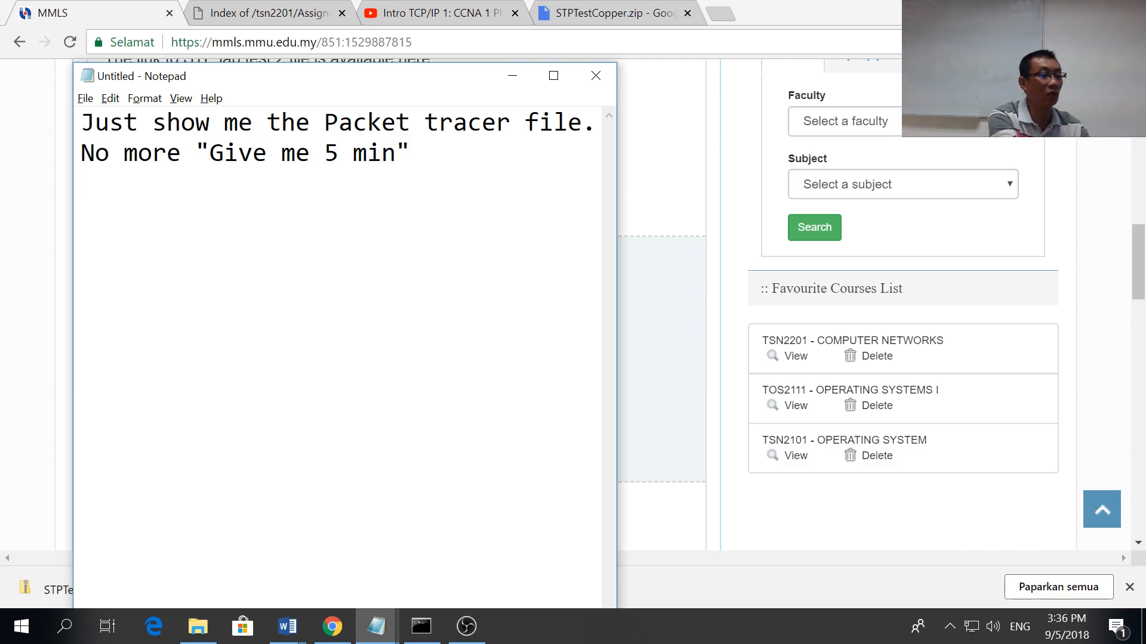
type("\".")
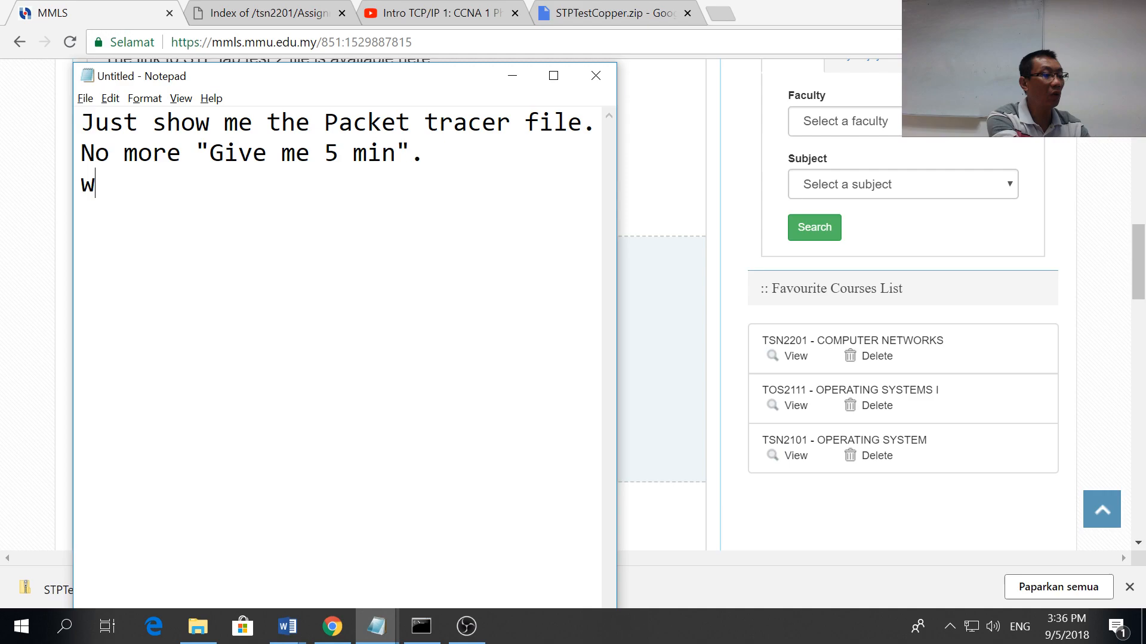
type("ork or doe")
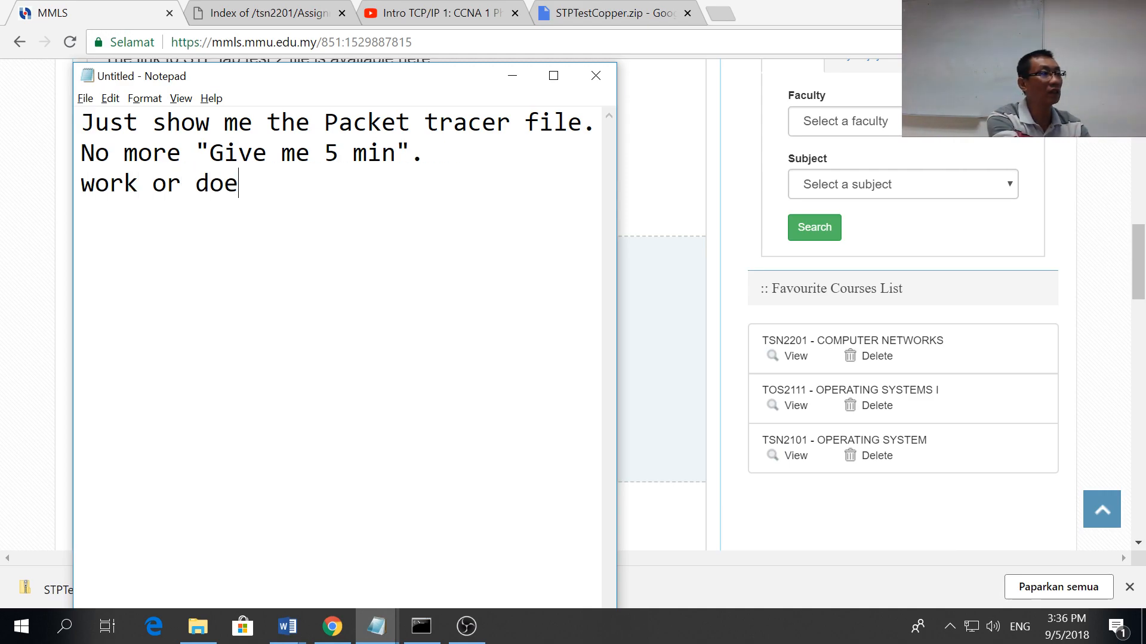
type("s not")
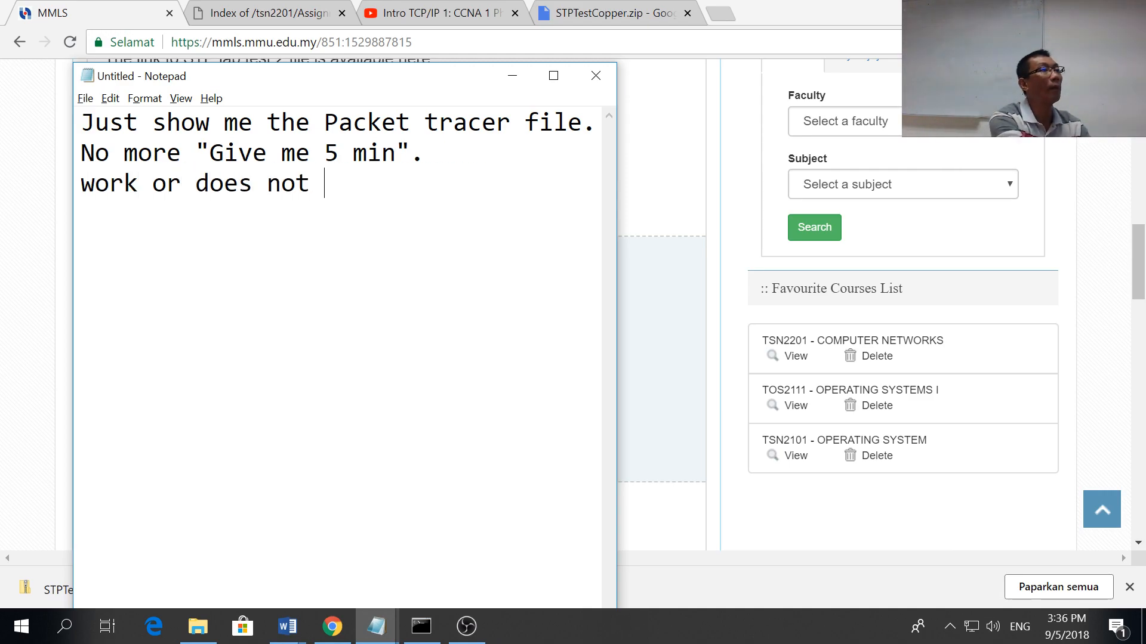
type("work.")
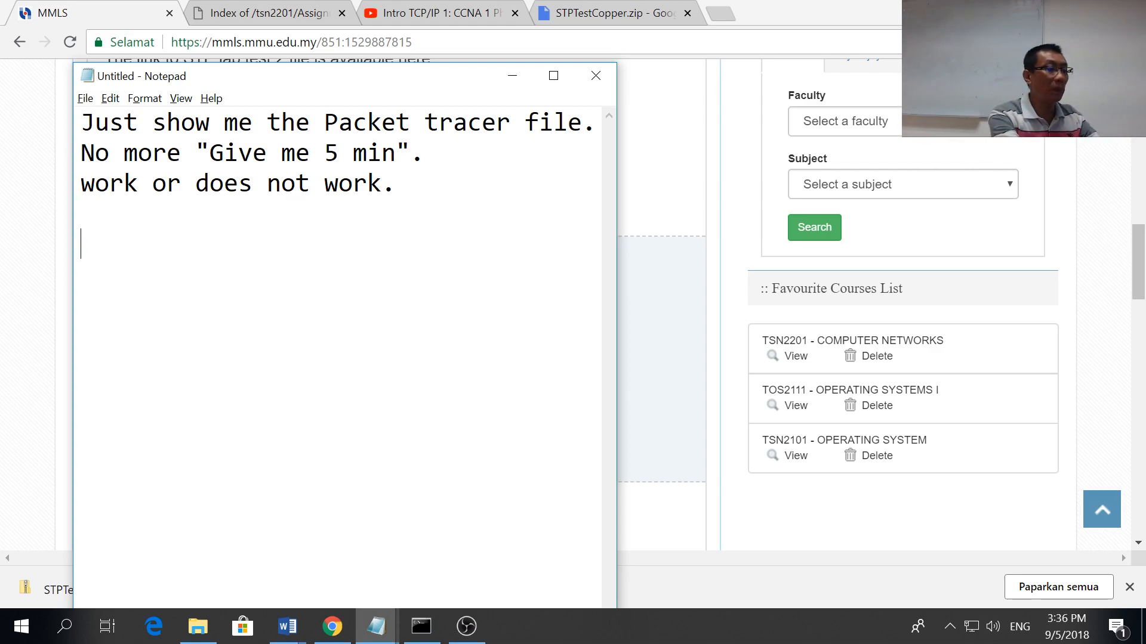
Step: Add the lines "2 person.", "1 VLSM", "1 STP", "Mark = average of these two."
type("2 pers")
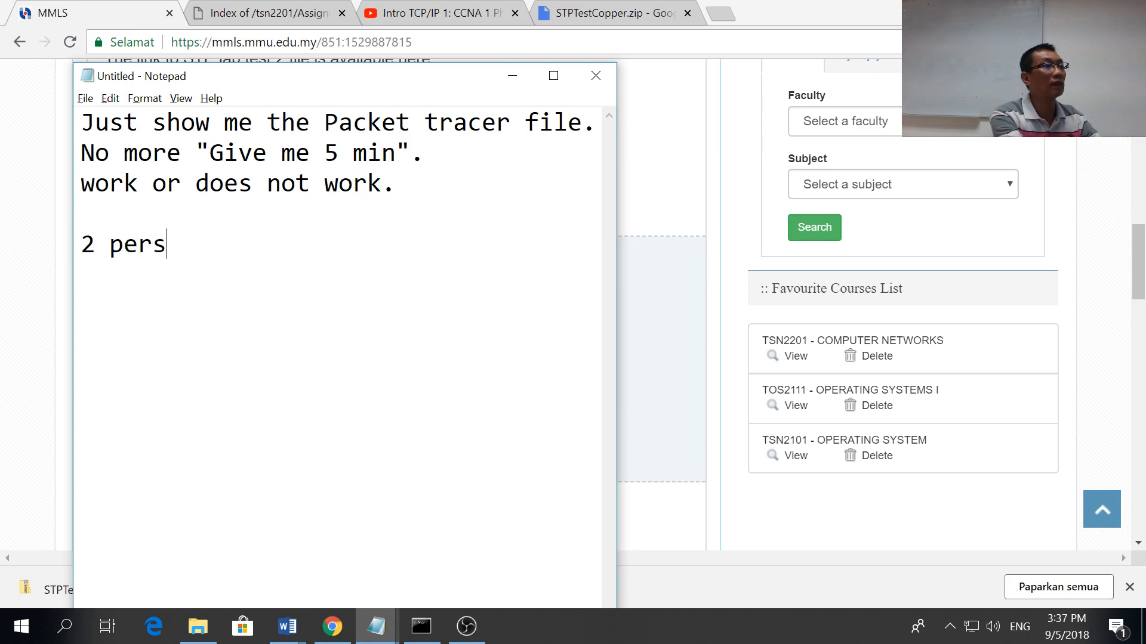
type("on.")
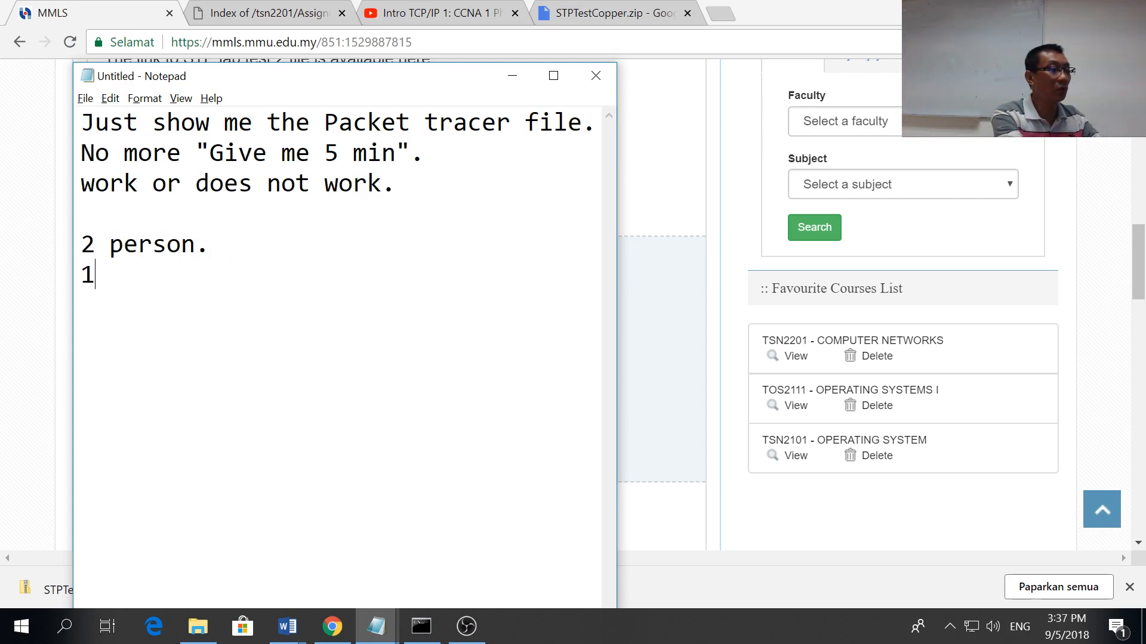
type("VLSM")
type("Mark =")
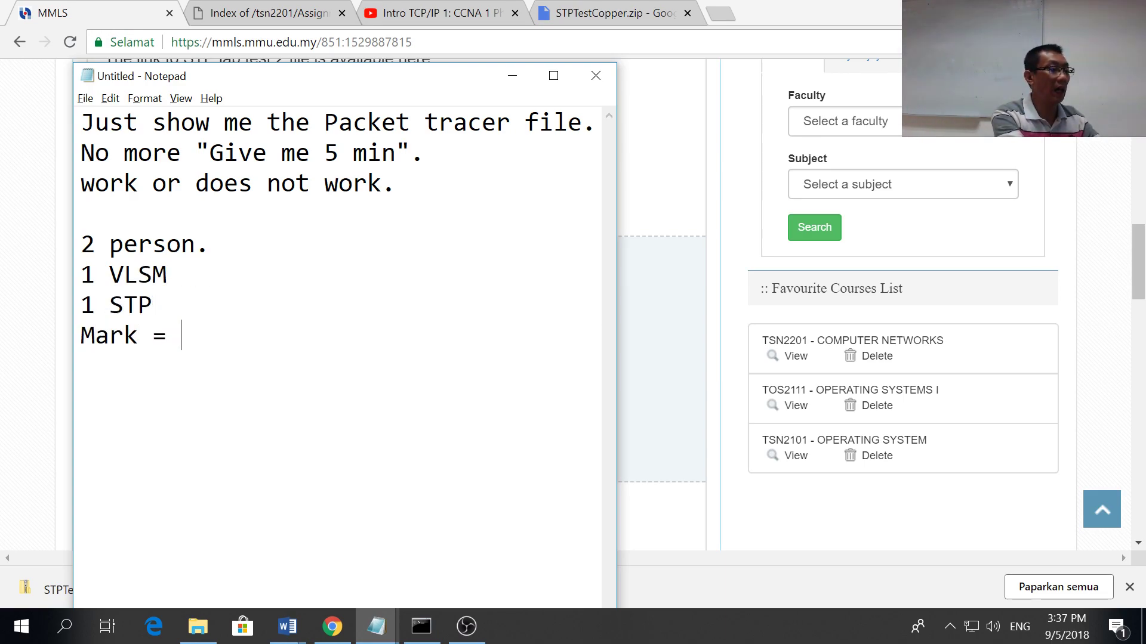
type("average")
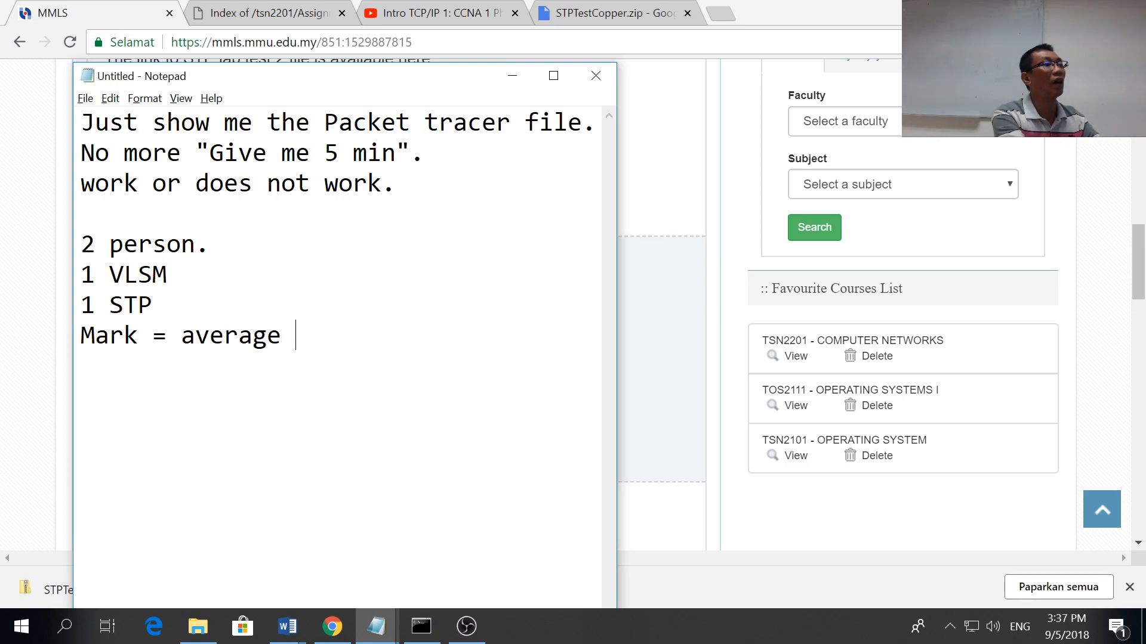
type("of these two.")
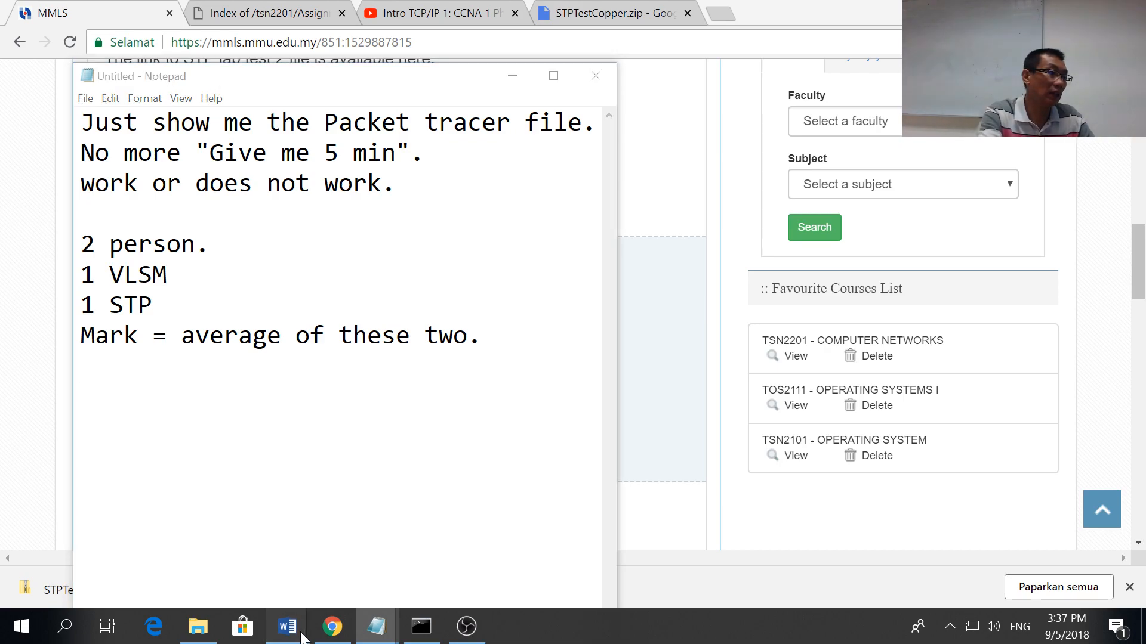
Step: Fill the LabTest2_2018 document's Network Prefix cell with 3.1.1.X
left_click(285, 626)
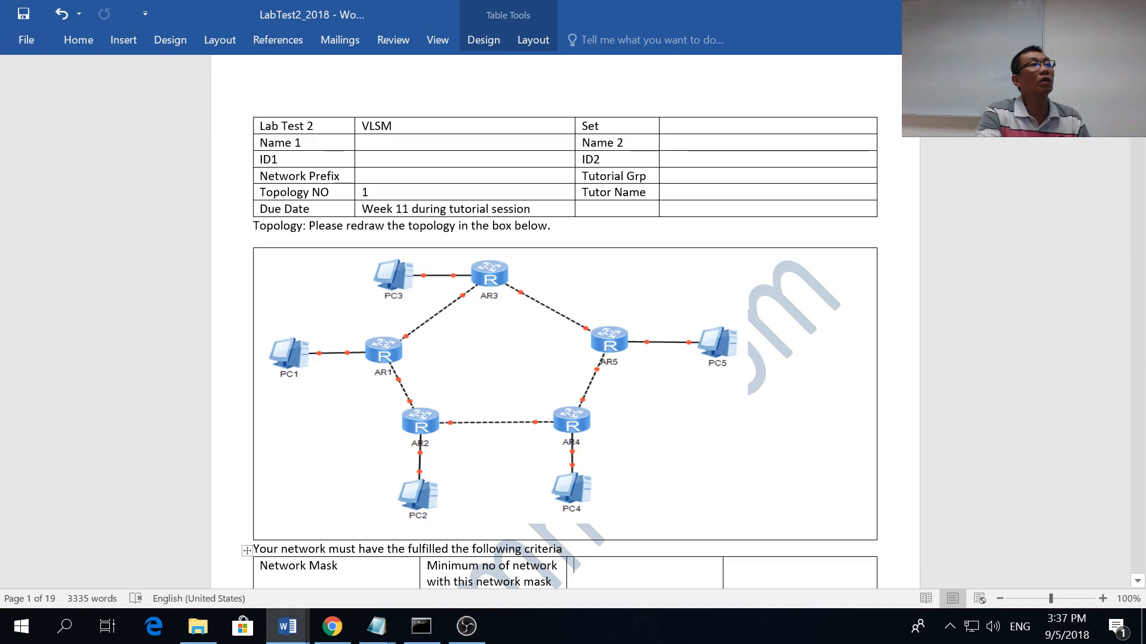
scroll("down", 3)
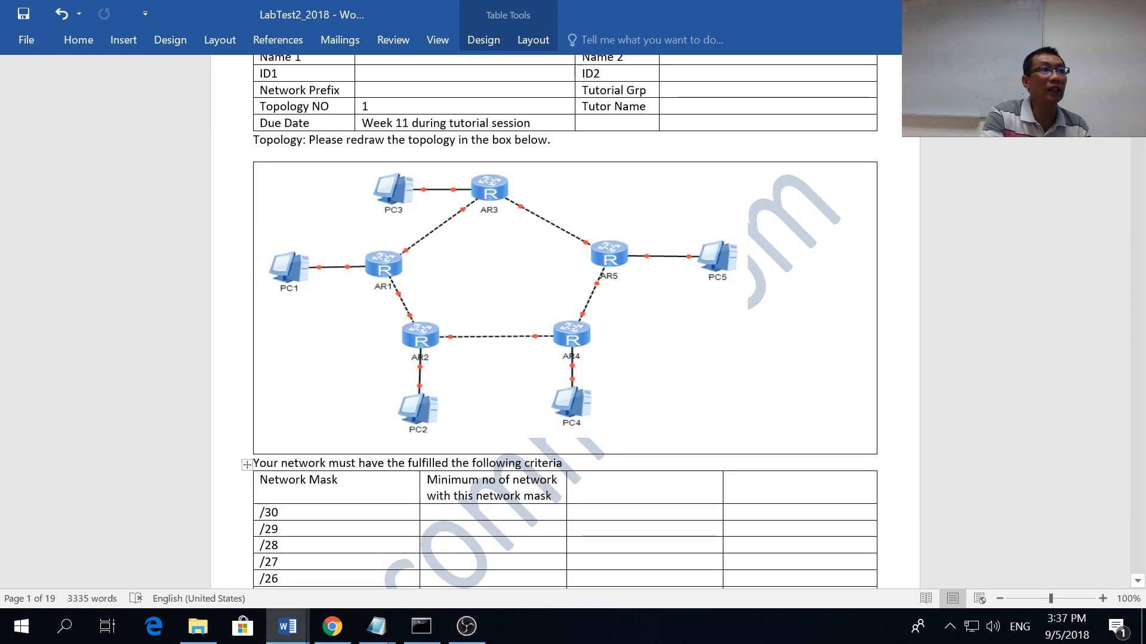
scroll("up", 3)
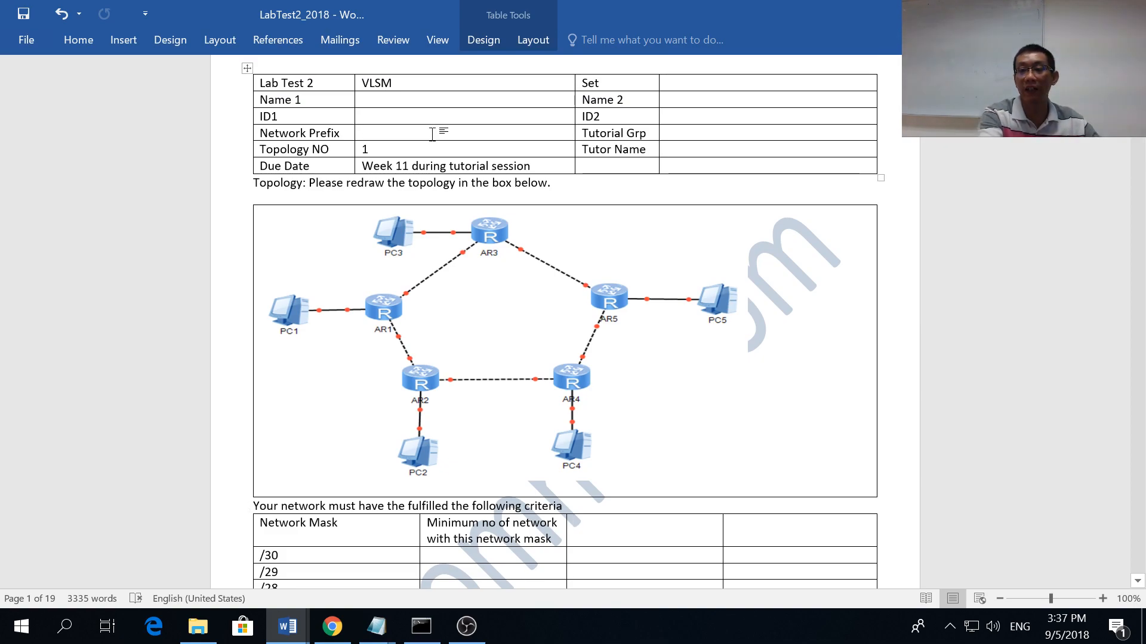
type("3.1.1.")
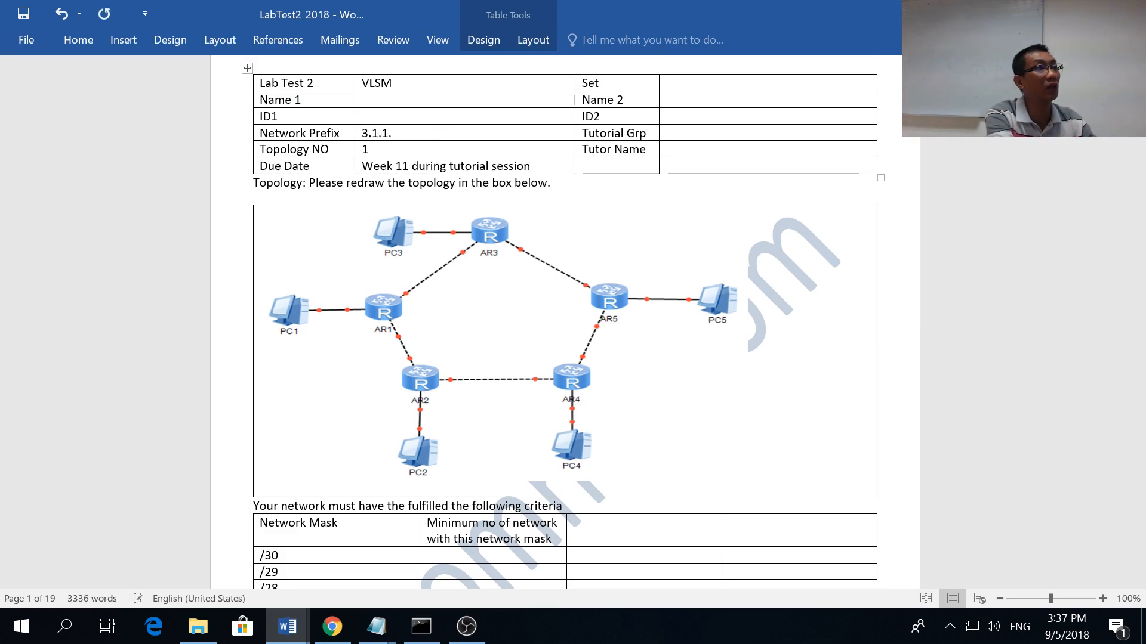
type("X")
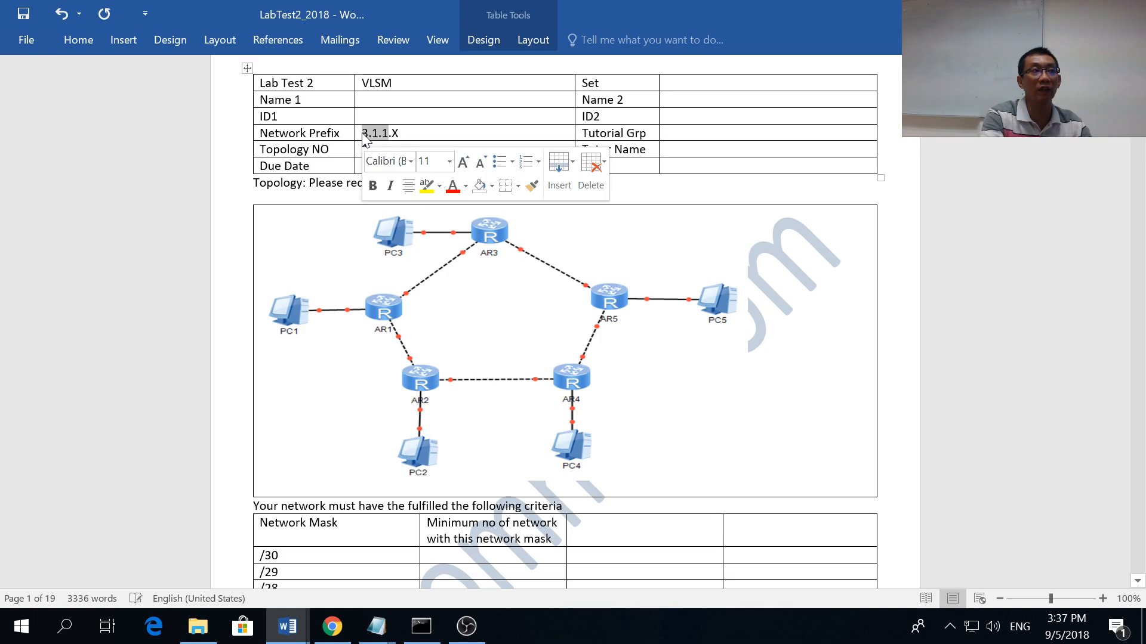
left_click(437, 41)
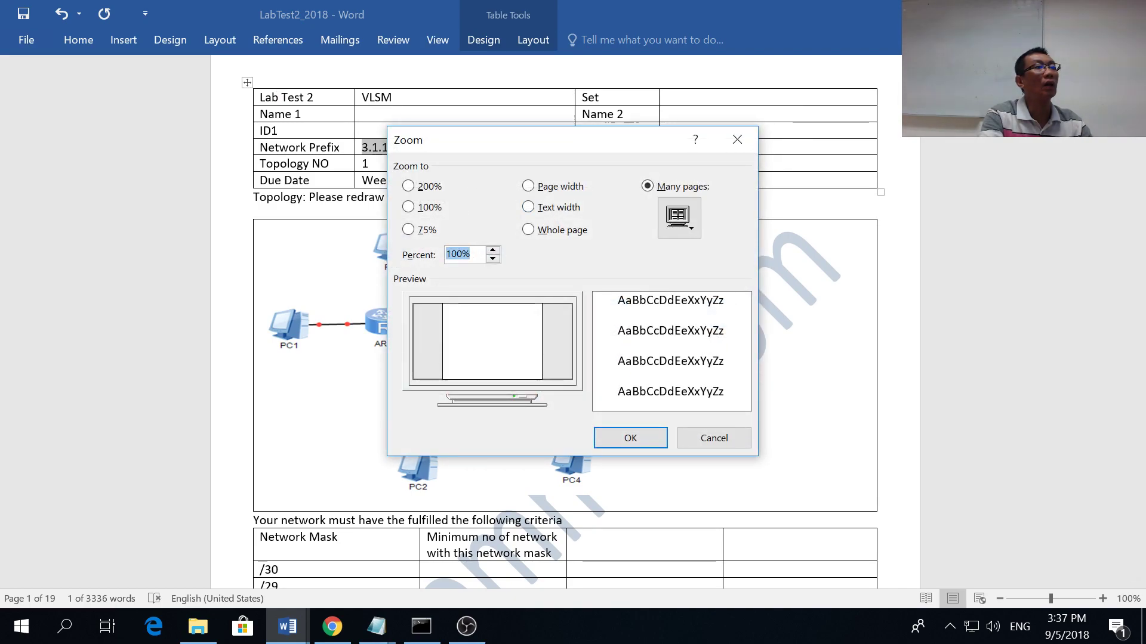
Step: Zoom the document to 133% and look over the topology diagram and criteria table
type("133")
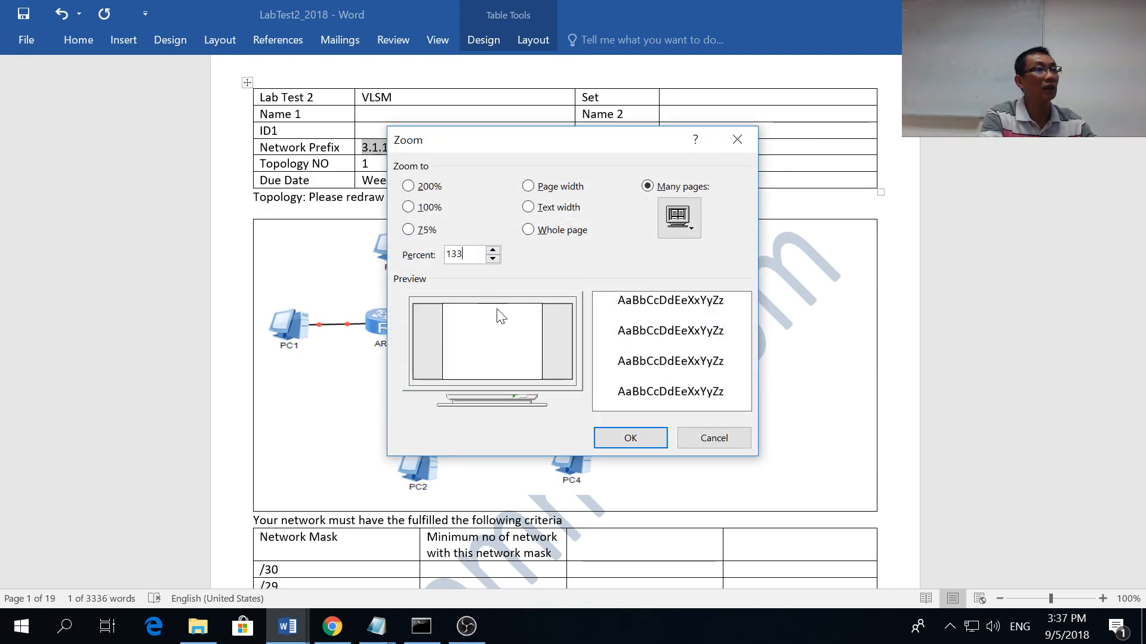
left_click(629, 438)
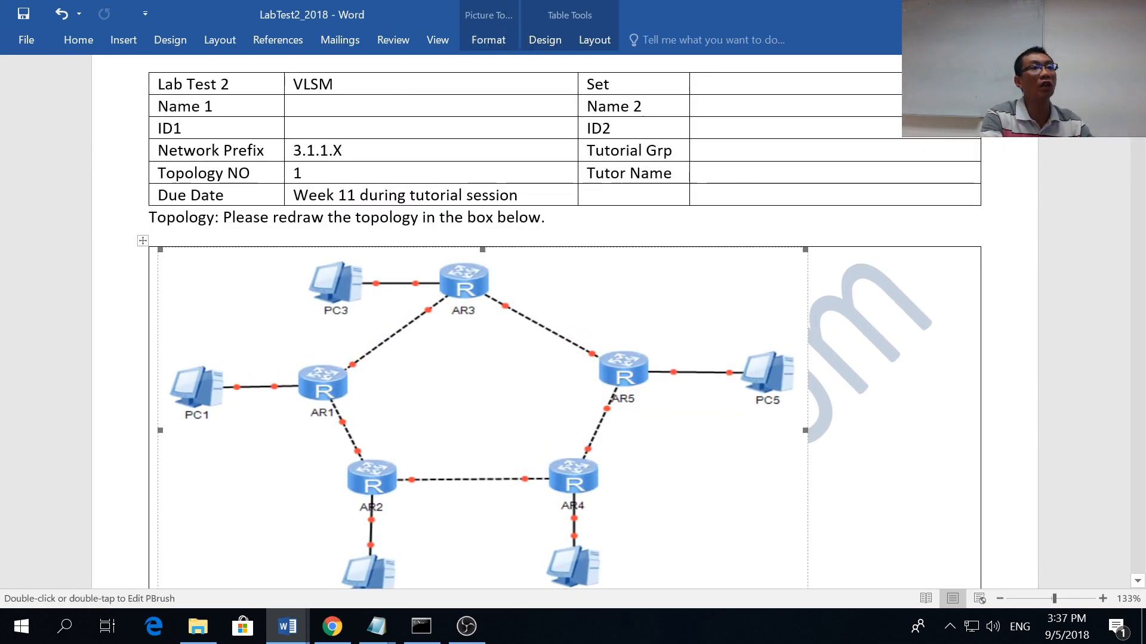
left_click(550, 217)
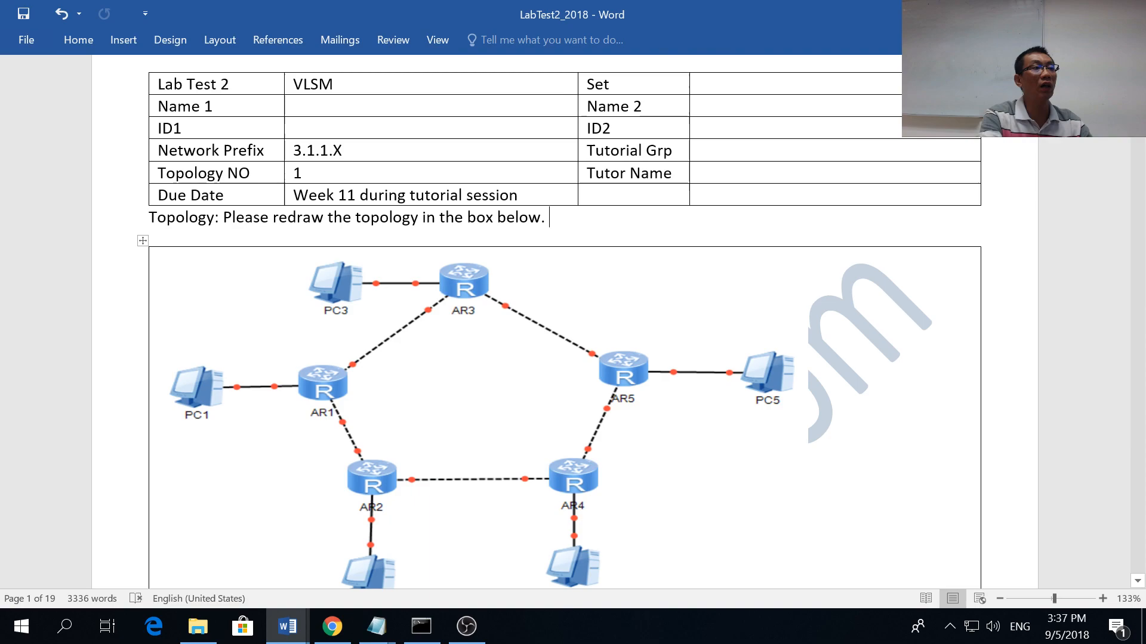
scroll("down", 3)
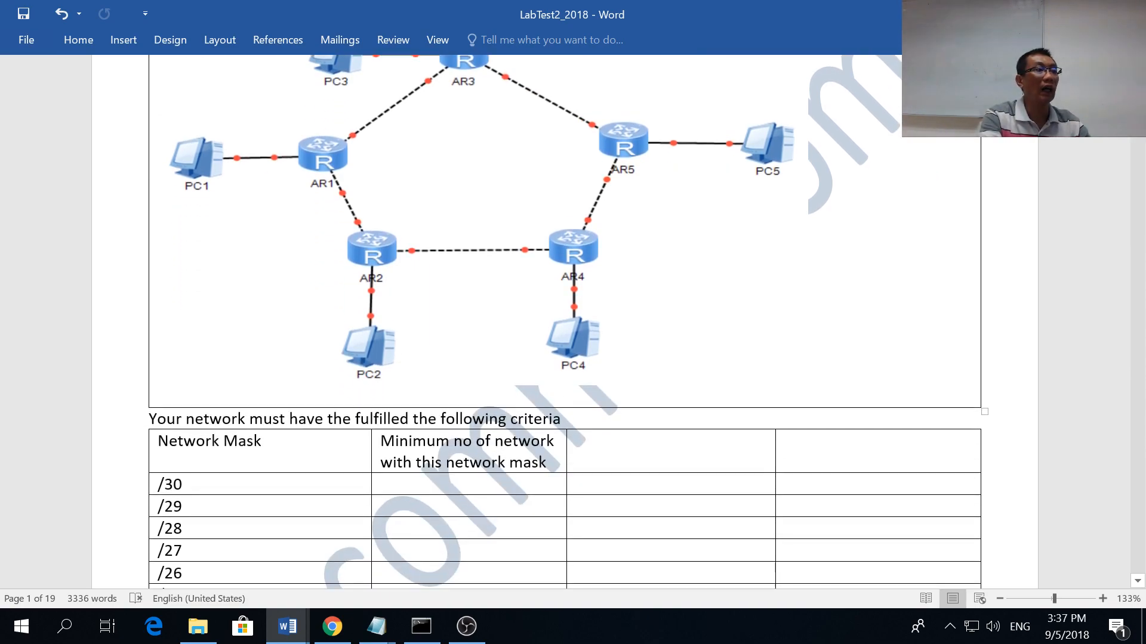
scroll("down", 3)
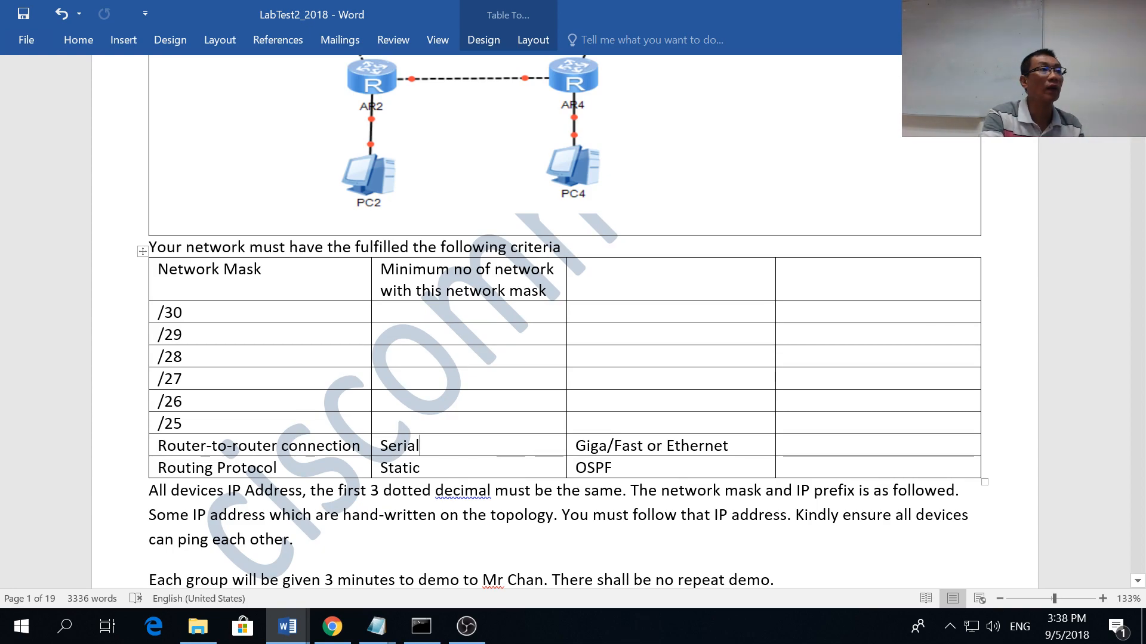
scroll("up", 3)
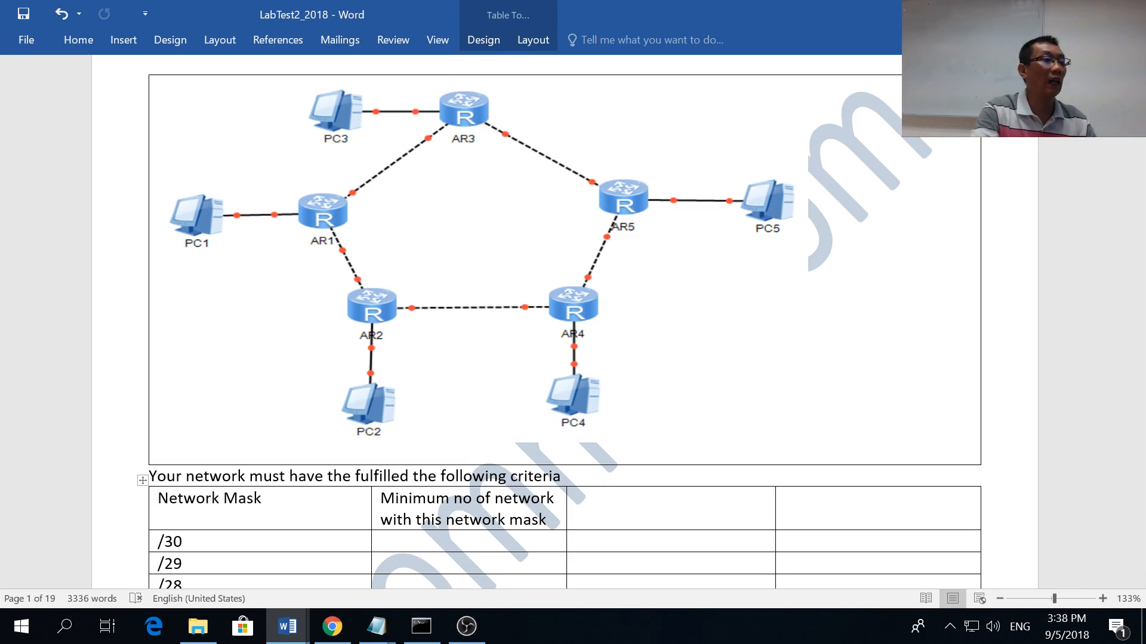
Step: Leave Word for the browser tab with the Intro TCP/IP 1: CCNA 1 Physical Layer video
left_click(467, 627)
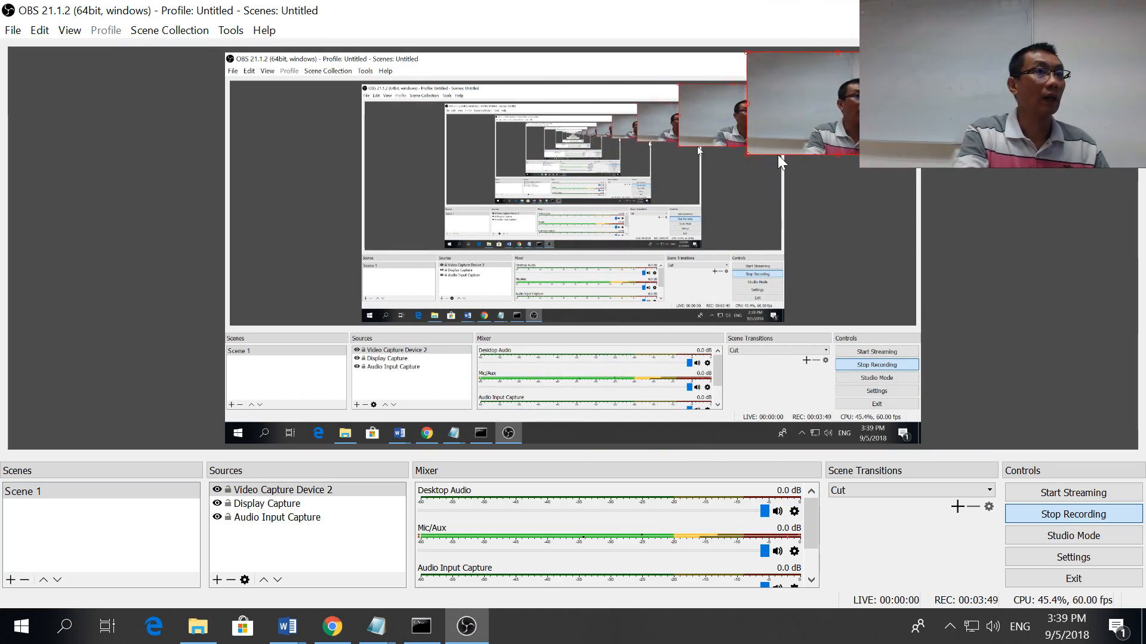
left_click(332, 626)
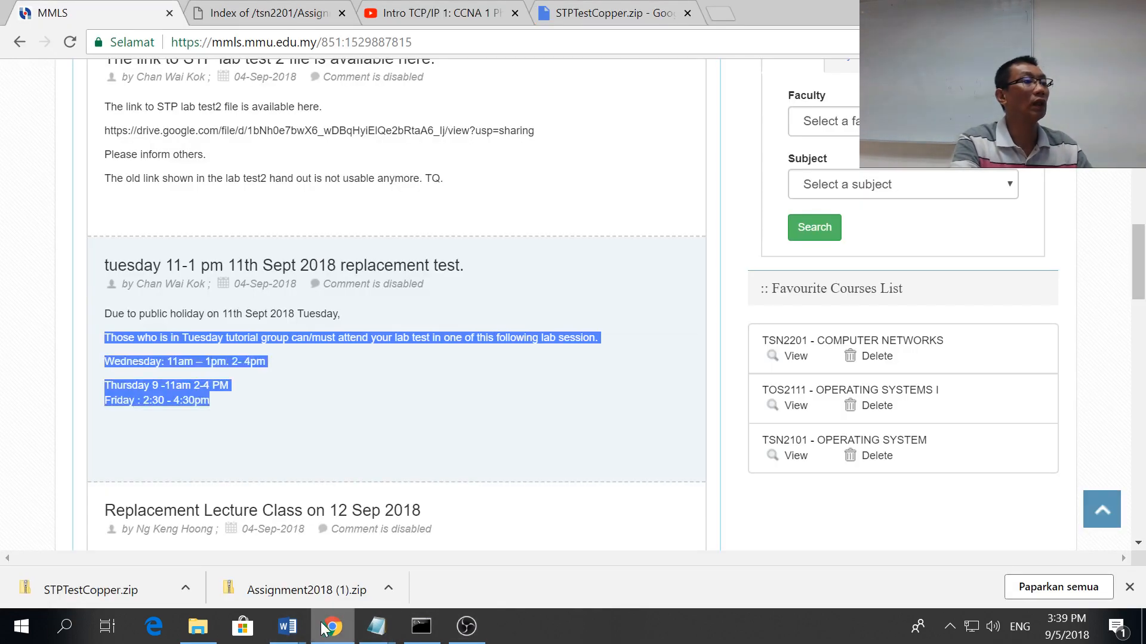
left_click(433, 12)
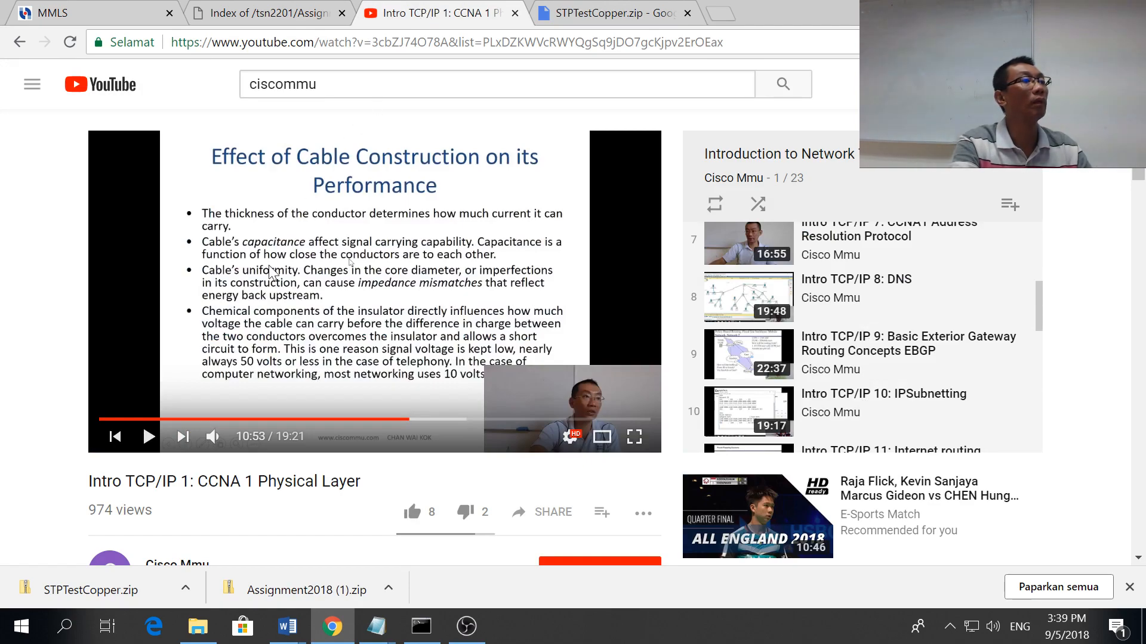
Step: From the Cisco Mmu channel playlists, play the Introduction to Network playlist and reach the VLSM Secret recipe video
scroll("down", 3)
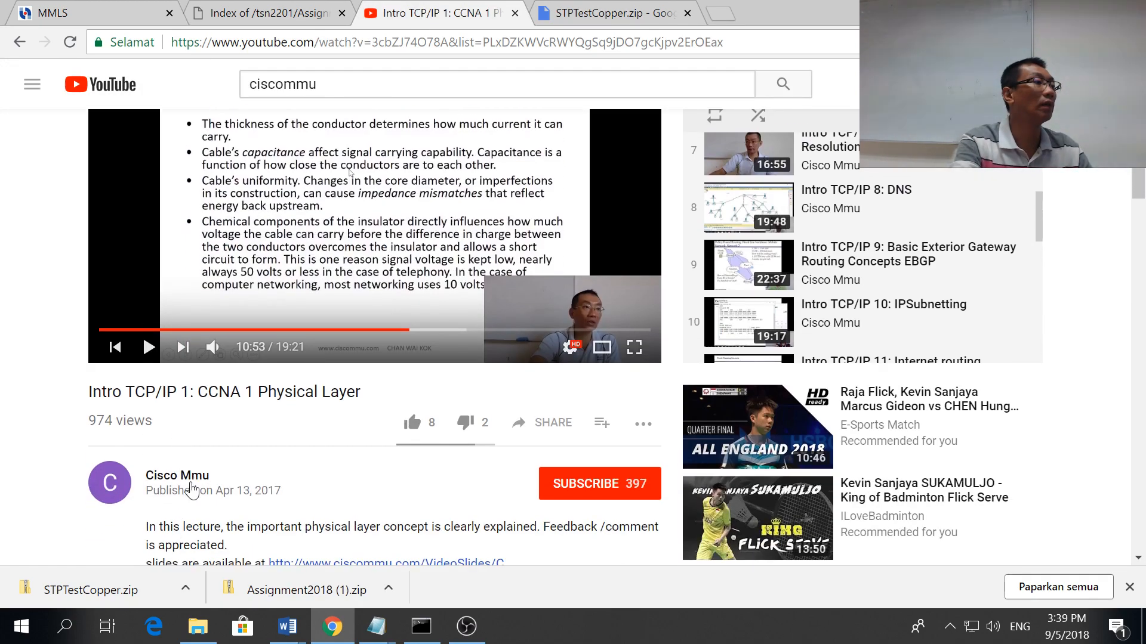
left_click(176, 475)
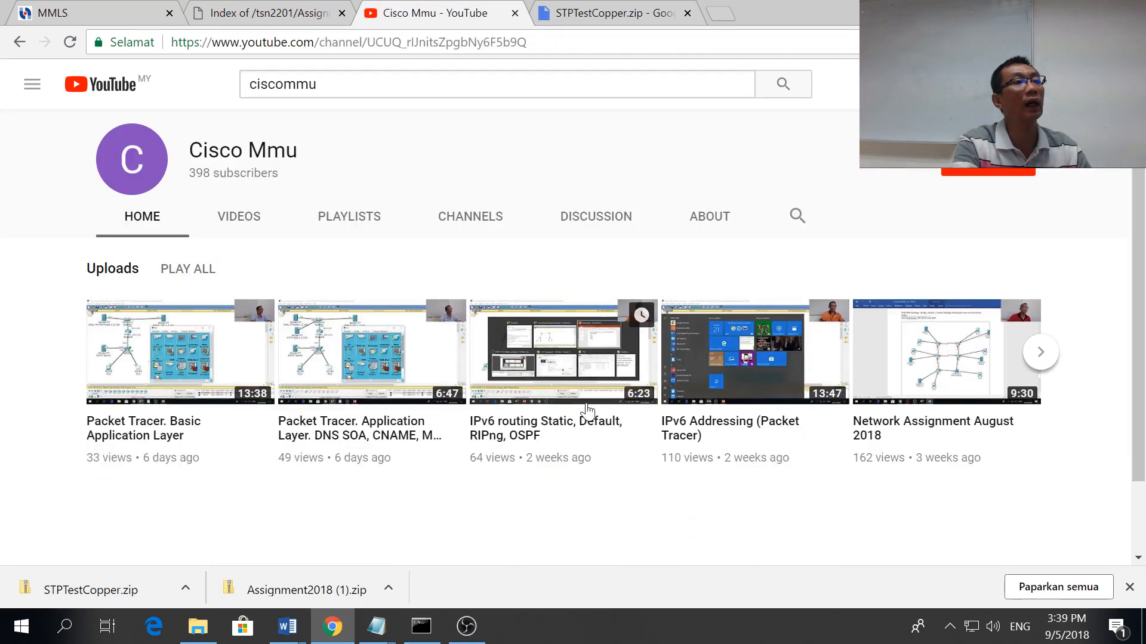
left_click(348, 216)
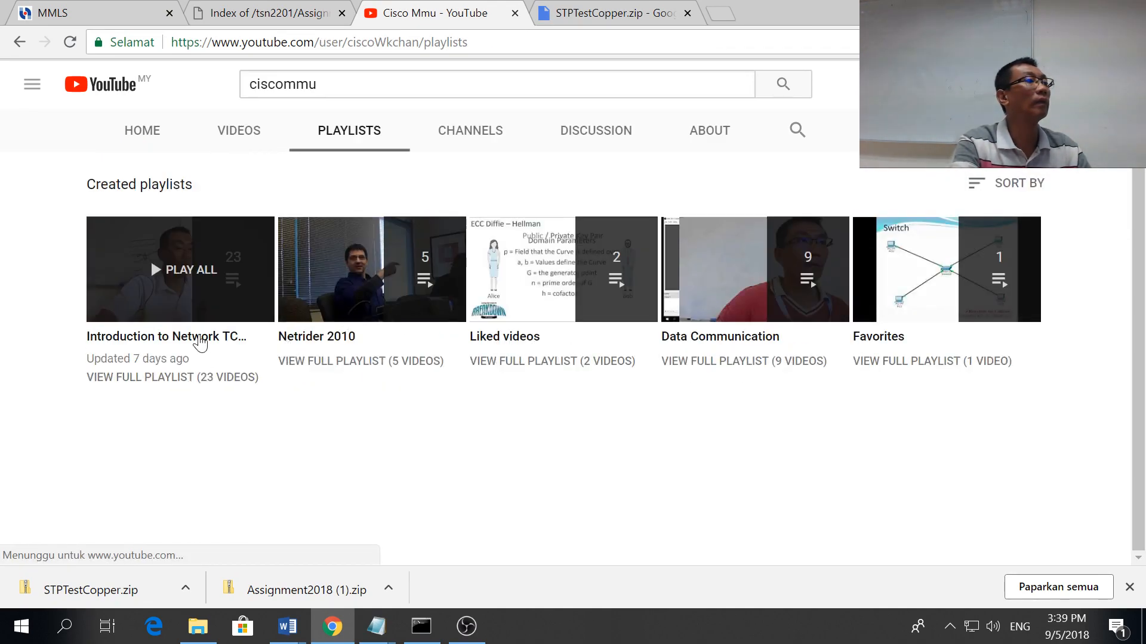
left_click(180, 269)
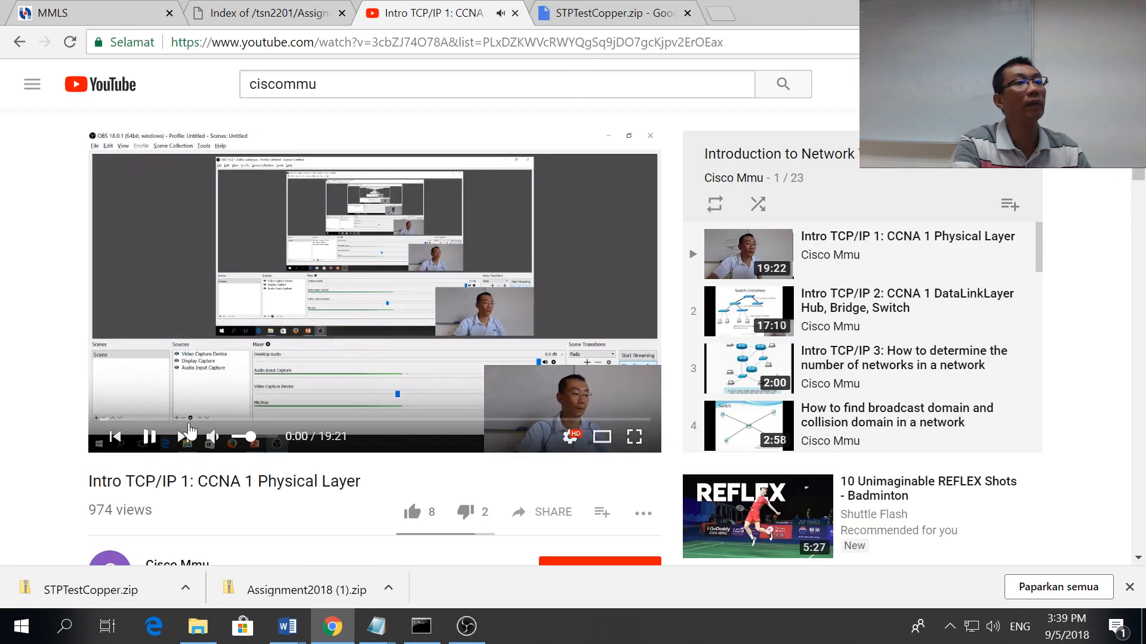
scroll("down", 3)
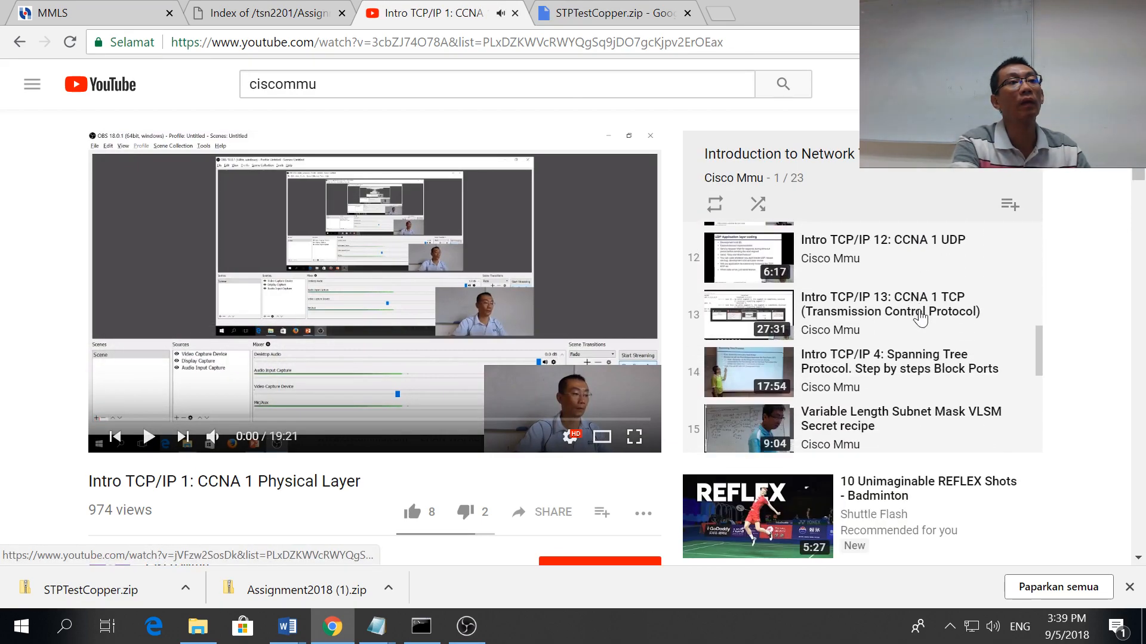
scroll("down", 3)
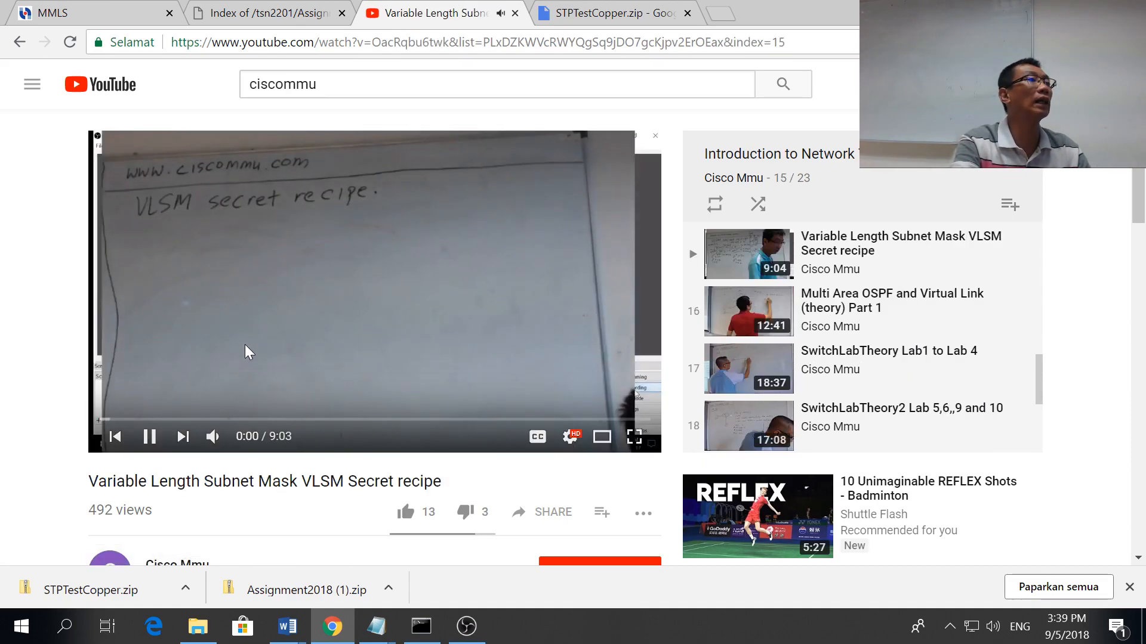
Step: Pause the VLSM Secret recipe video and look over its description and comments
left_click(149, 436)
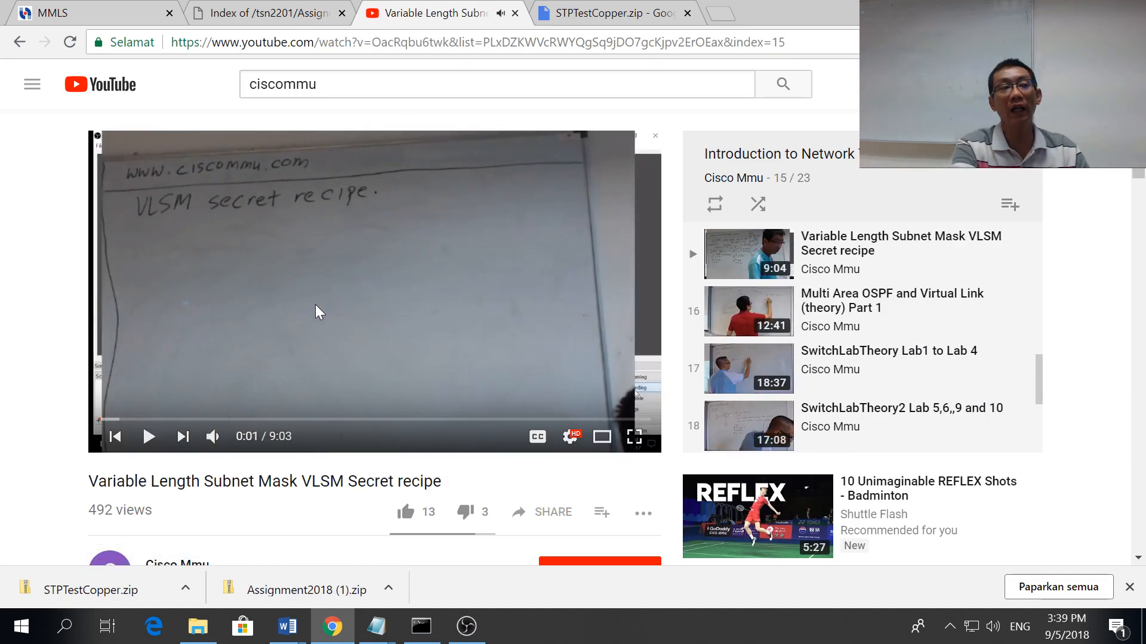
mouse_move(241, 251)
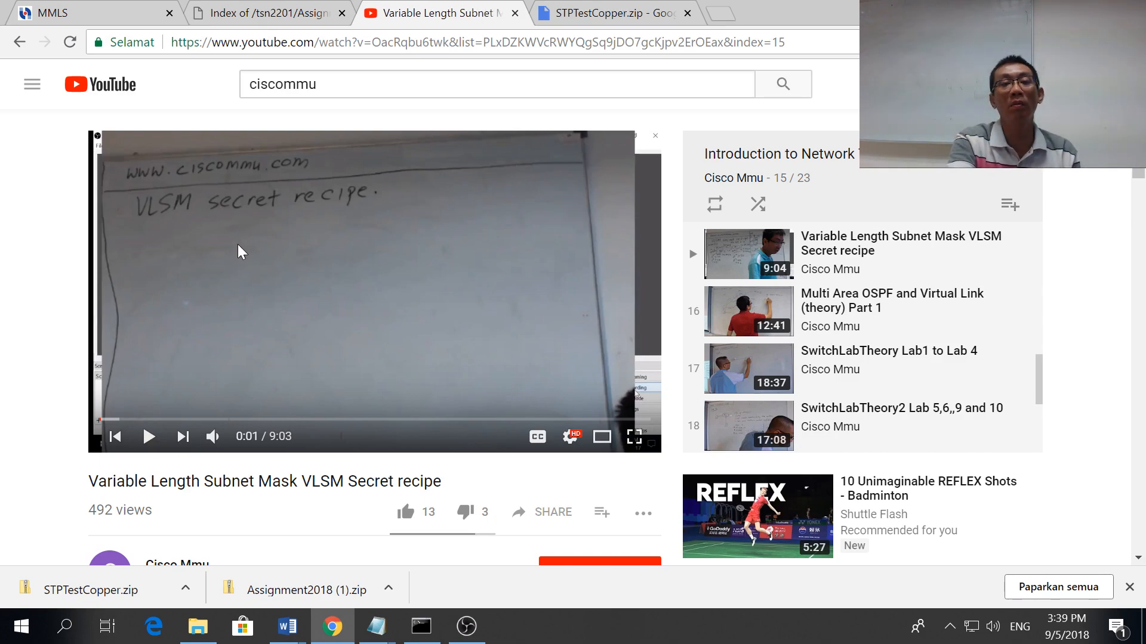
mouse_move(284, 274)
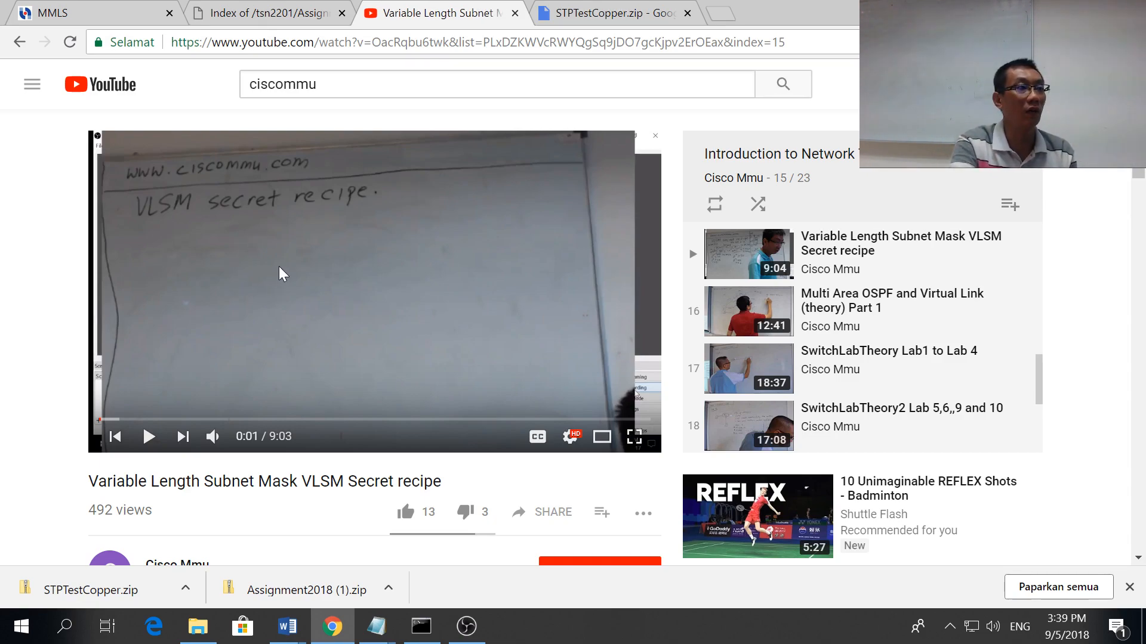
scroll("down", 3)
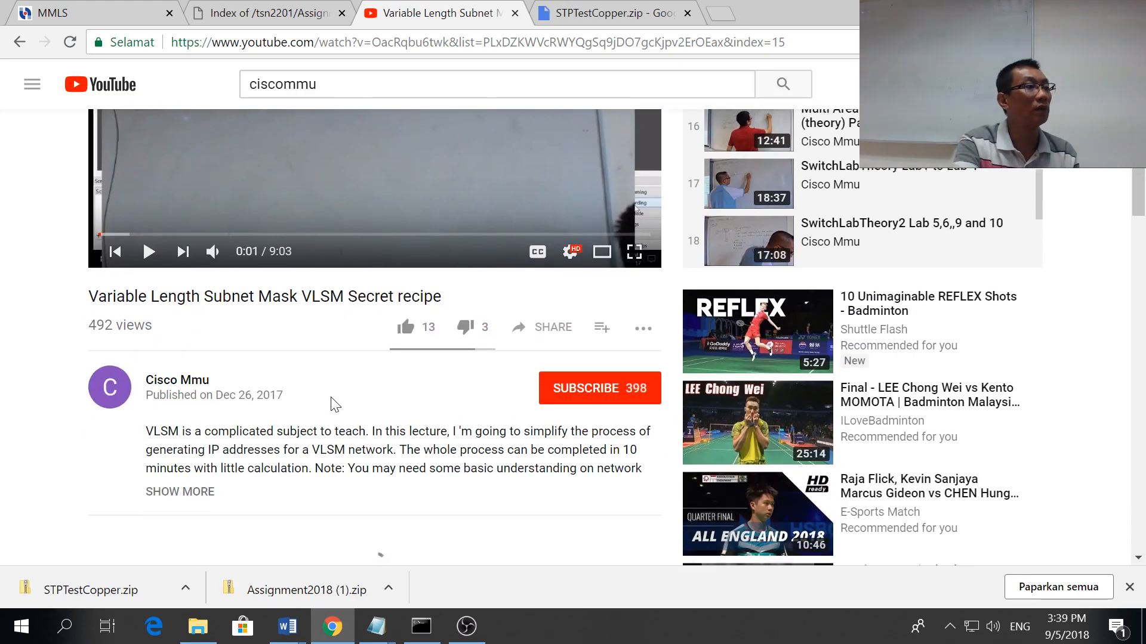
scroll("up", 3)
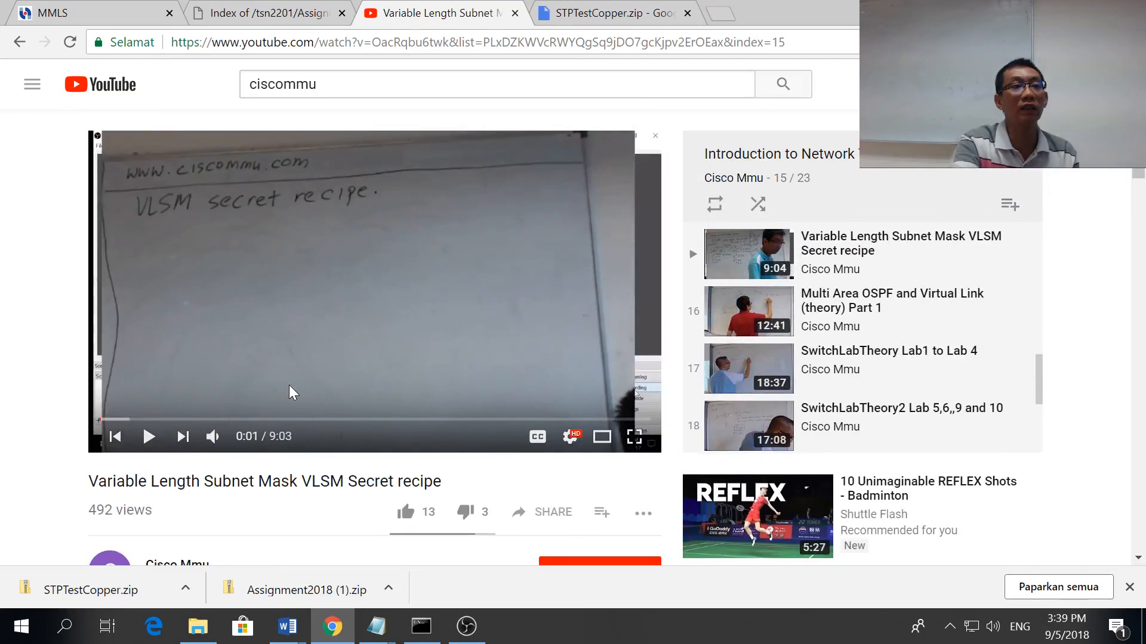
mouse_move(386, 420)
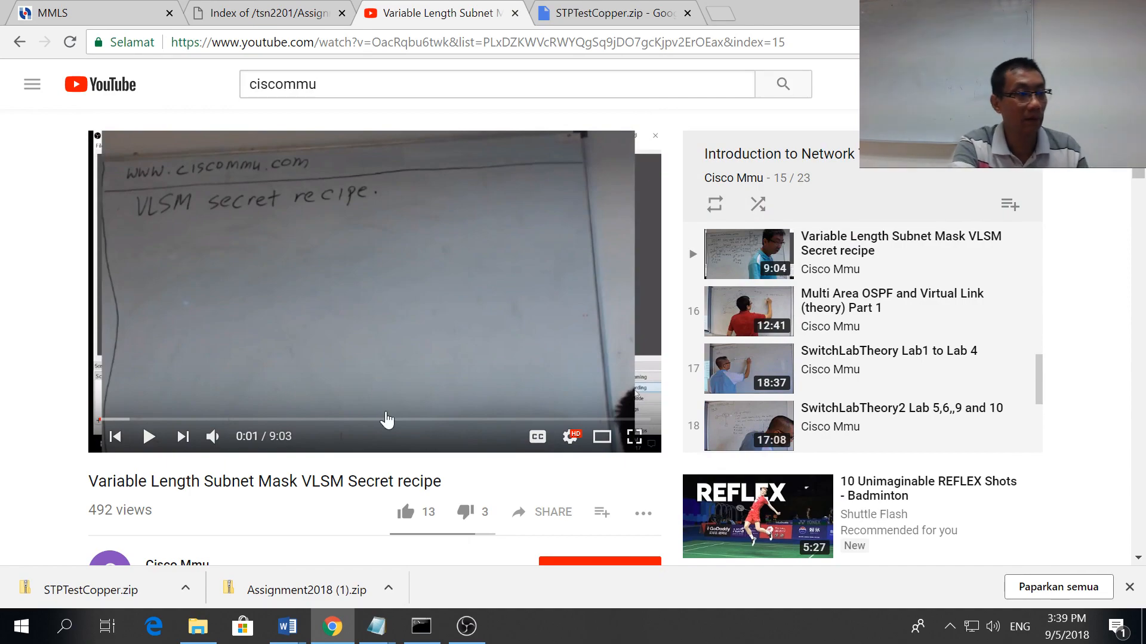
scroll("down", 3)
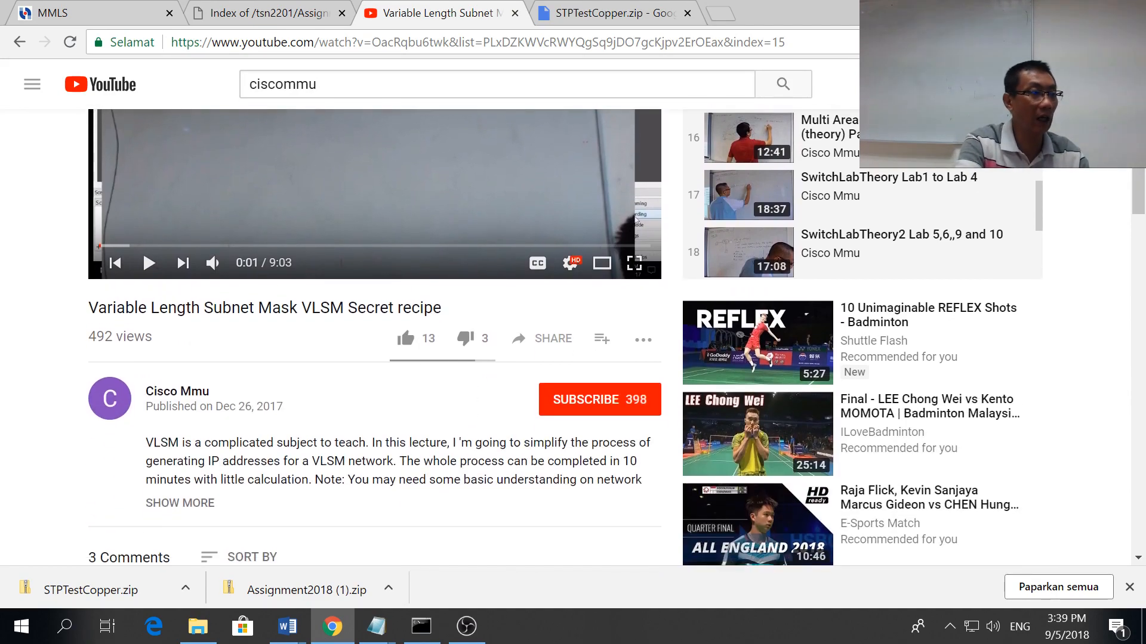
mouse_move(466, 626)
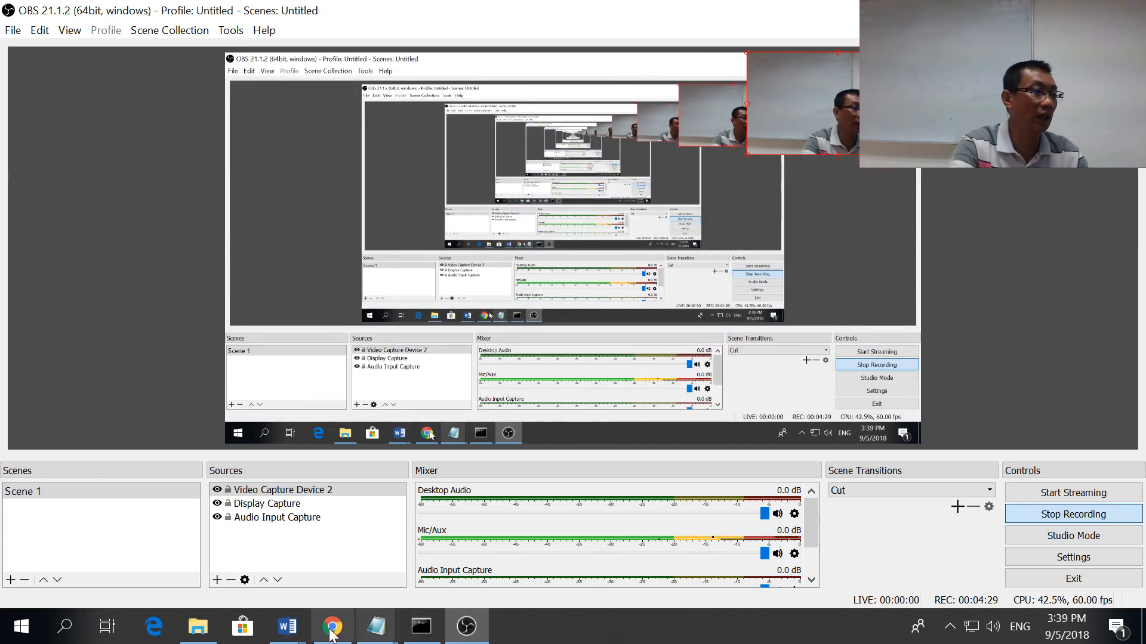
Step: Bring up the labtest2_STP_2018 document with its Google Drive link and instructions
left_click(286, 626)
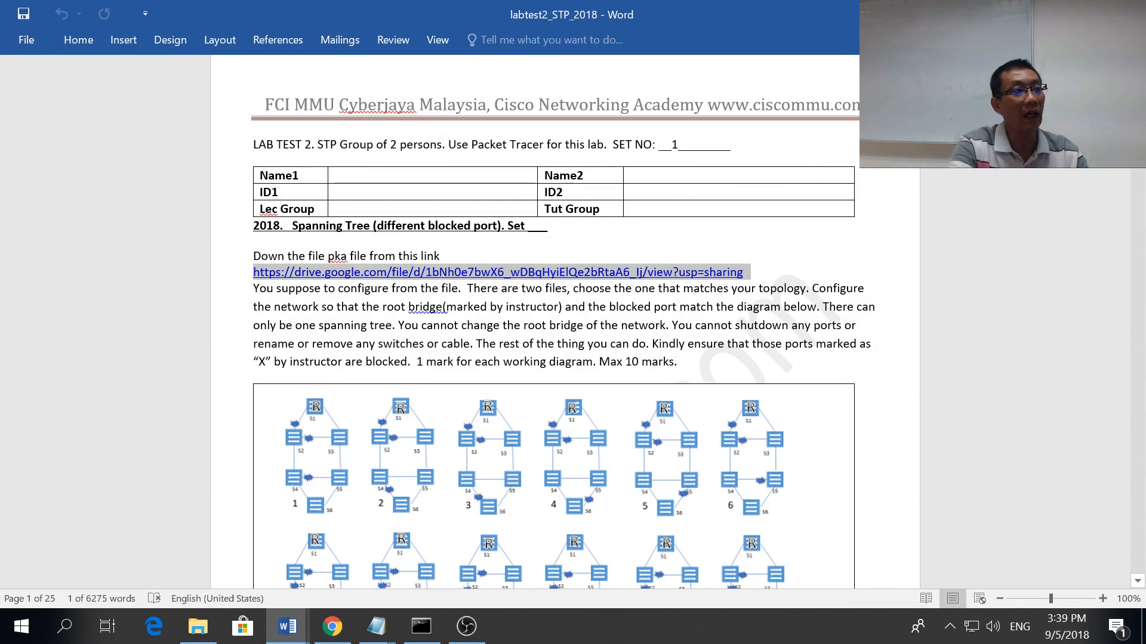
mouse_move(503, 272)
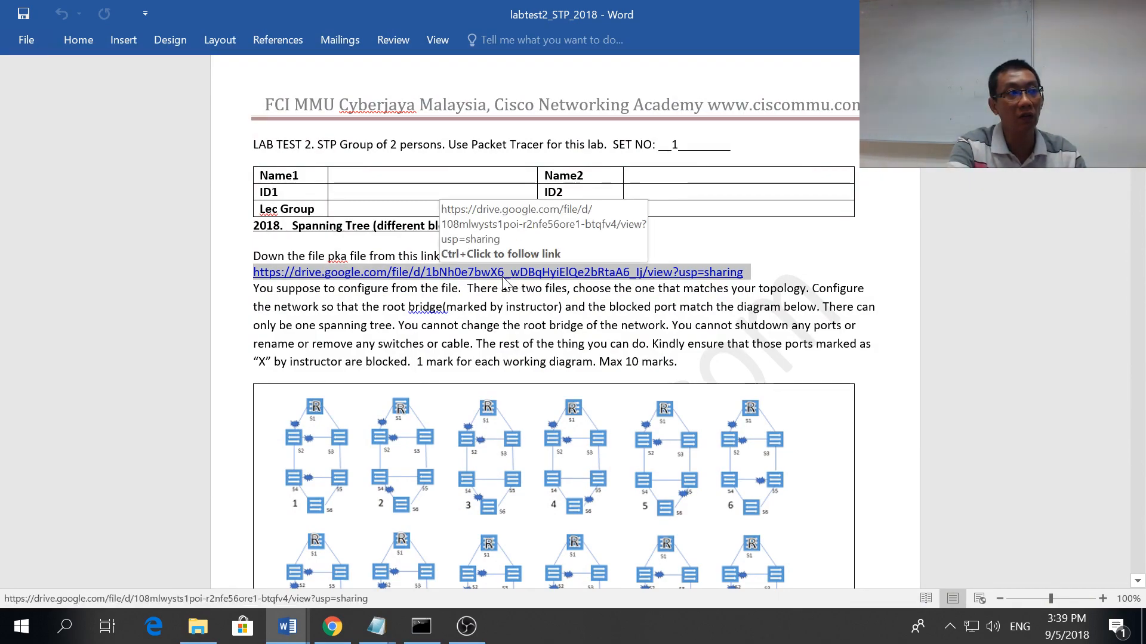
mouse_move(440, 433)
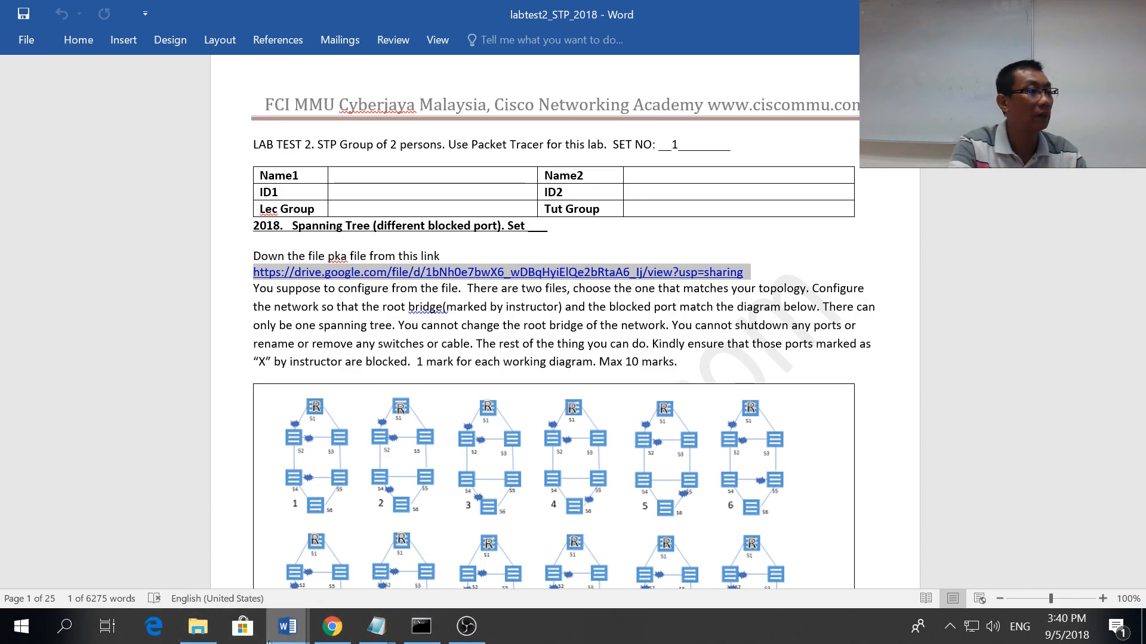
key("alt+tab")
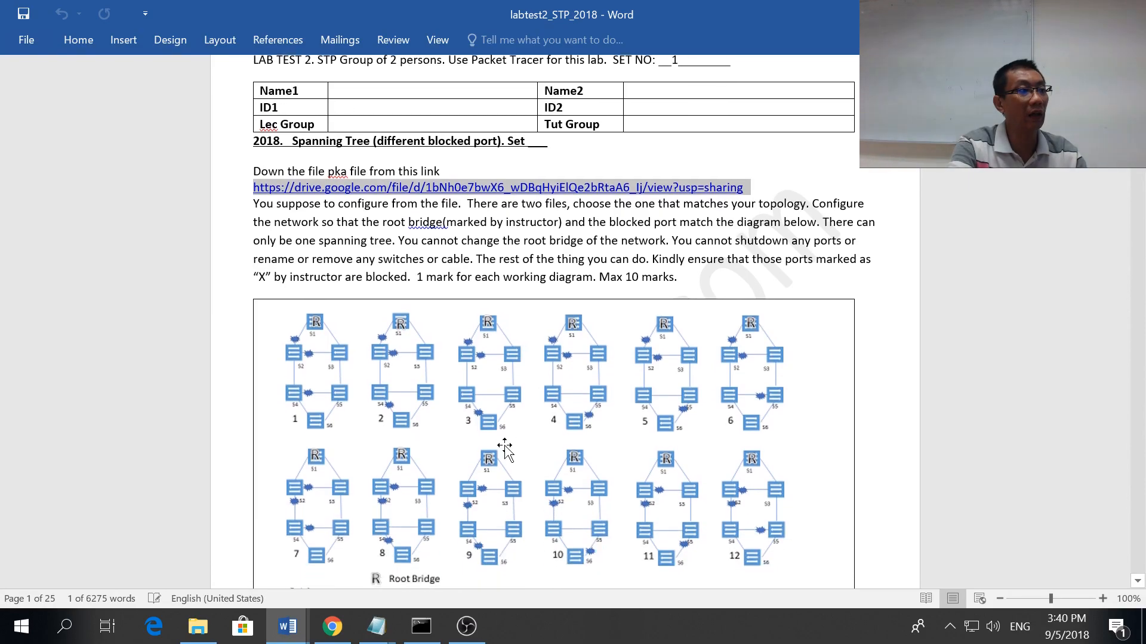
Step: View the twelve Set 1 spanning tree diagrams, then return to the Notepad grading notes
scroll("down", 3)
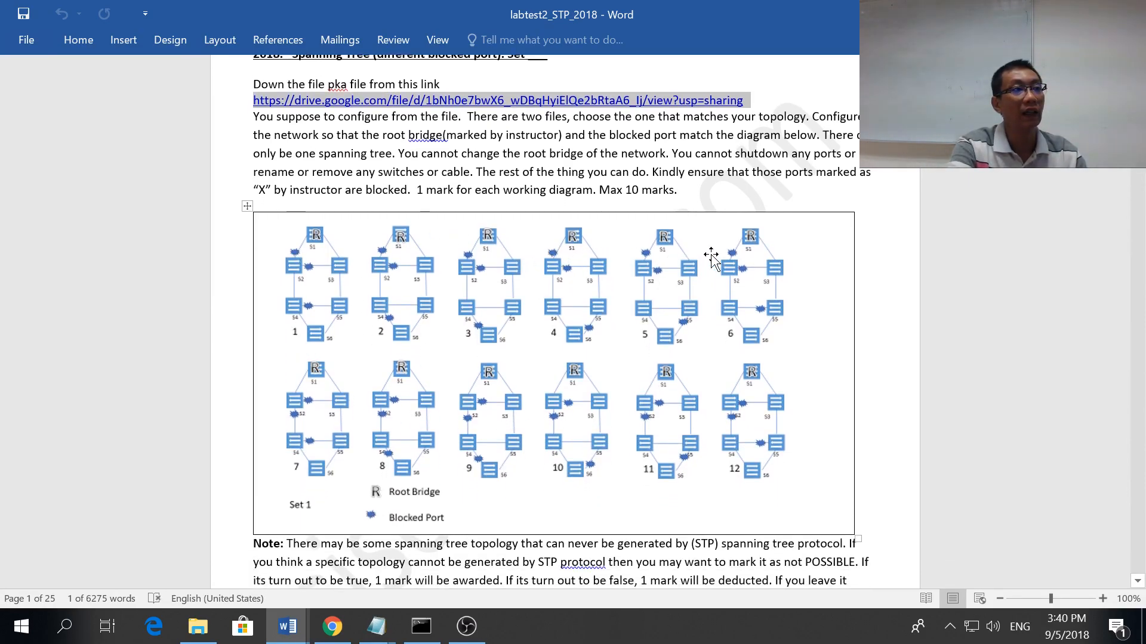
mouse_move(467, 330)
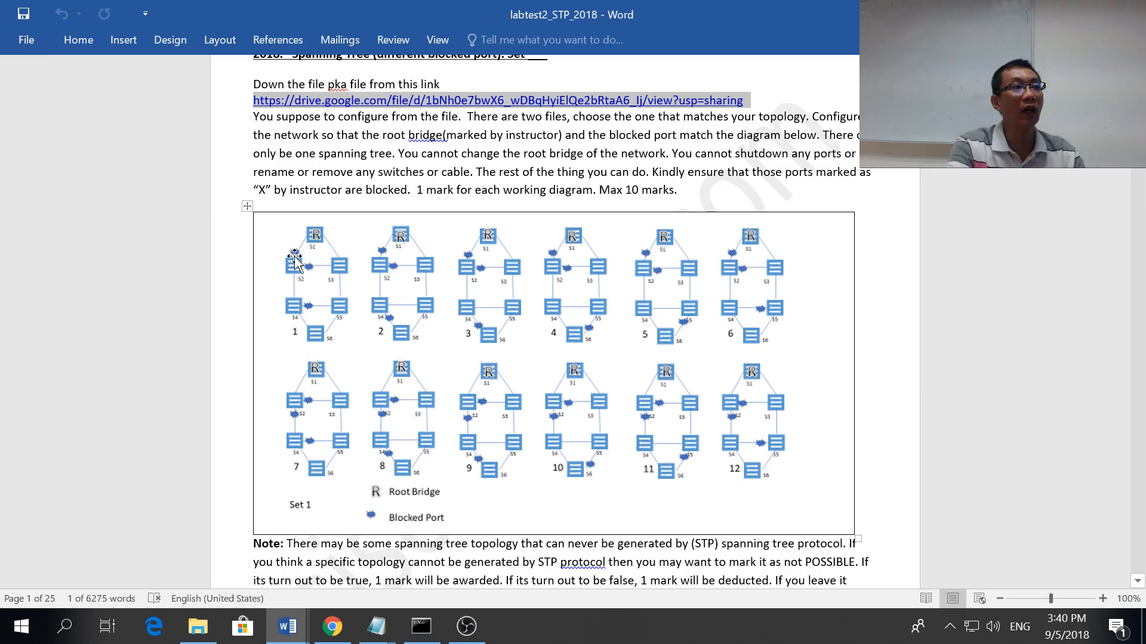
mouse_move(317, 241)
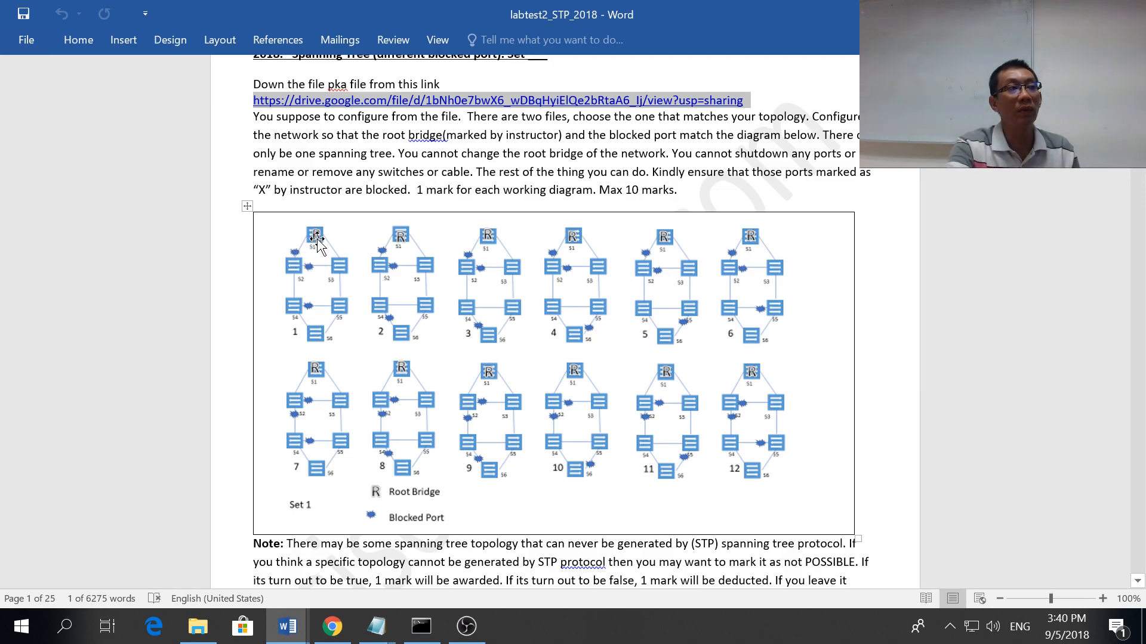
mouse_move(296, 321)
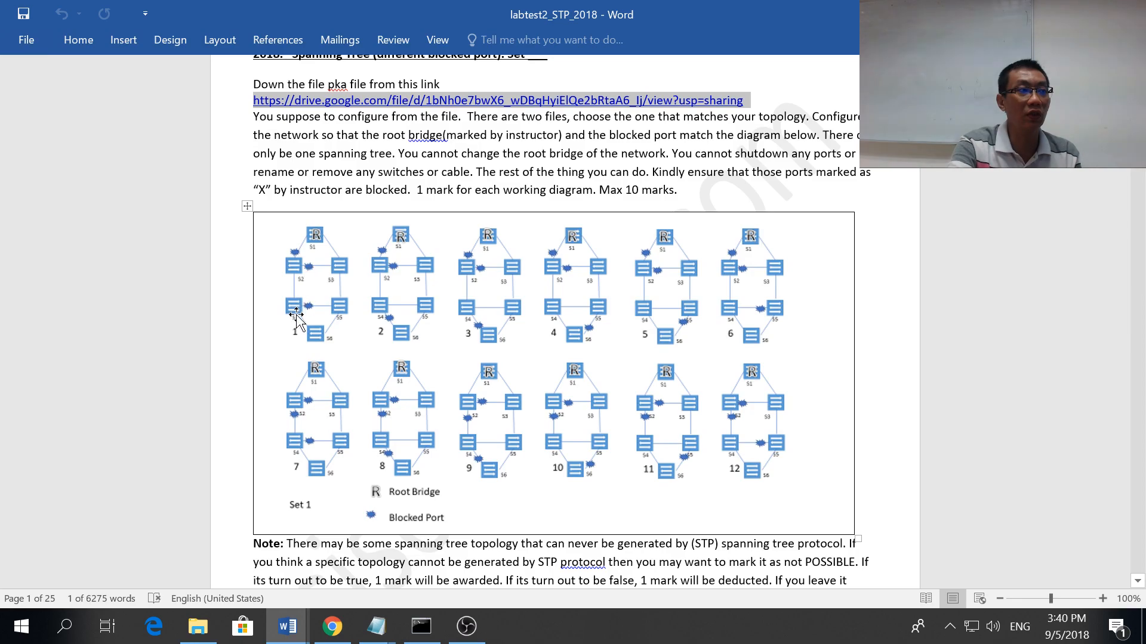
mouse_move(310, 324)
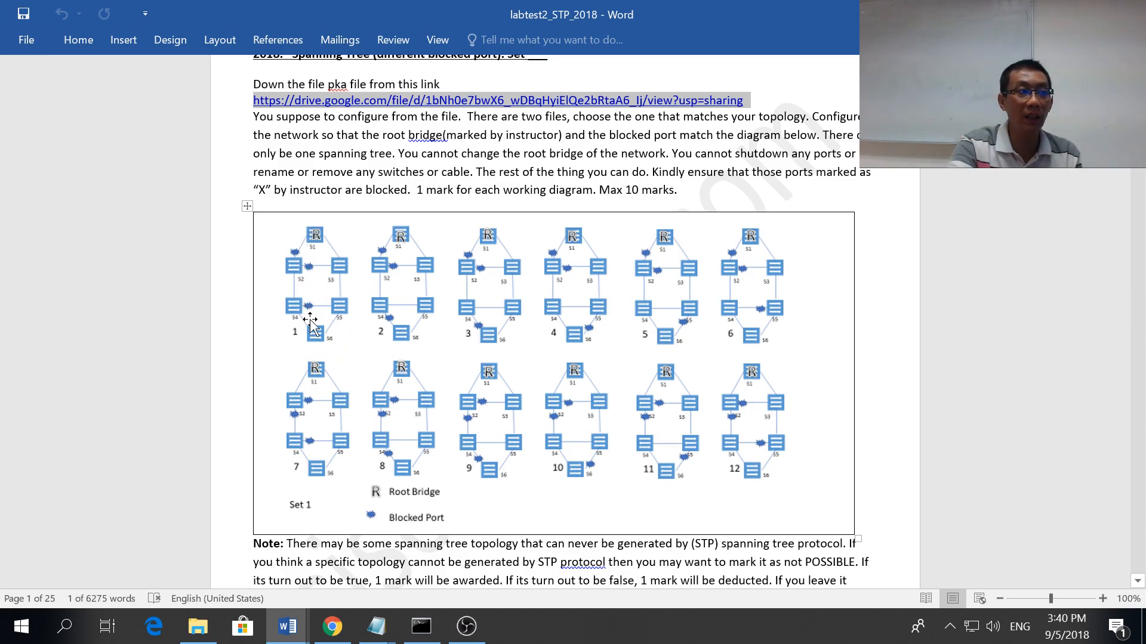
mouse_move(376, 293)
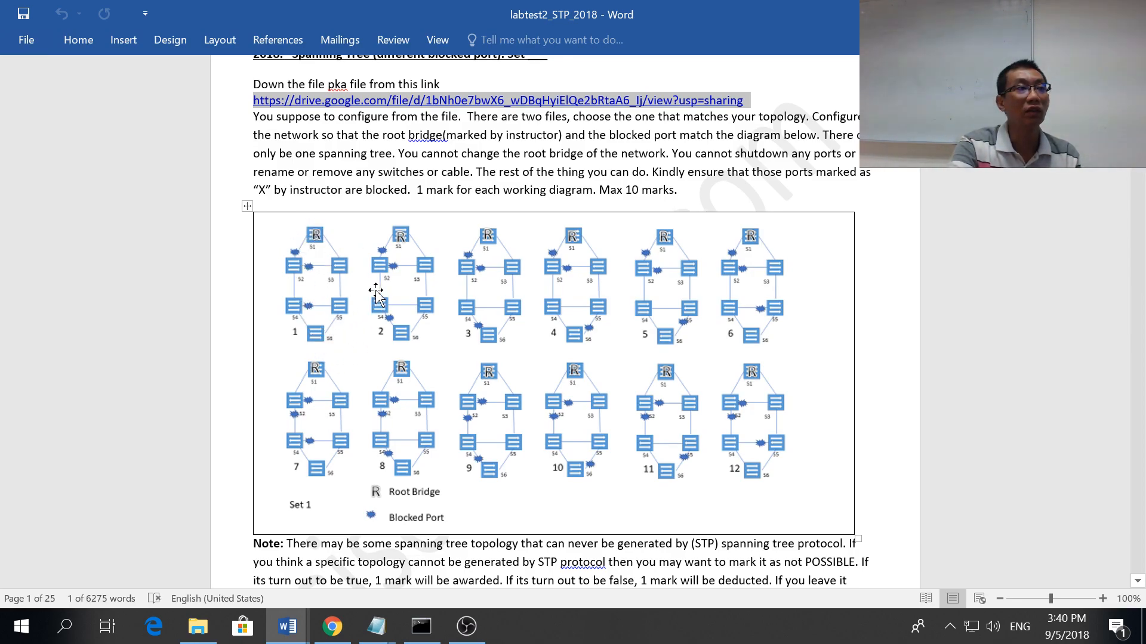
mouse_move(411, 317)
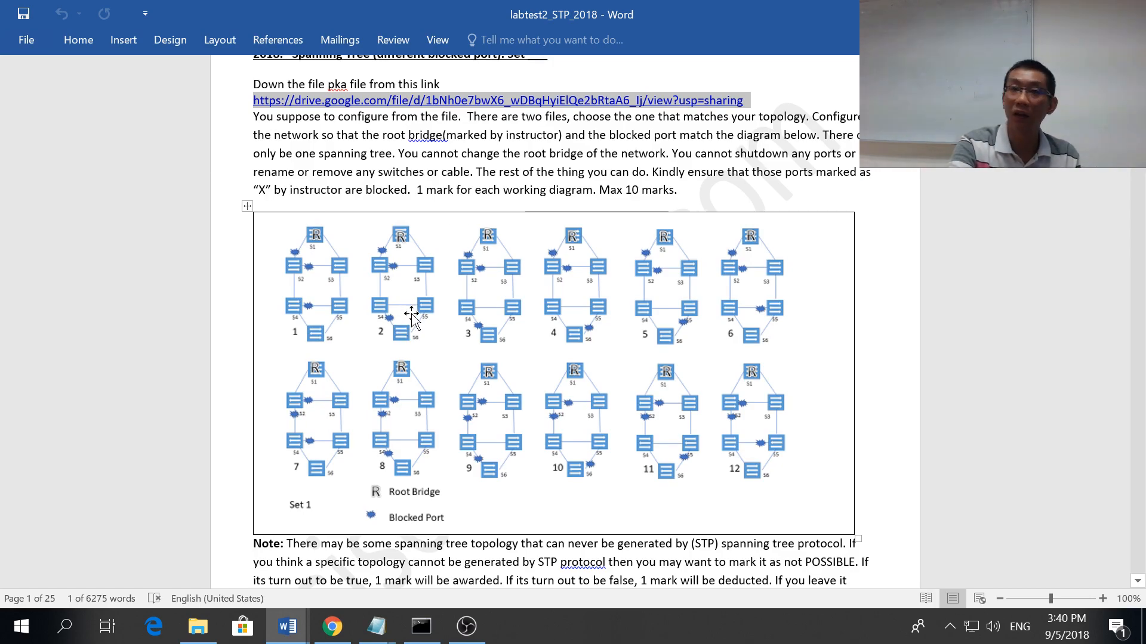
mouse_move(714, 385)
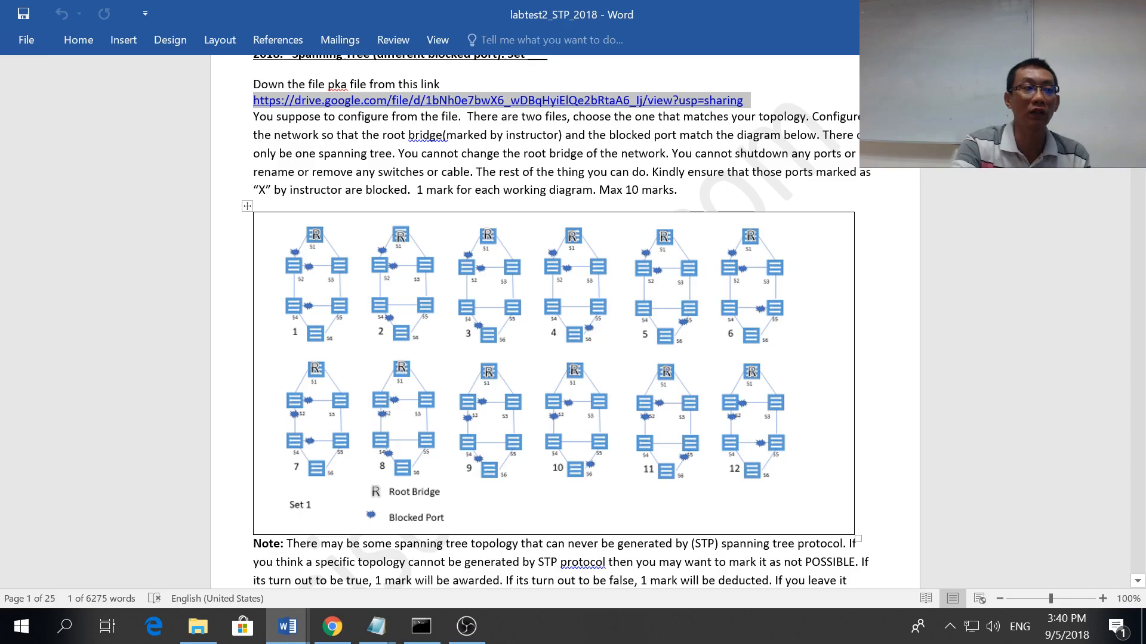
mouse_move(503, 373)
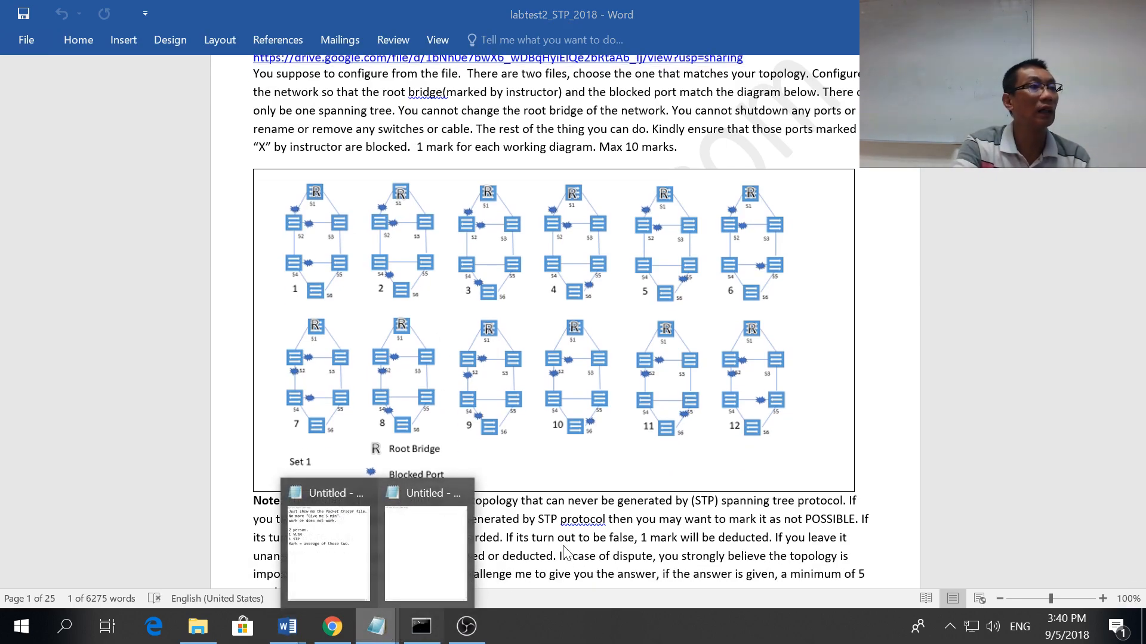
left_click(327, 548)
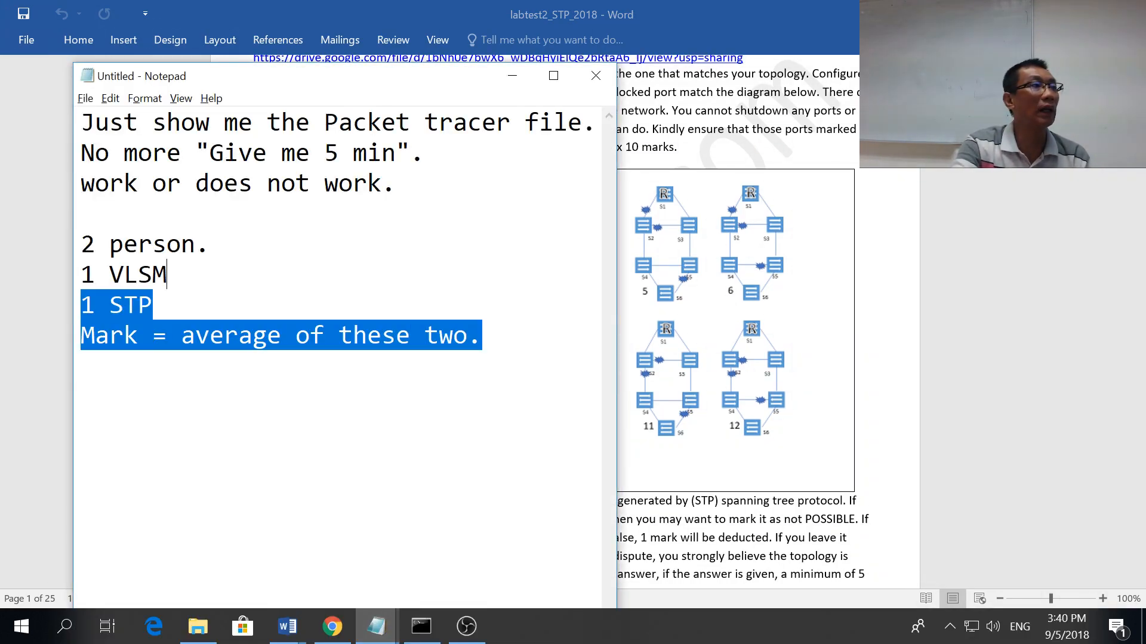
Step: Note 'show 3 only. 3/10', the remaining 7, and 'Place a bet.' in the Notepad note
type("sh")
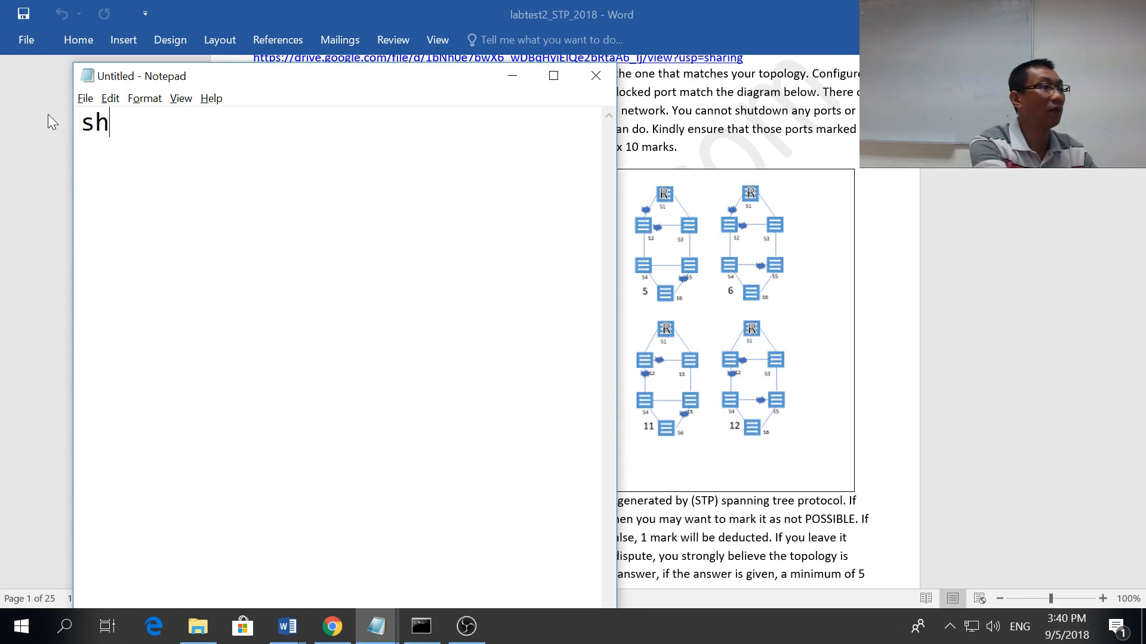
type("ow 3 only.")
type("3/")
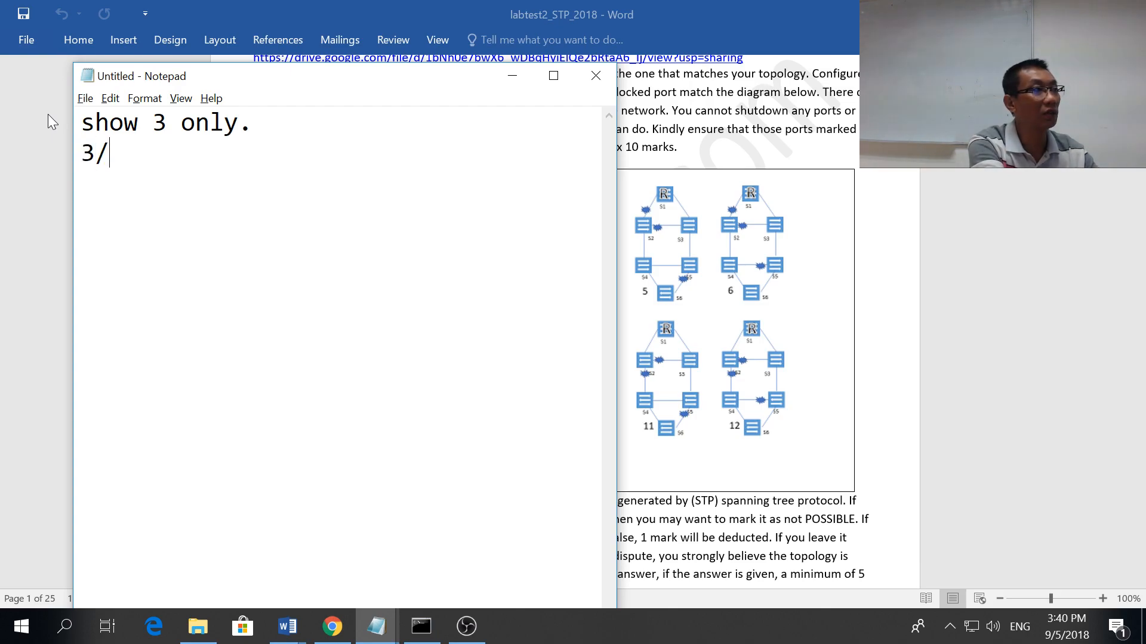
type("10")
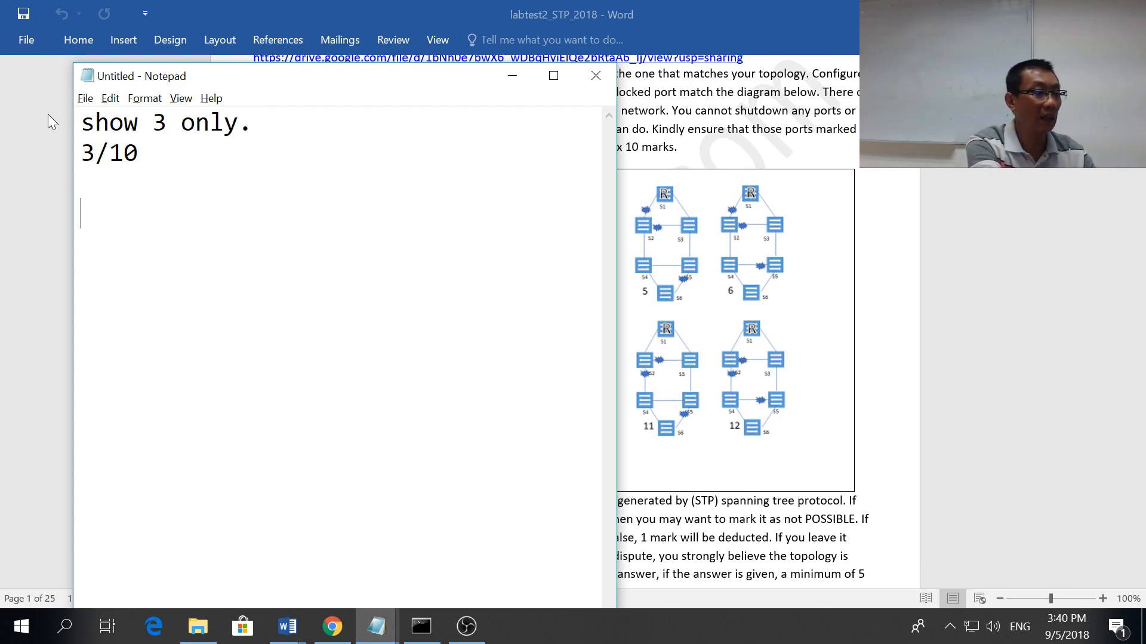
type("remian")
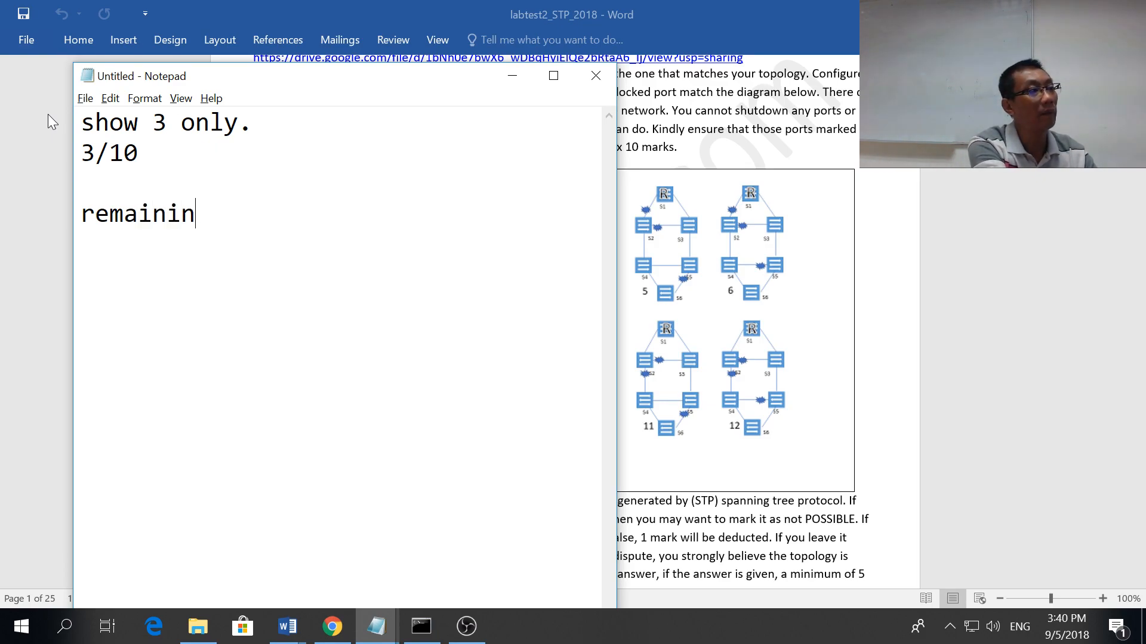
type("g 7/")
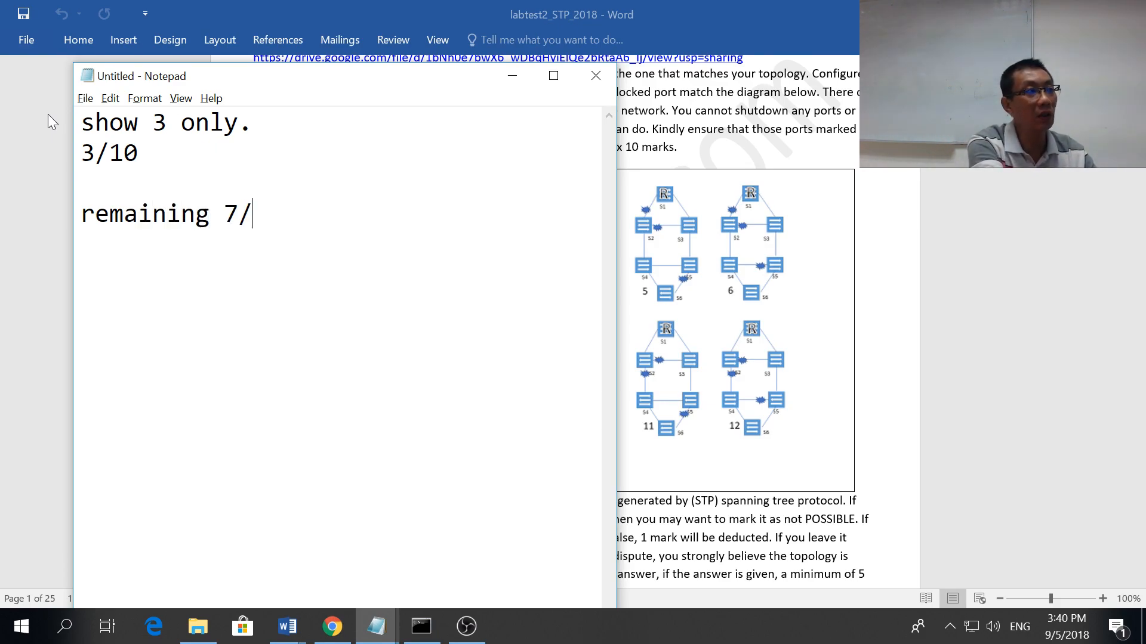
type(".")
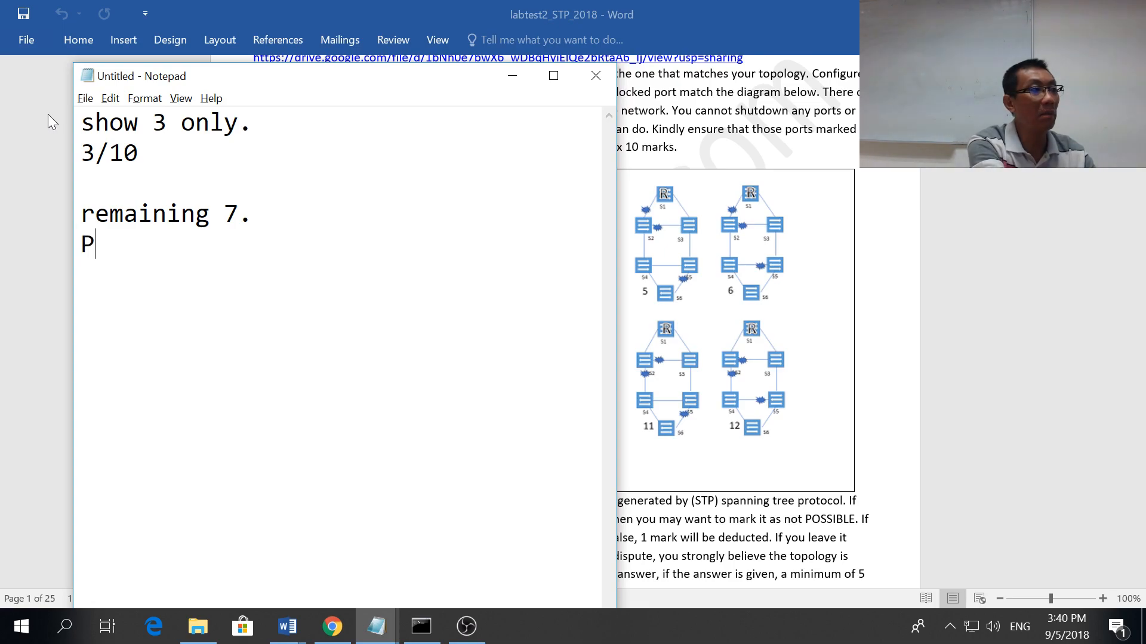
type("lace a bet/")
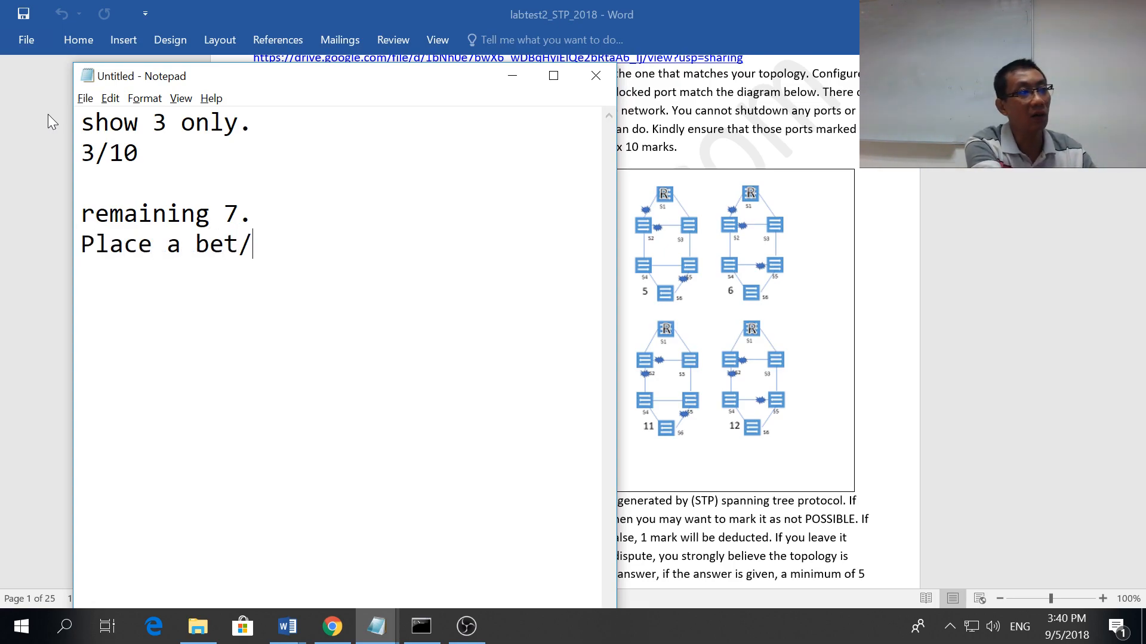
type(".")
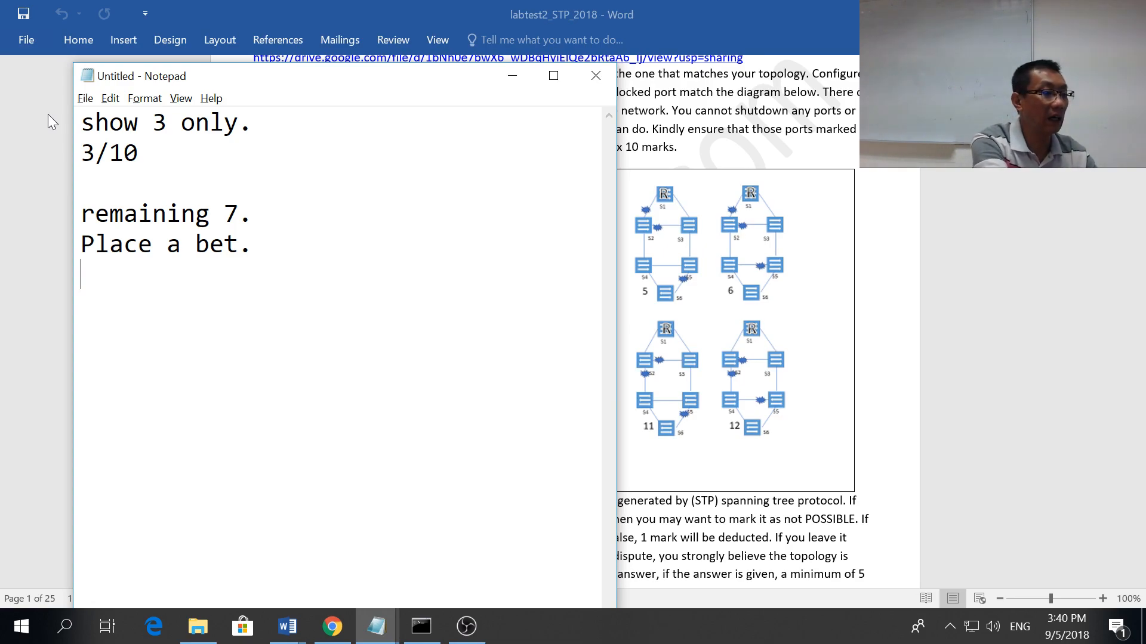
Step: Add 'Network 6 => not possible. Bet' and 'If win , mark ++'
type("Network 6")
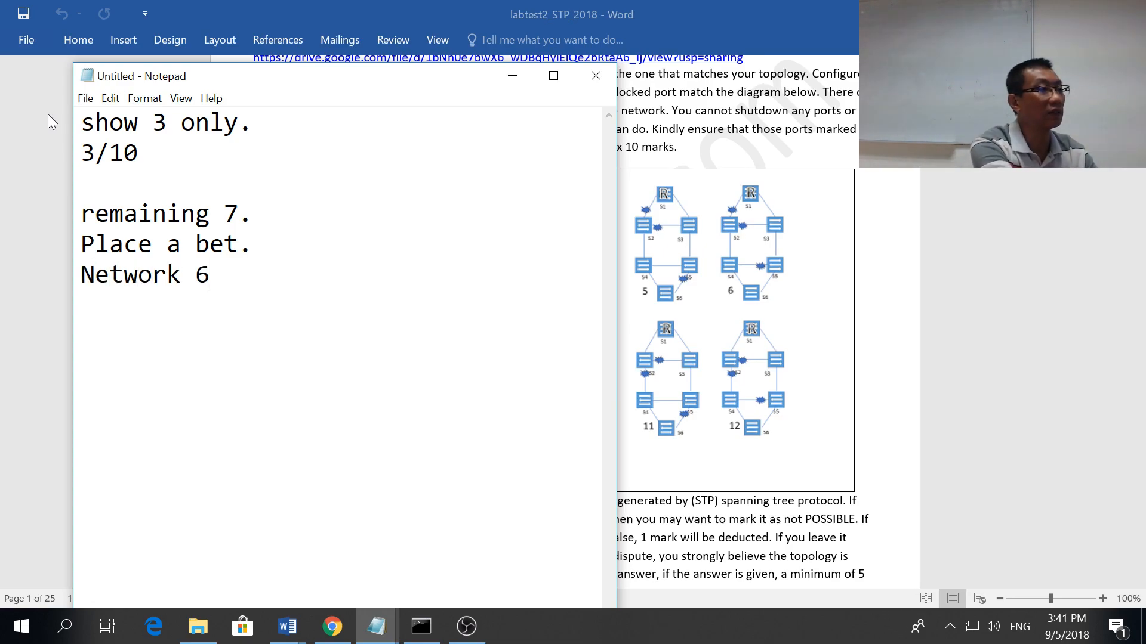
type("=>")
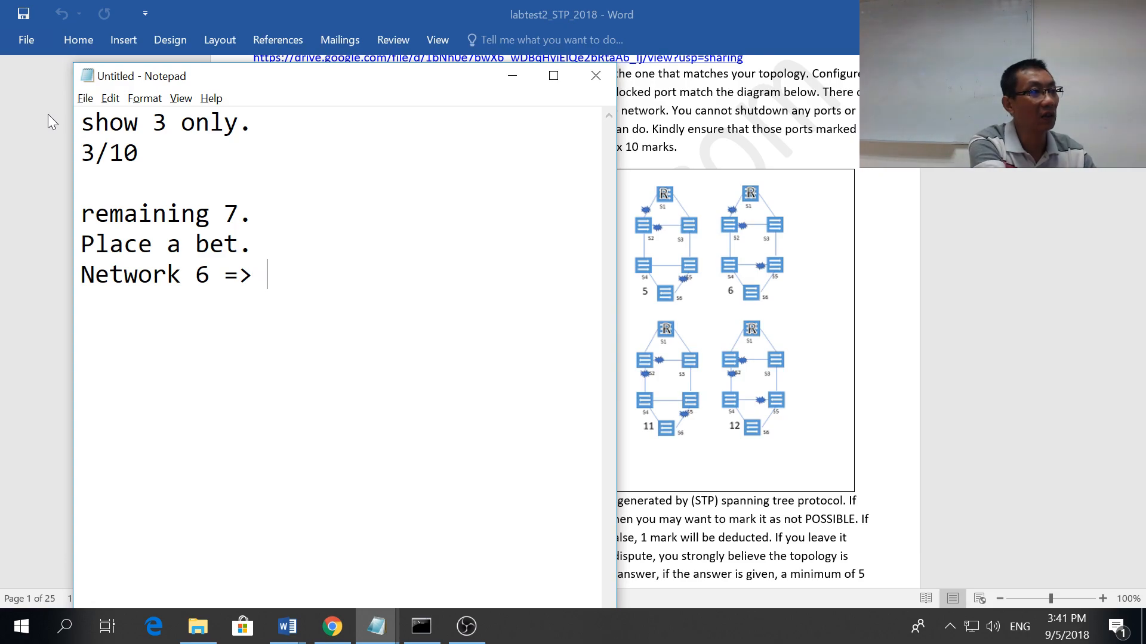
type("not")
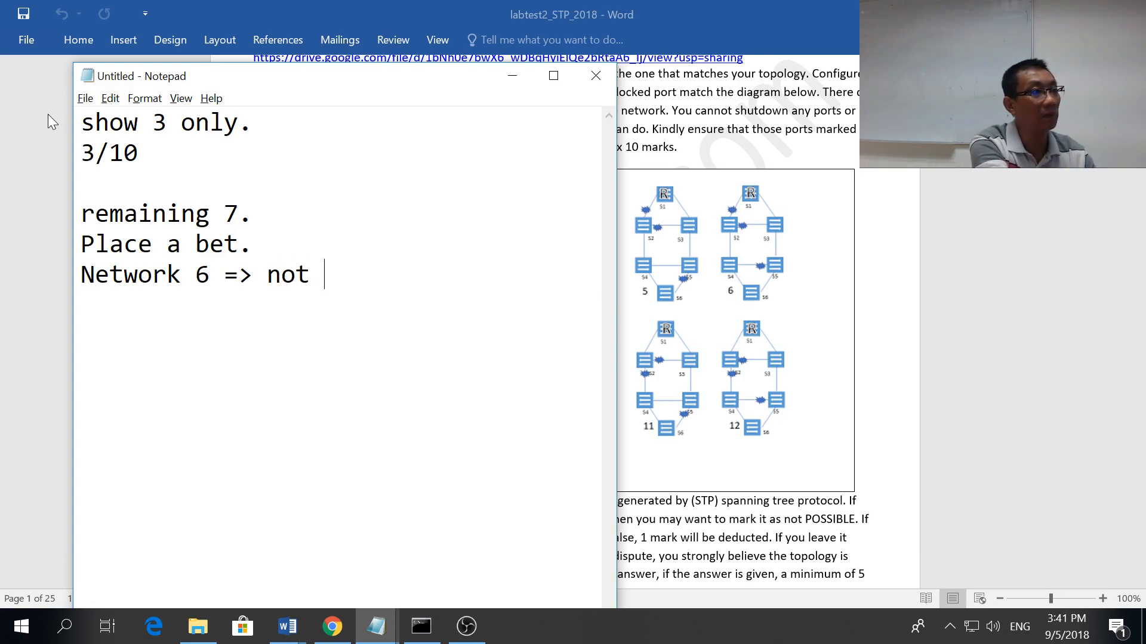
type("possinle")
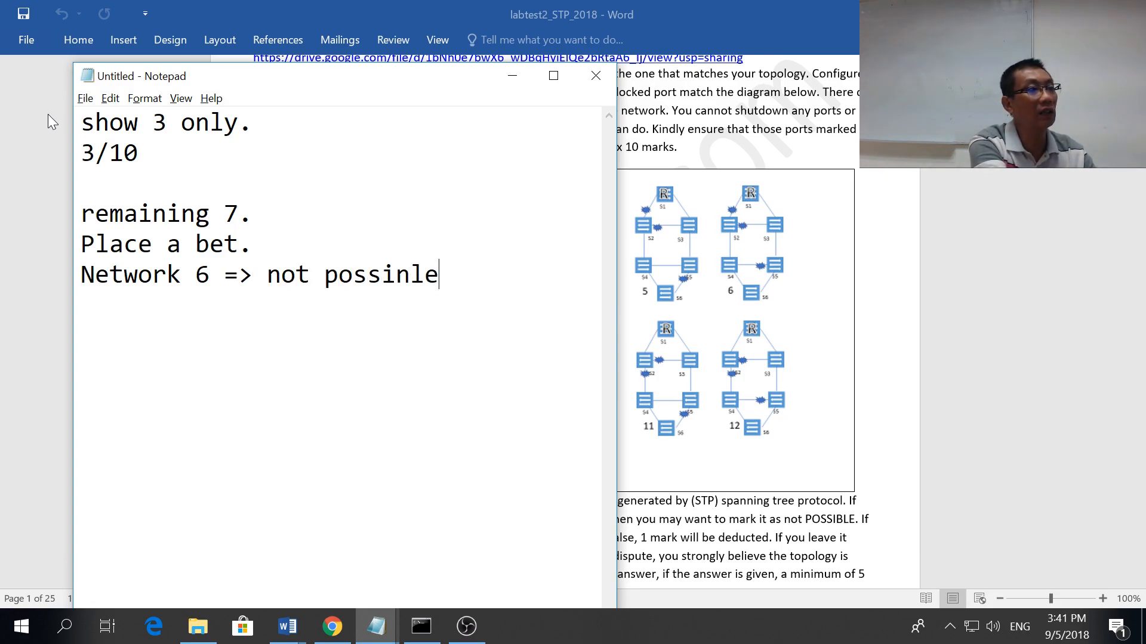
type("le. Bet")
type("If wi")
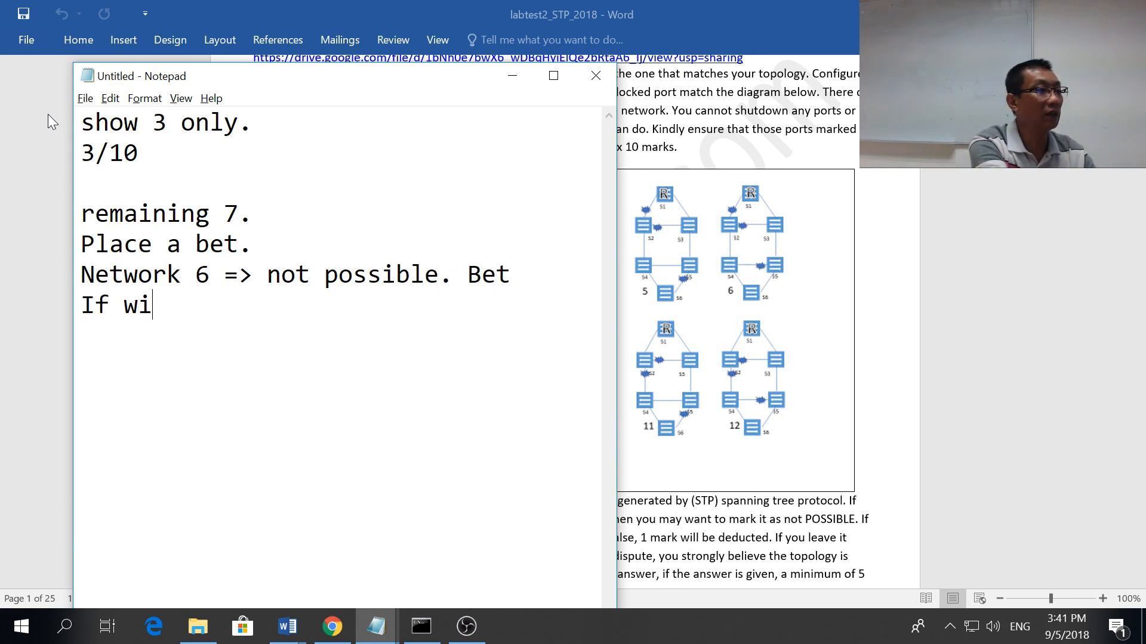
type("n , mark +")
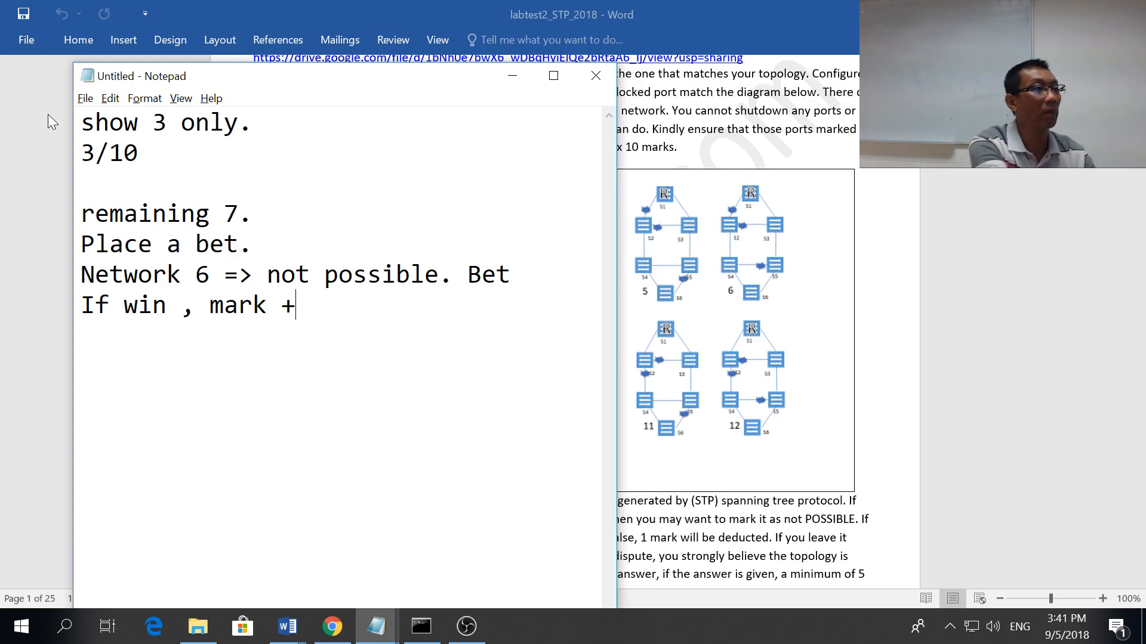
type("+")
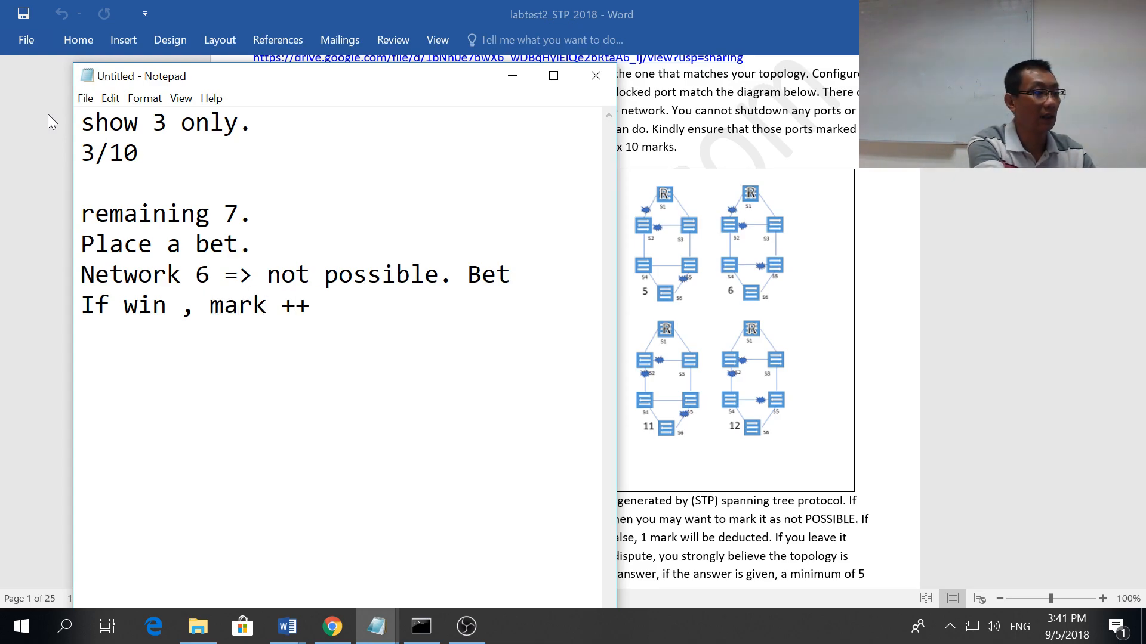
Step: Add 'if lost , mark --', 'if no bet, mark = mark.' and 'U decide.'
type("if lost")
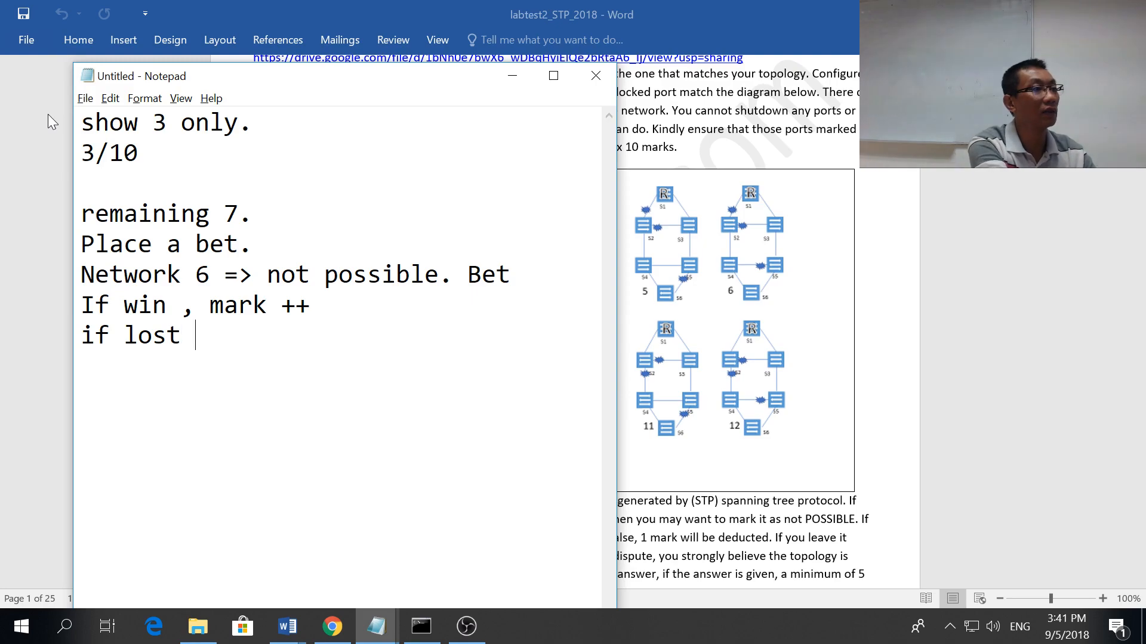
type(", mark")
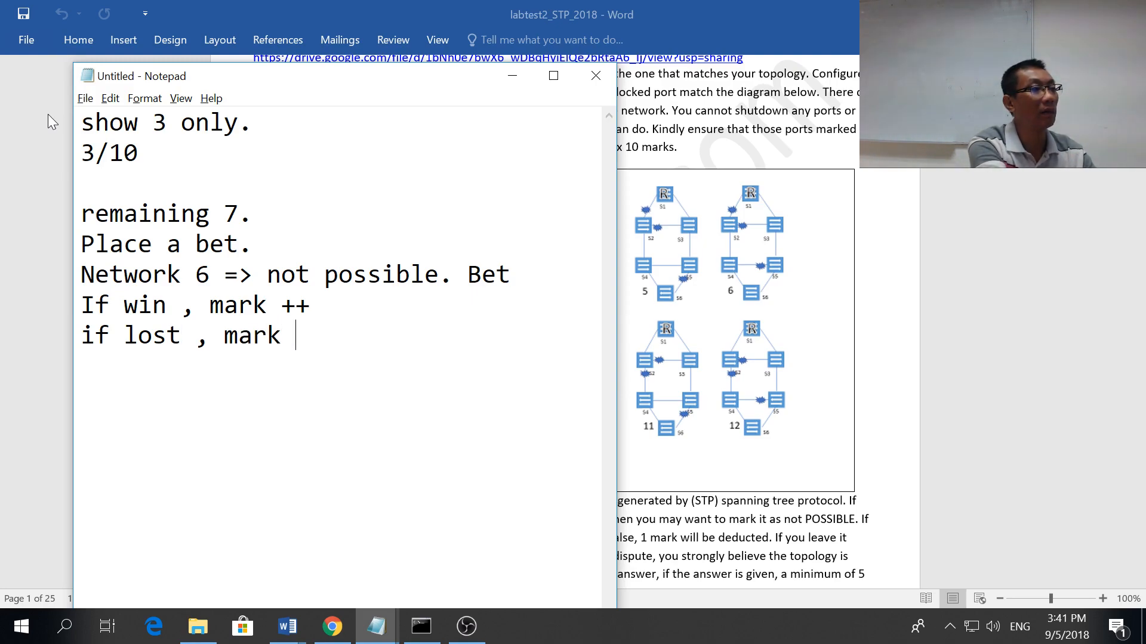
type("--")
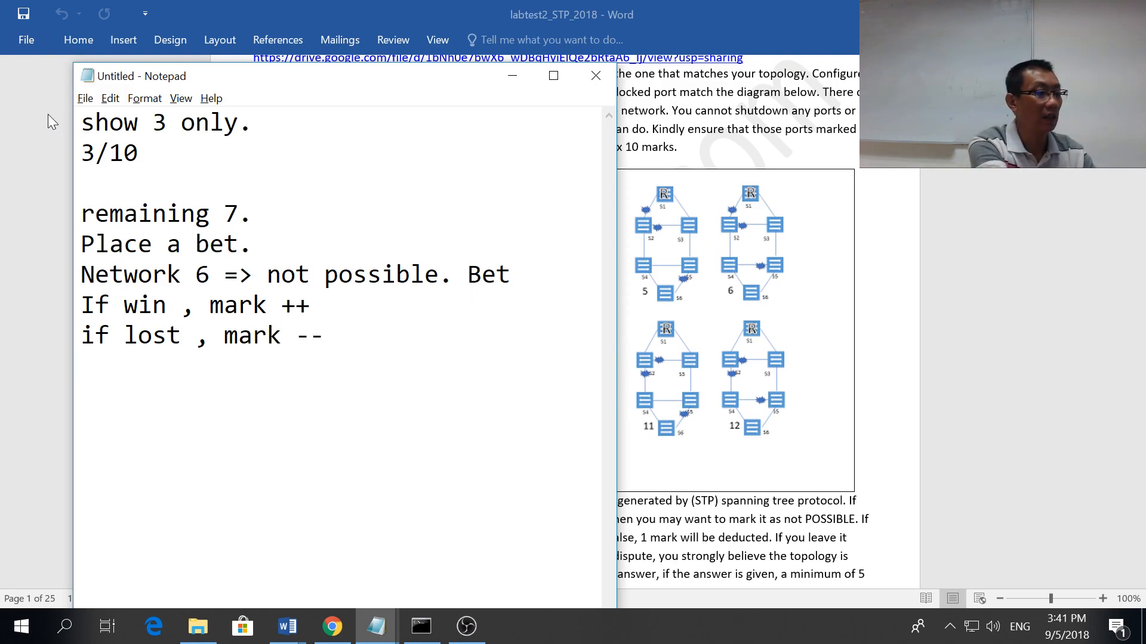
type("if no bet,")
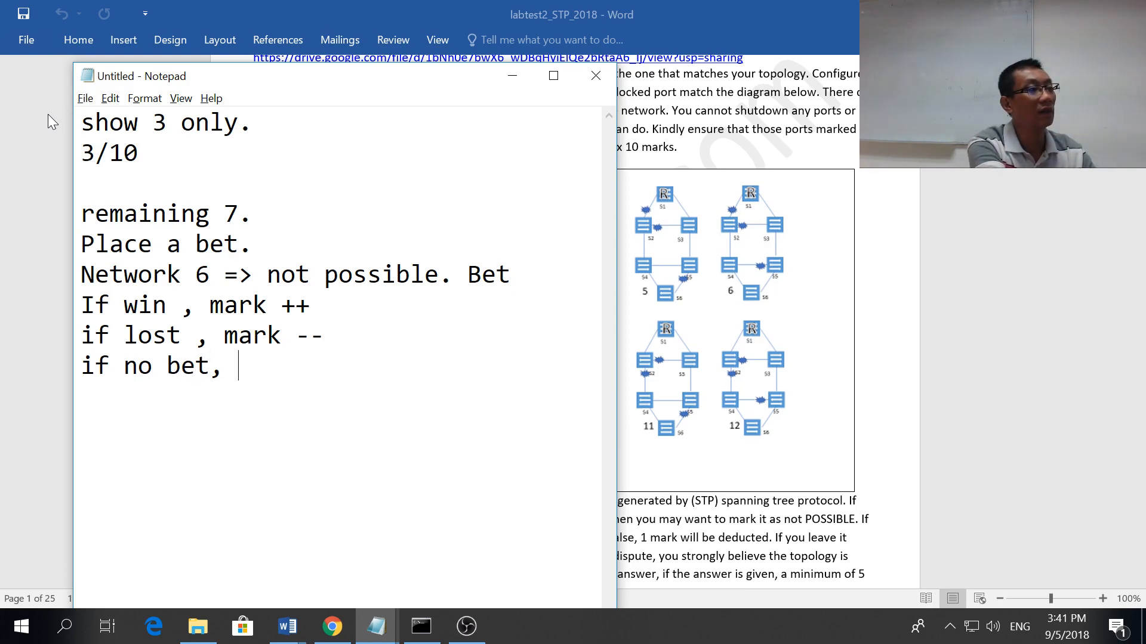
type("mark = mar")
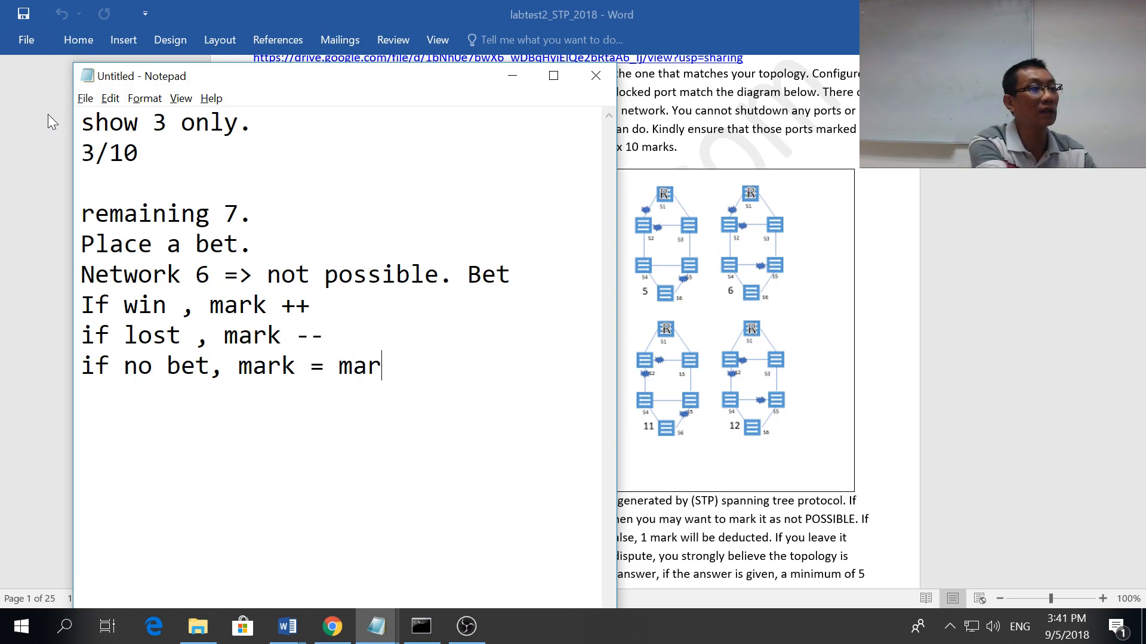
type("k.")
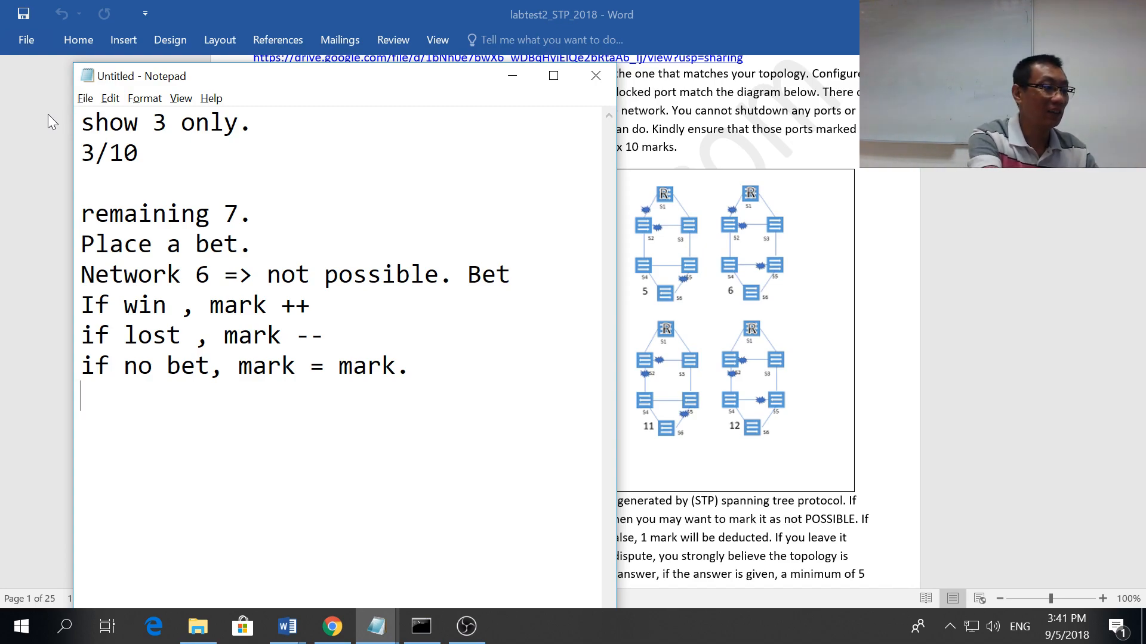
type("U decide.")
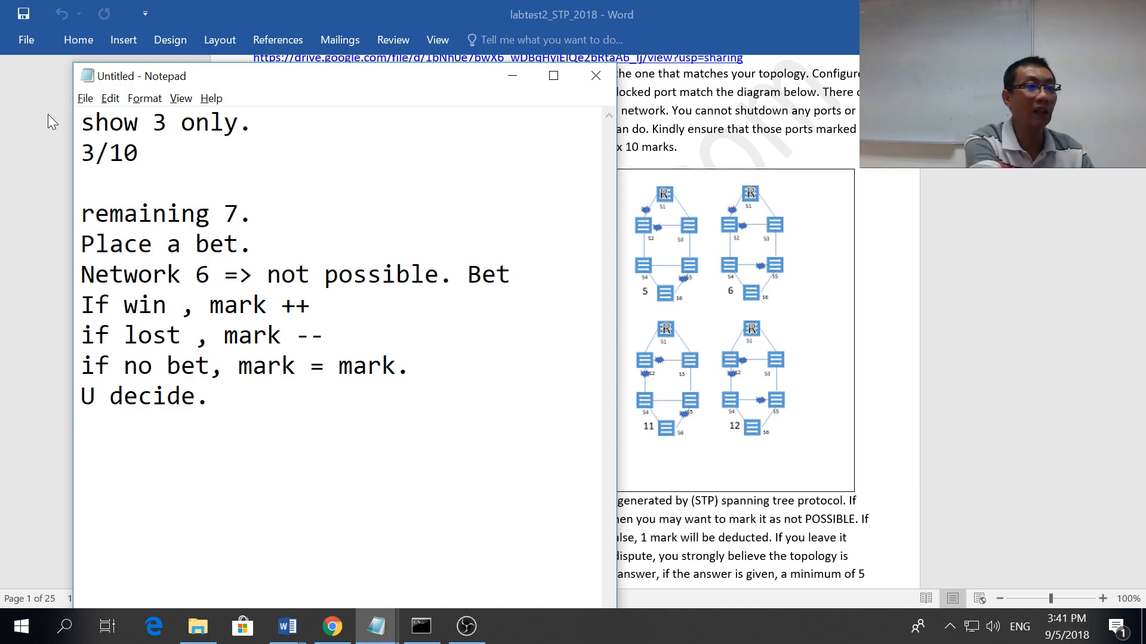
Step: Add the challenge line requiring a deposit of 5 marks
type("If")
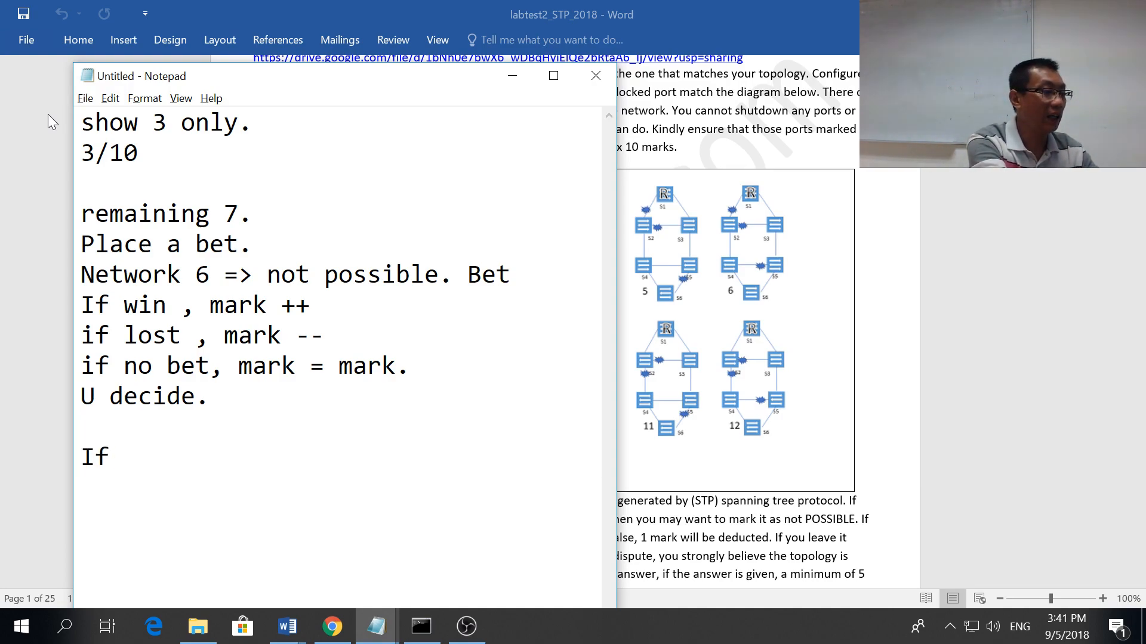
type("U 1 2 cha")
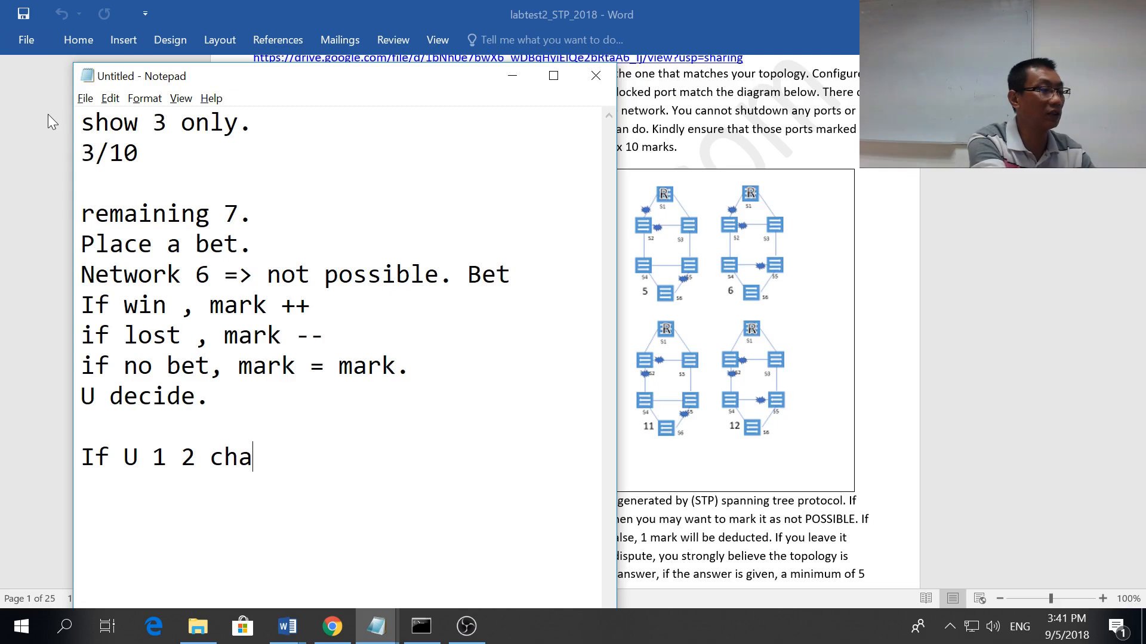
type("llenge.")
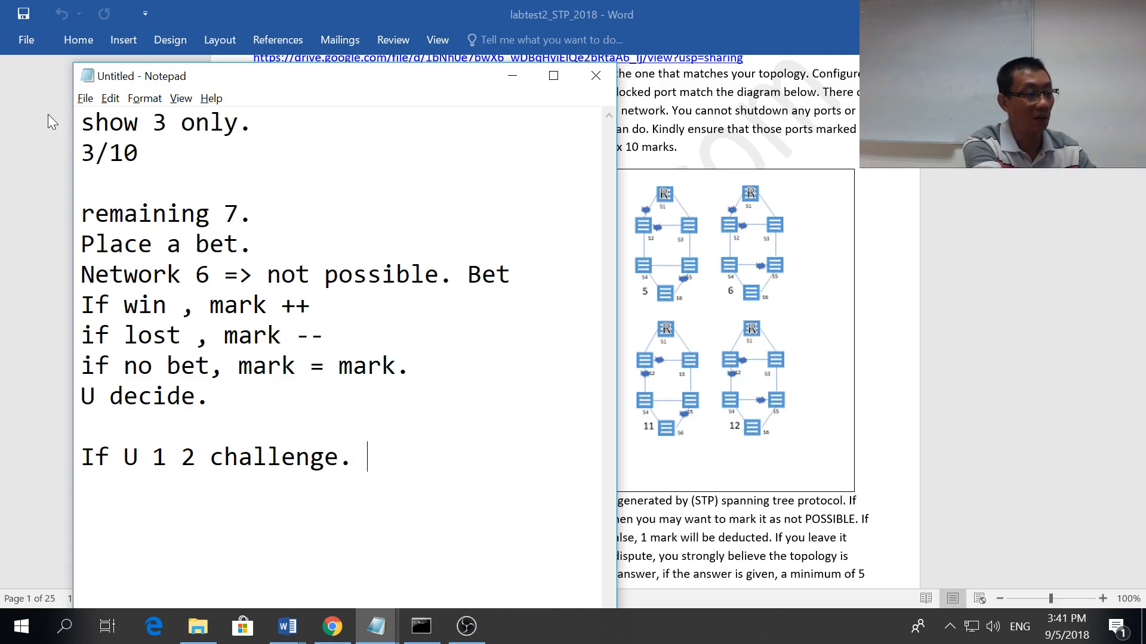
type("ok final/")
type("deposit 5 mar")
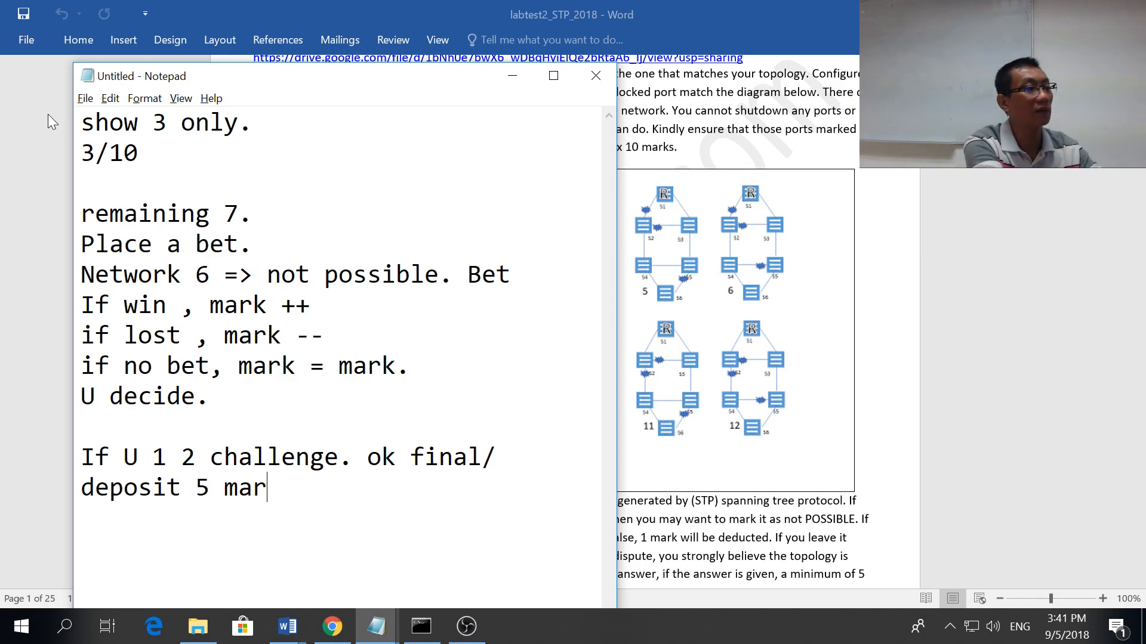
type("ks.")
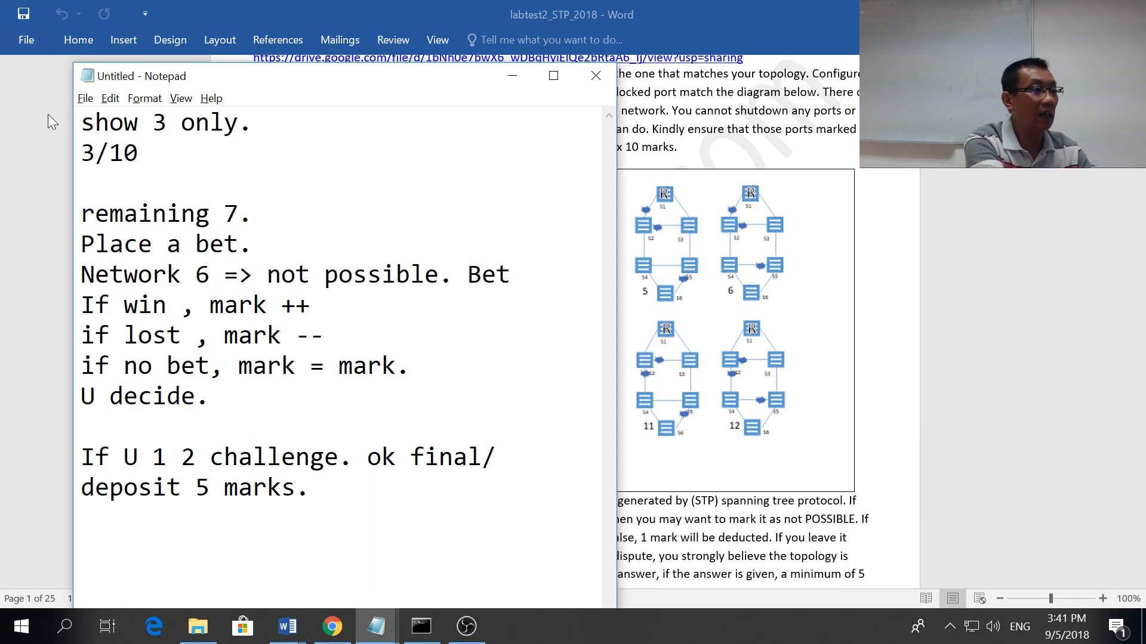
Step: Start the 'said network 12 = not possible' line and erase the mistyped words
type("I s")
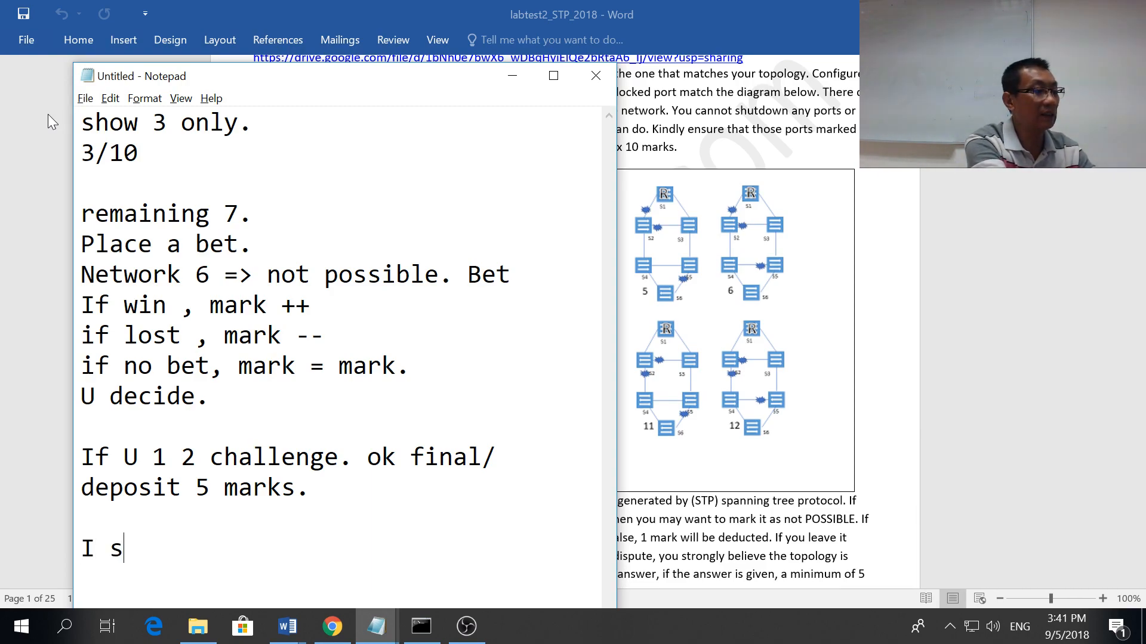
type("aid netwo")
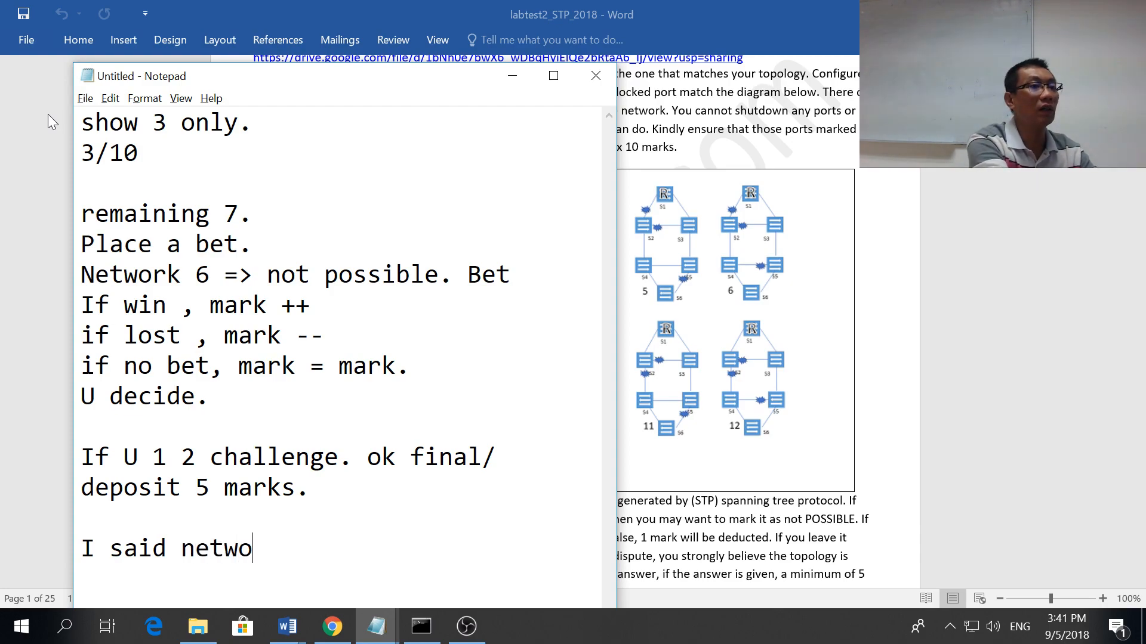
type("rk 12 =")
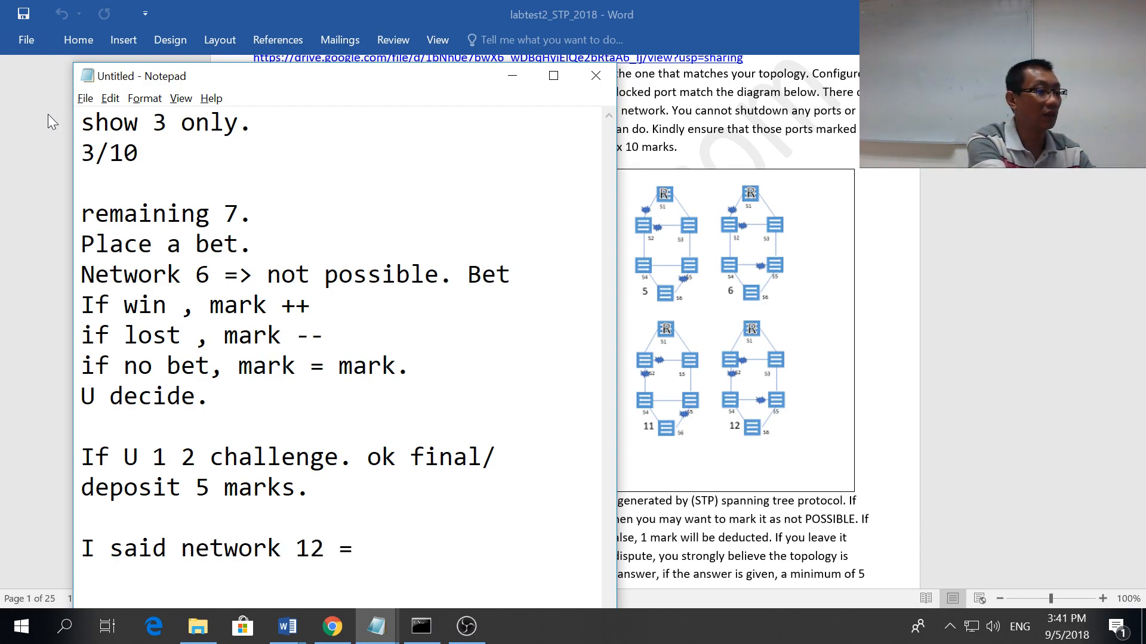
type("not po")
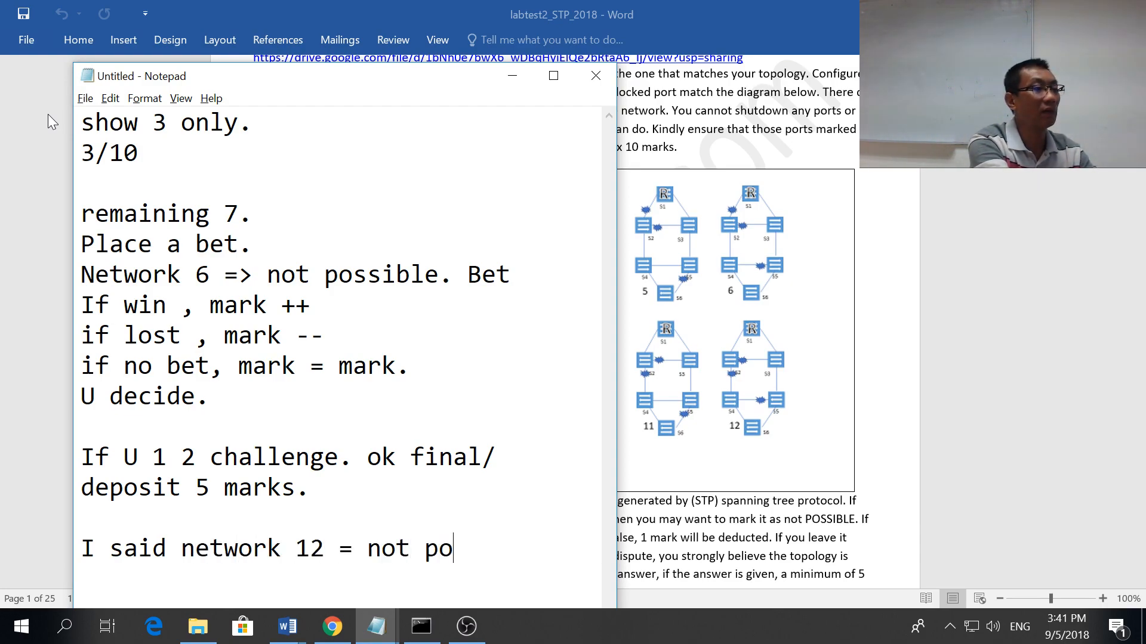
key("Backspace")
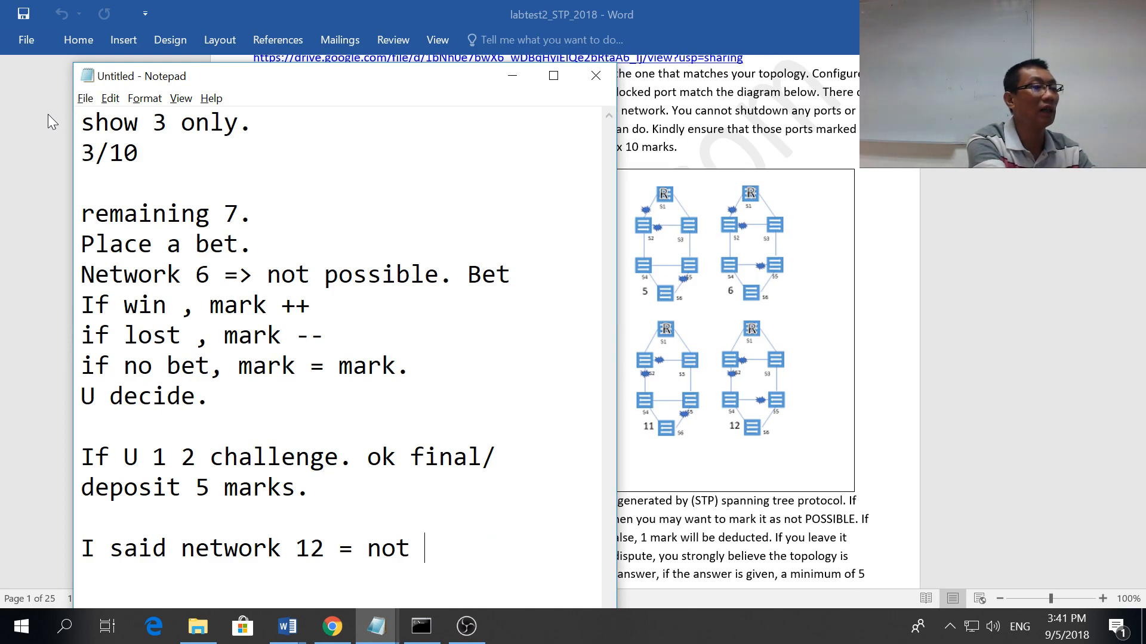
key("Backspace")
type("U")
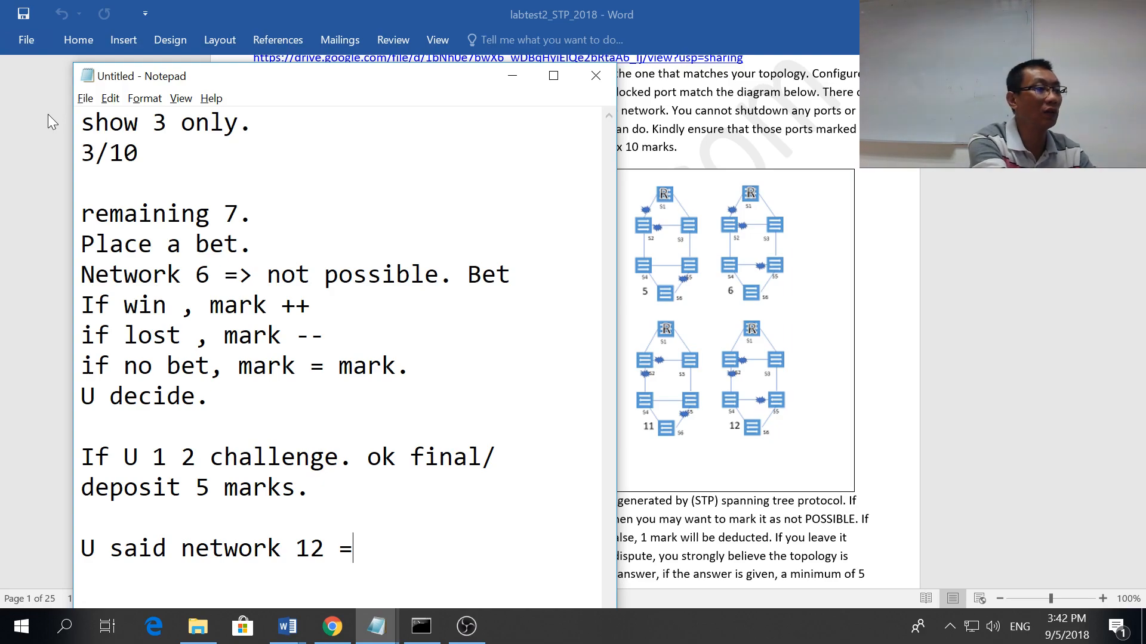
Step: Finish 'U said network 12 not possible. I said it is possible.'
type("not [")
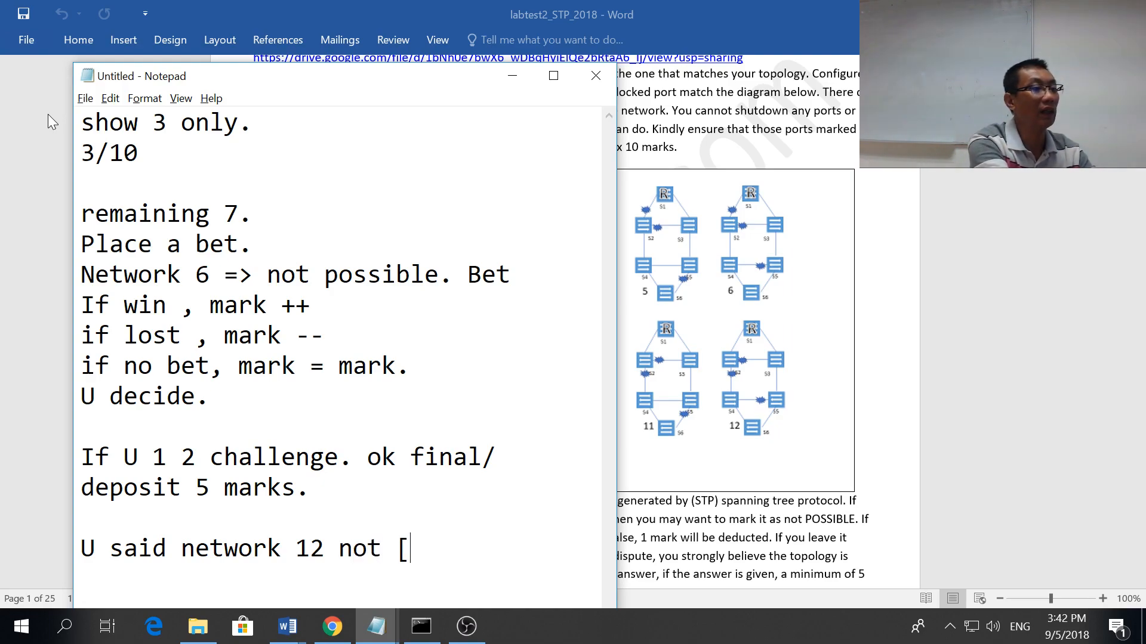
type("possi")
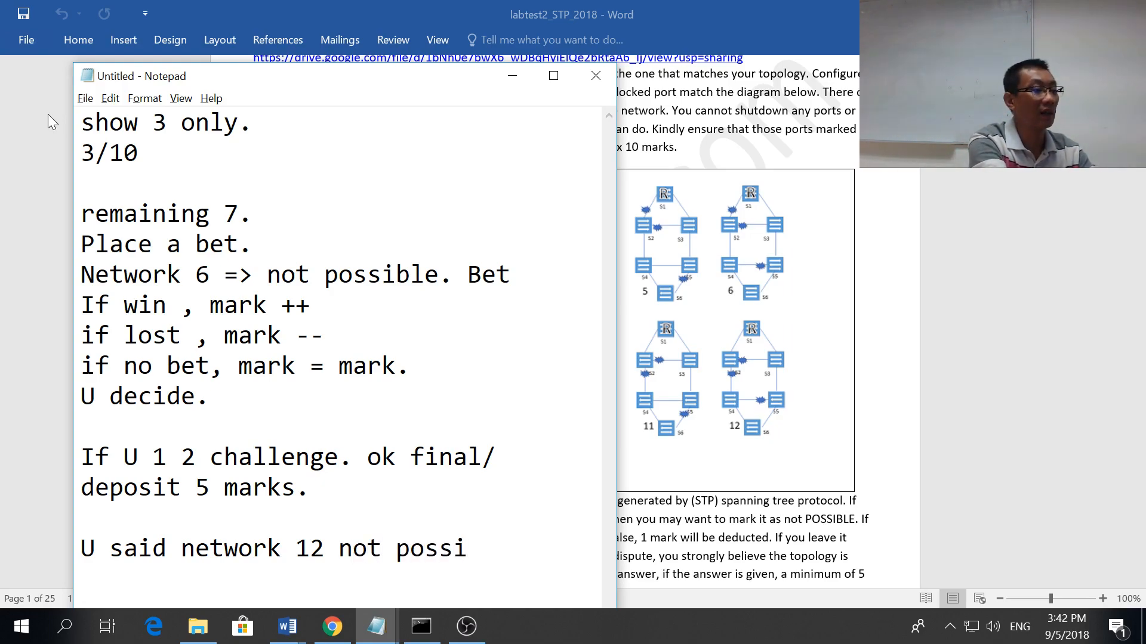
type("ble.")
type("I said it i")
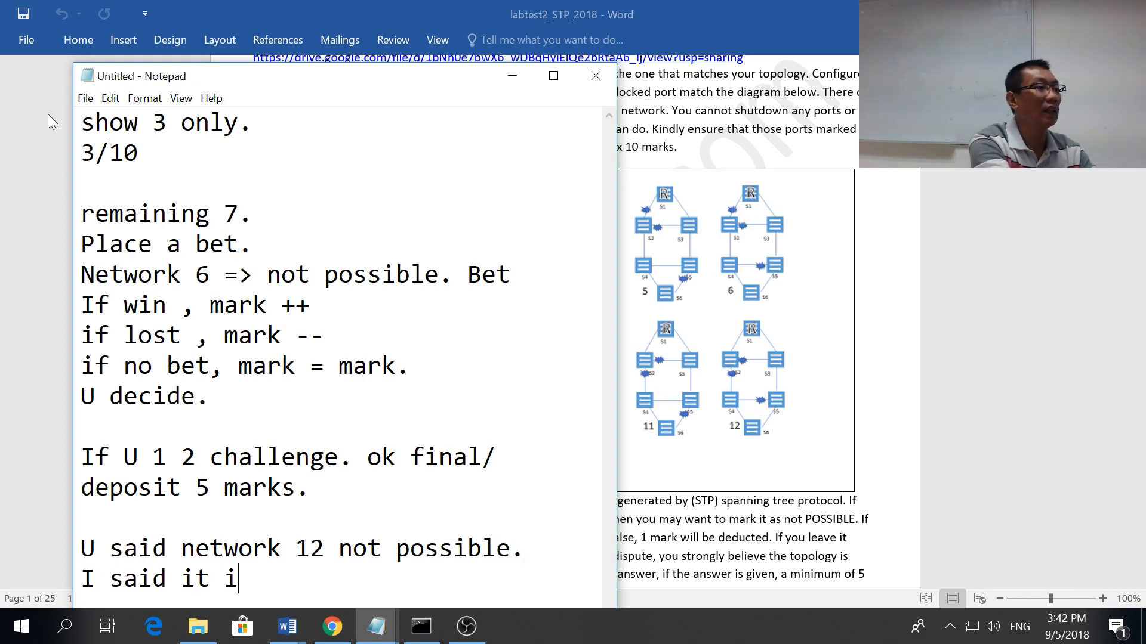
type("s possible.")
type("U")
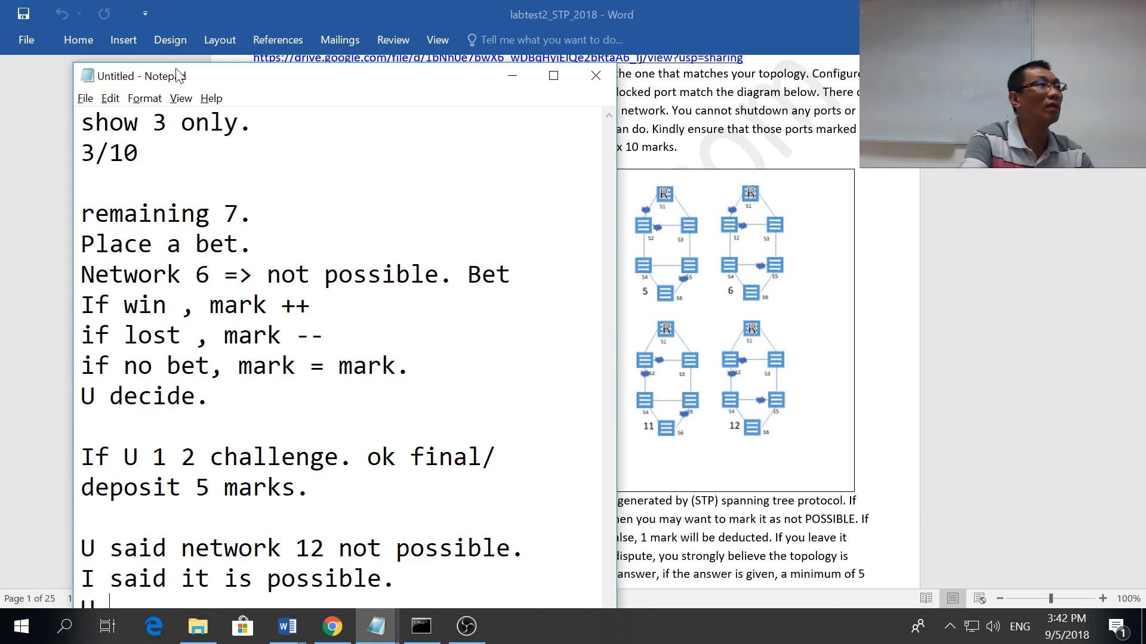
Step: Maximize Notepad and add 'ask me to show, I will deduct 5 marks from u.'
left_click(552, 75)
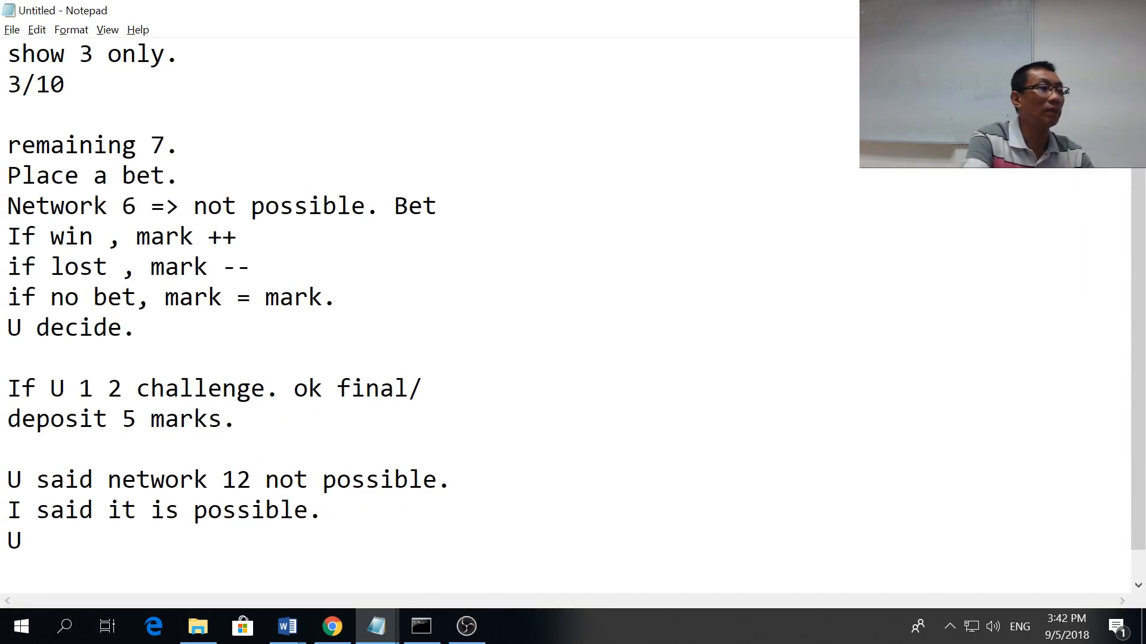
type("ask me")
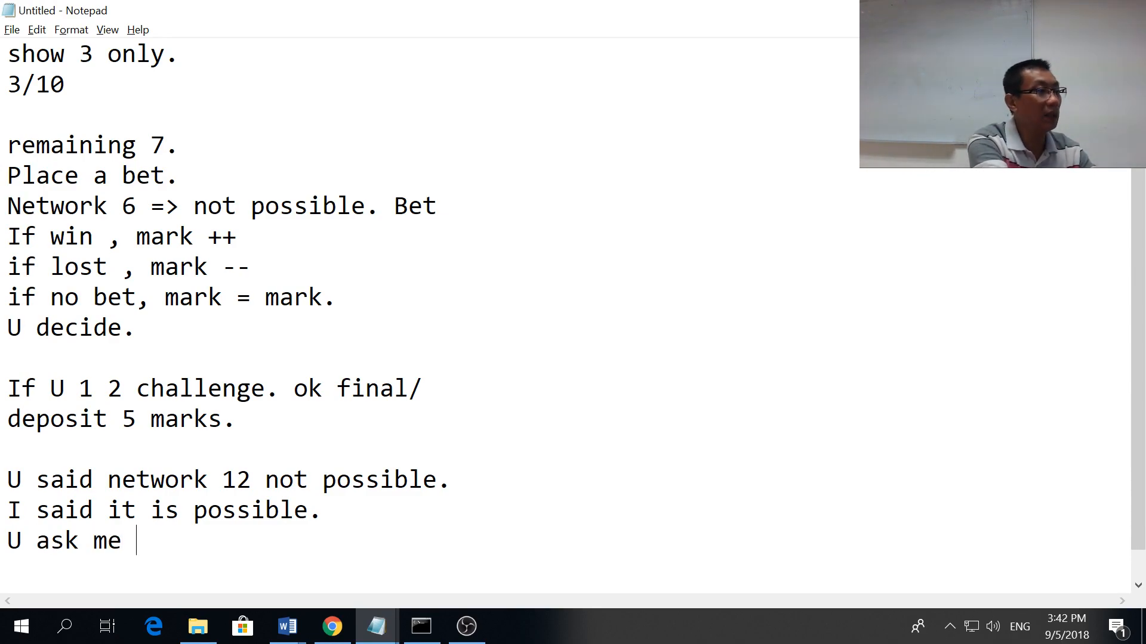
type("to show")
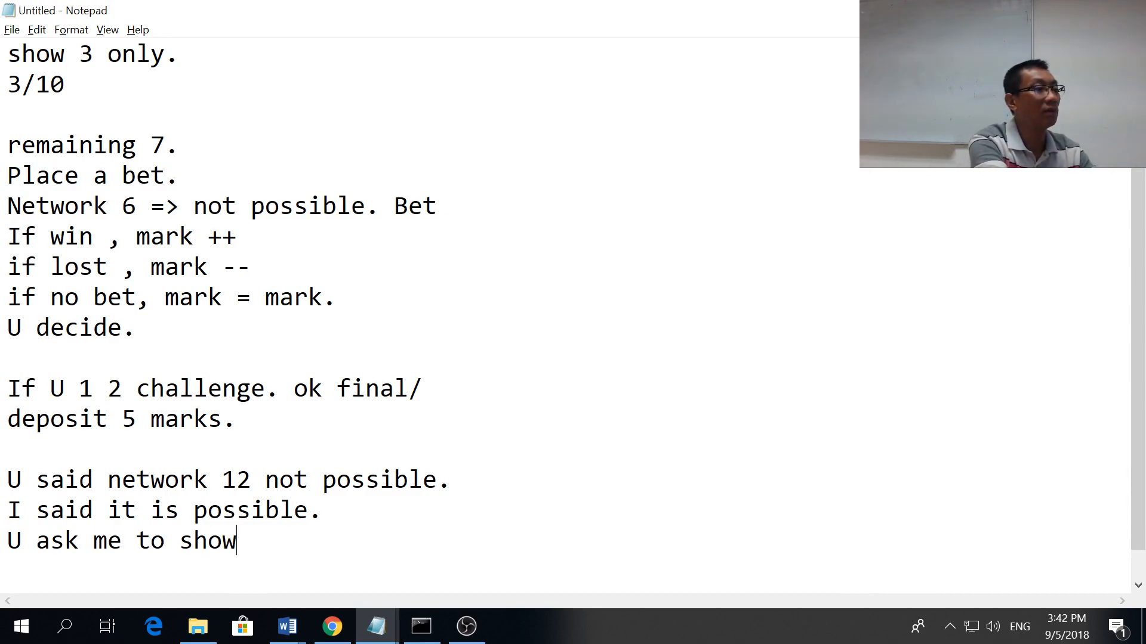
type(", I will de")
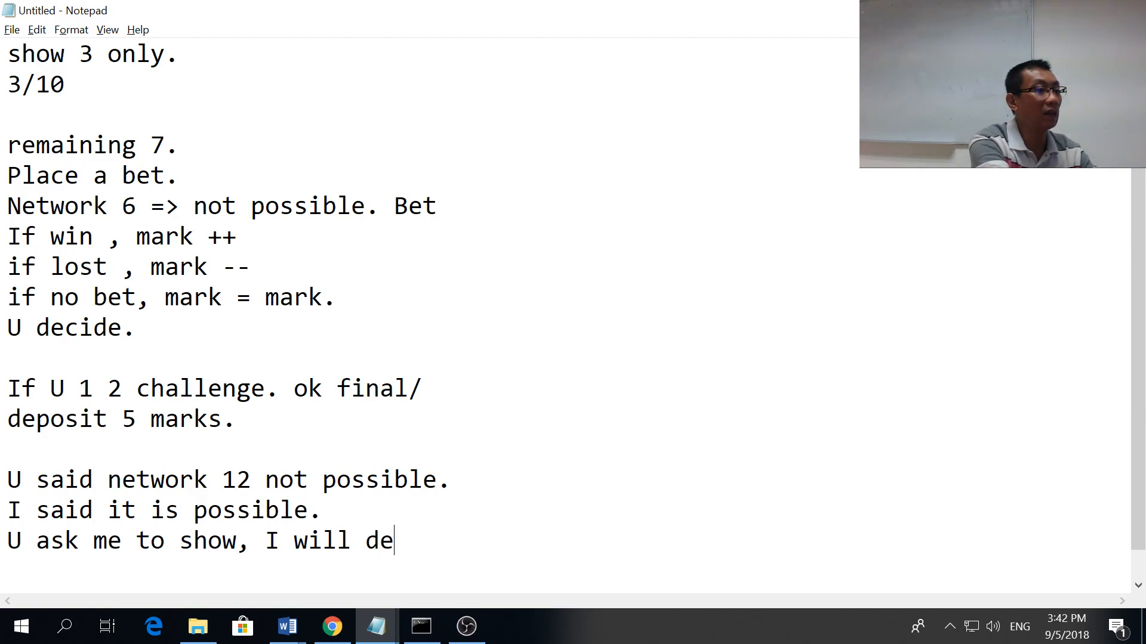
type("duct 5 mar")
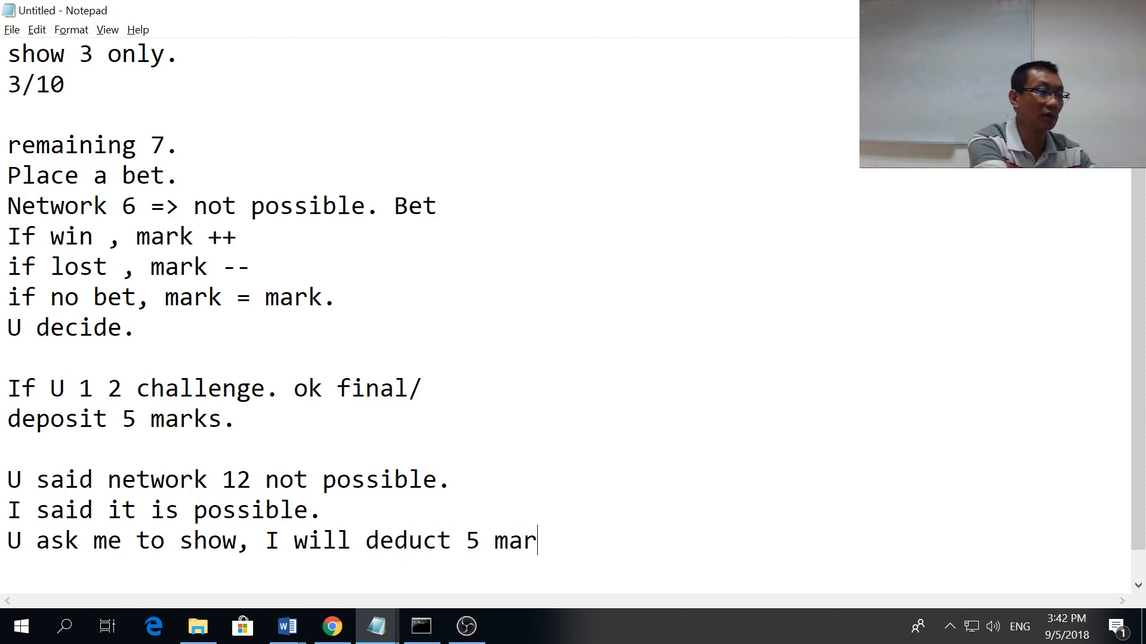
type("ks from u.")
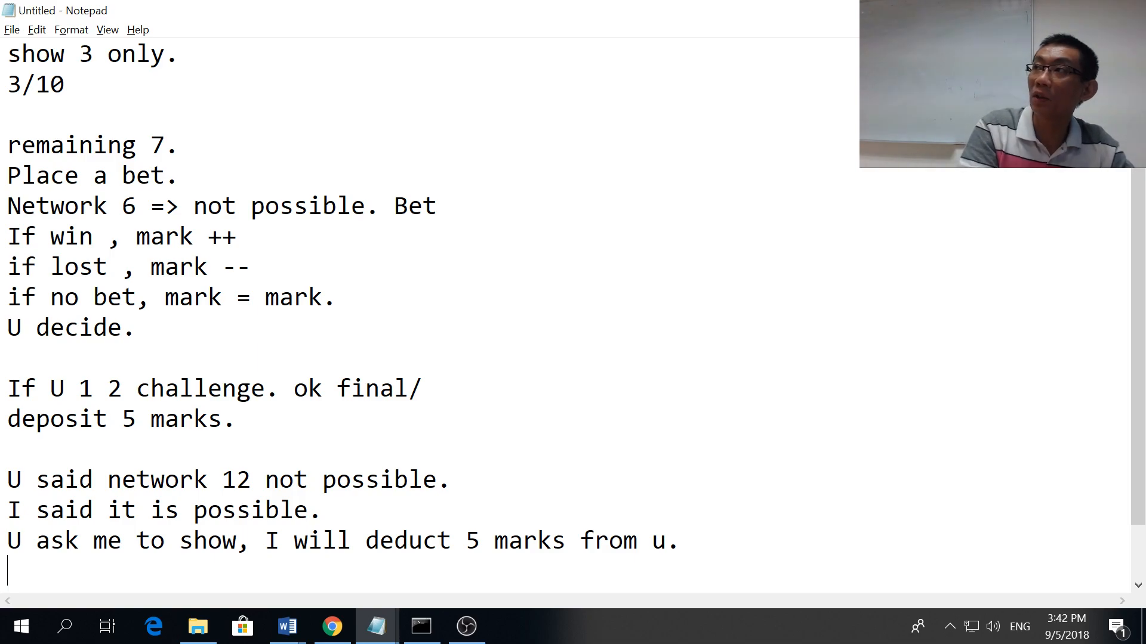
Step: Add 'cause 100+ student, no time to entertain all'
type("ca")
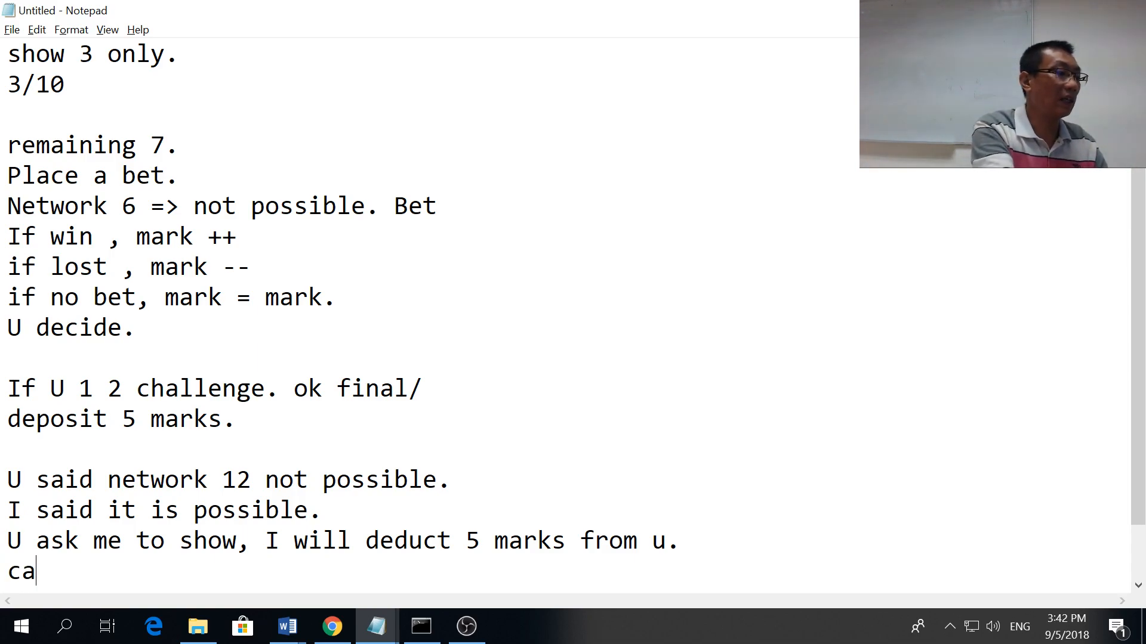
type("use 1")
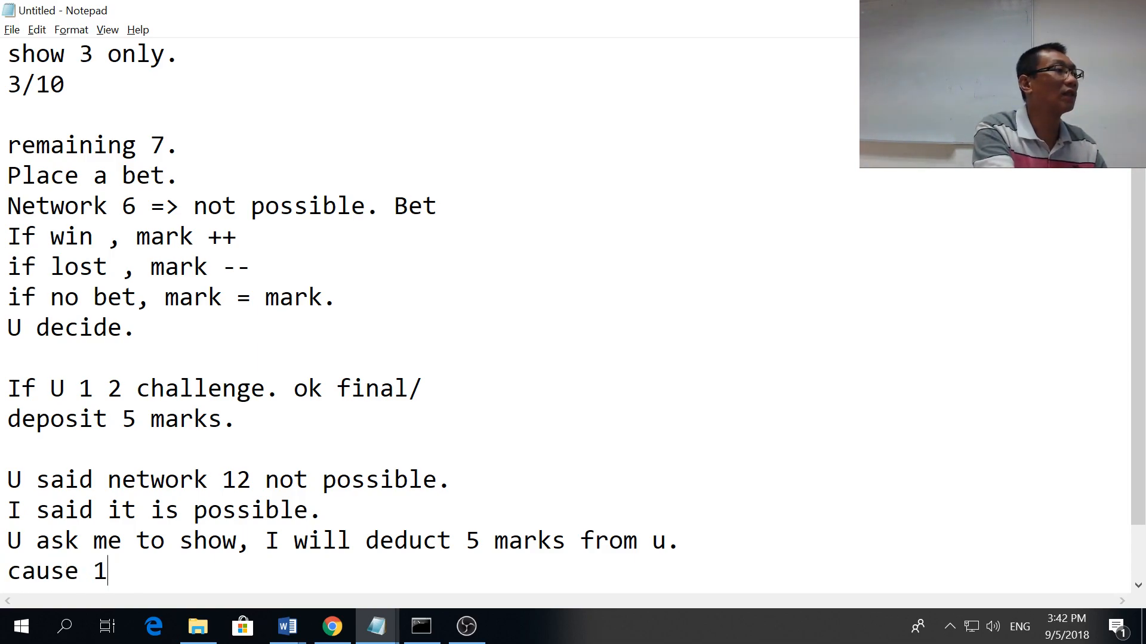
type("00+ stude")
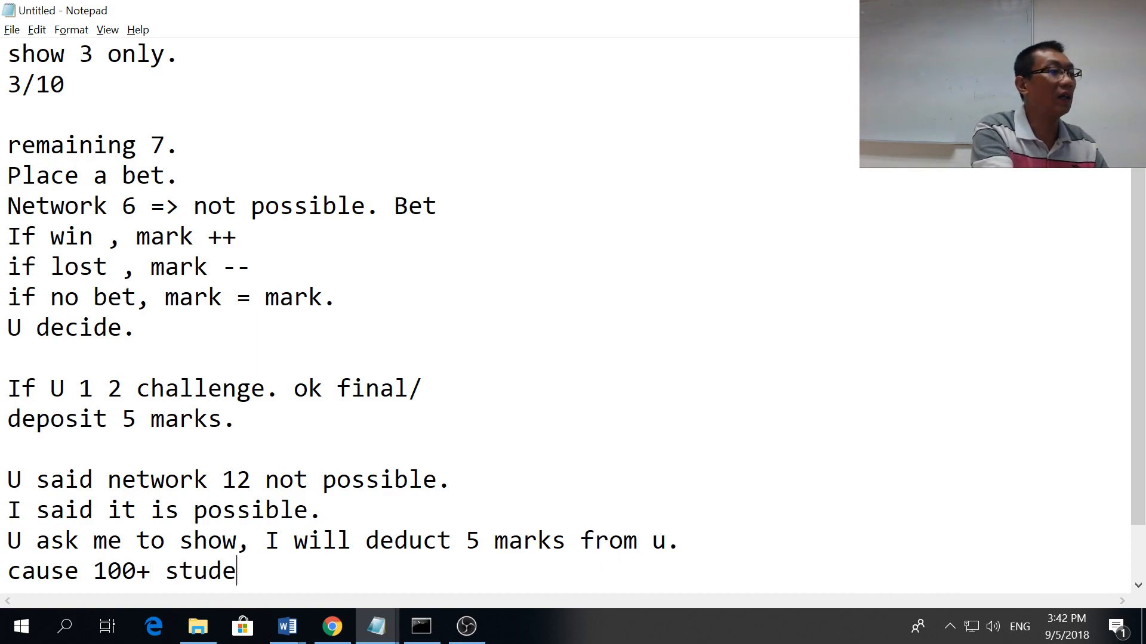
type("nt, no t")
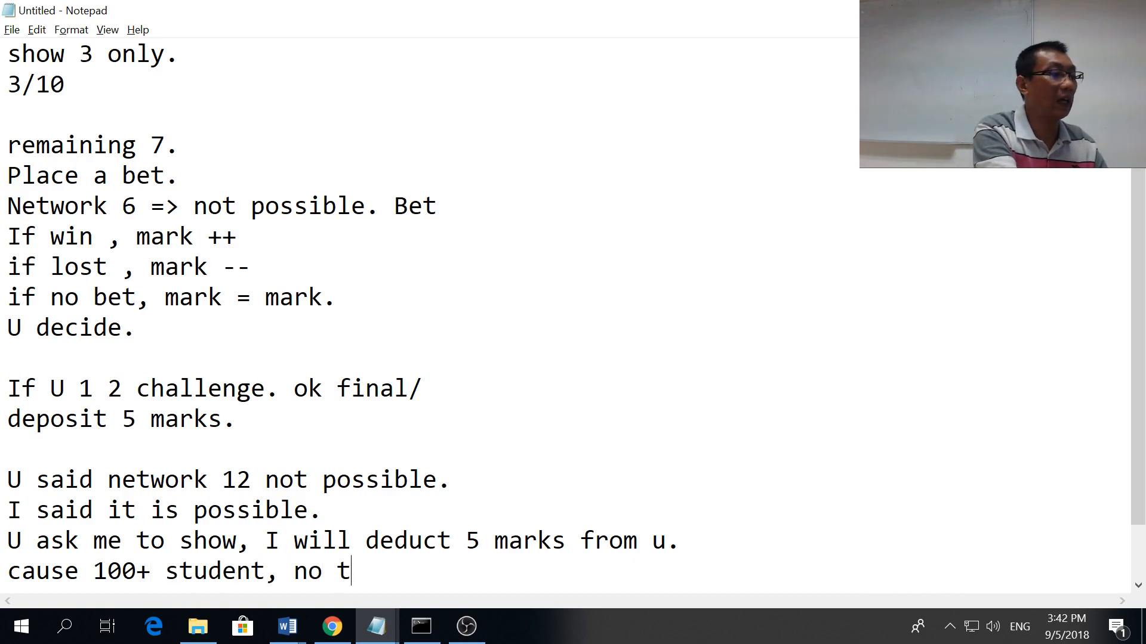
type("ime to ente")
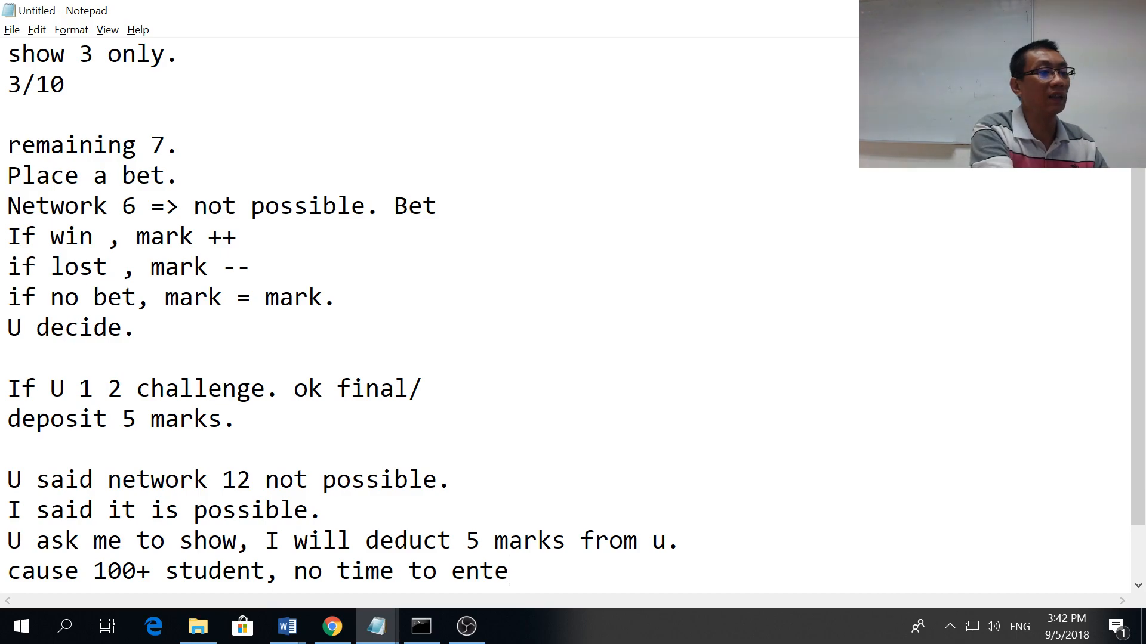
type("rtain al")
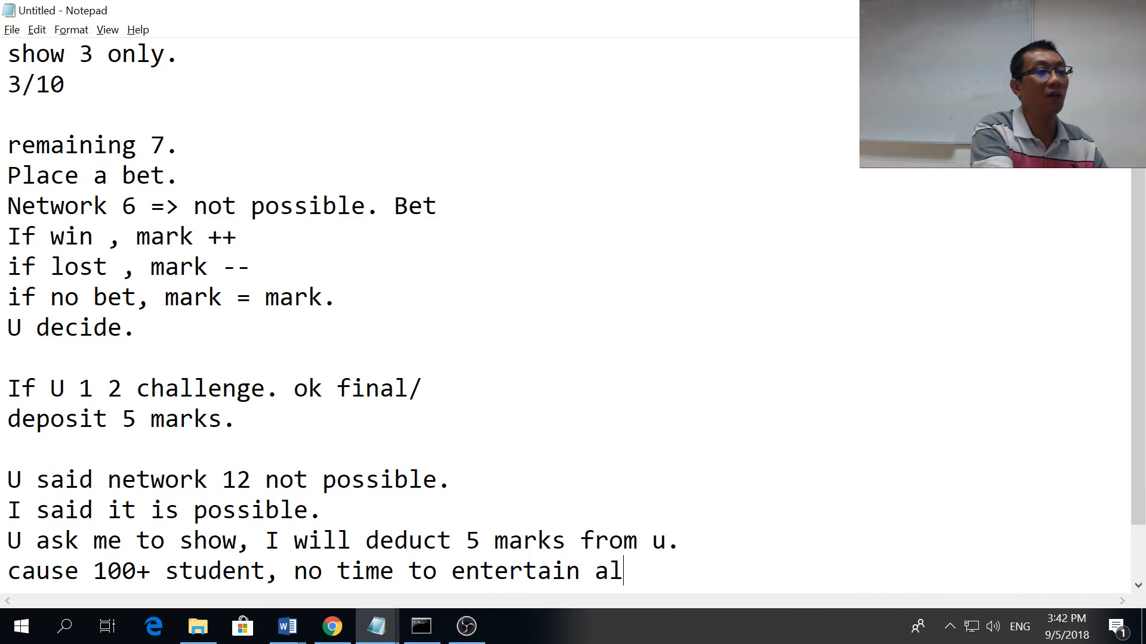
type("l")
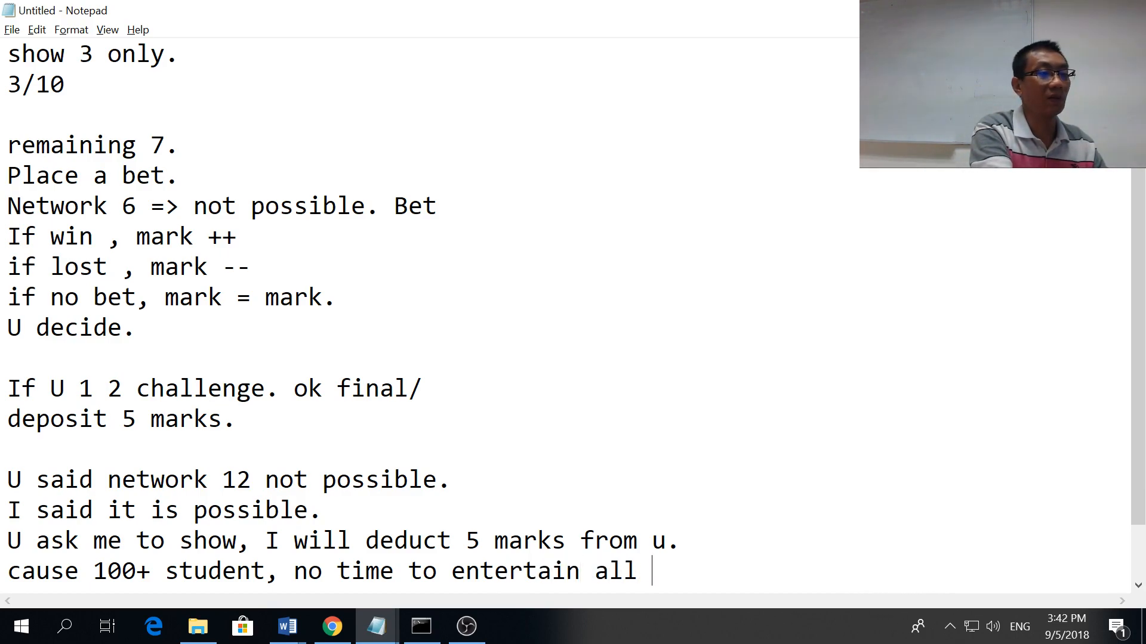
Step: End the sentence with '....' and start a new line 'Pay then U decide rationa'
type("....")
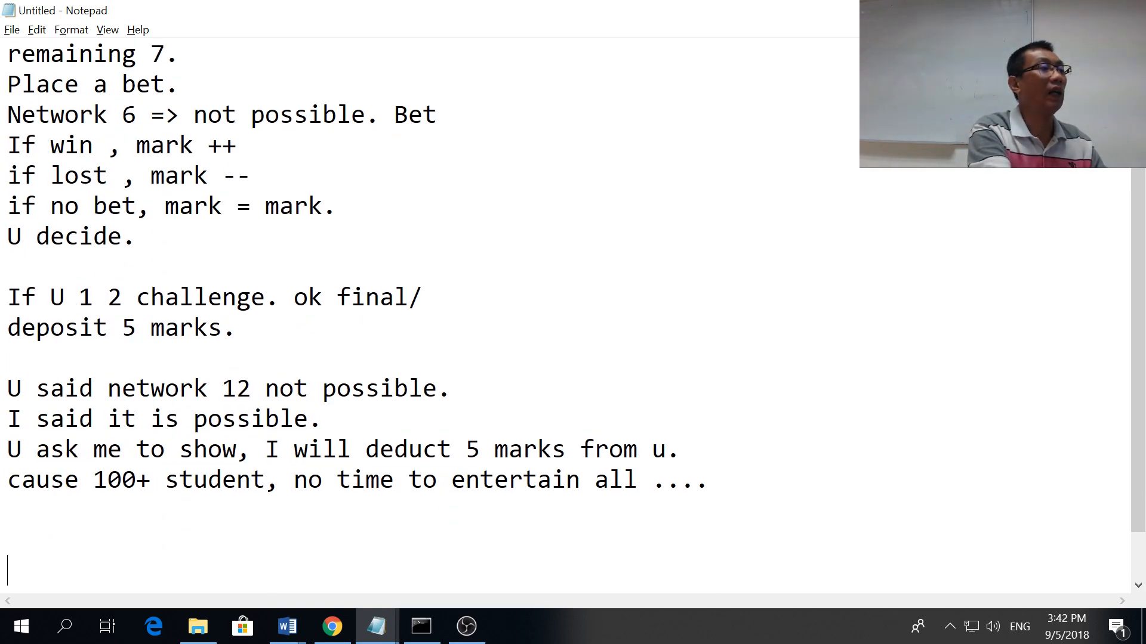
type("Pa")
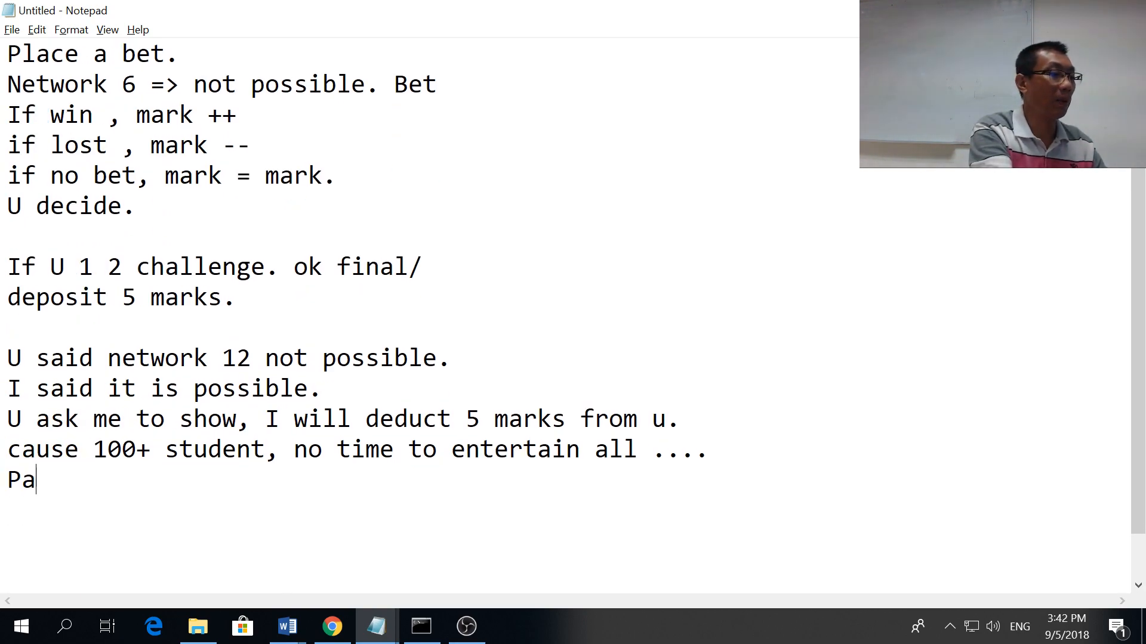
type("y to")
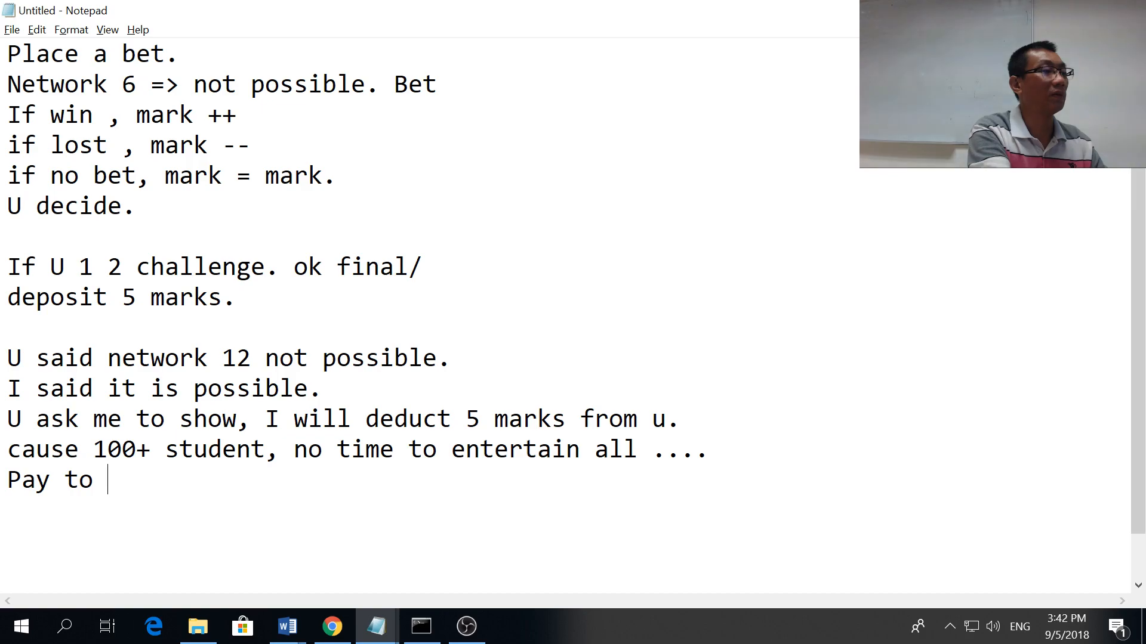
type("en")
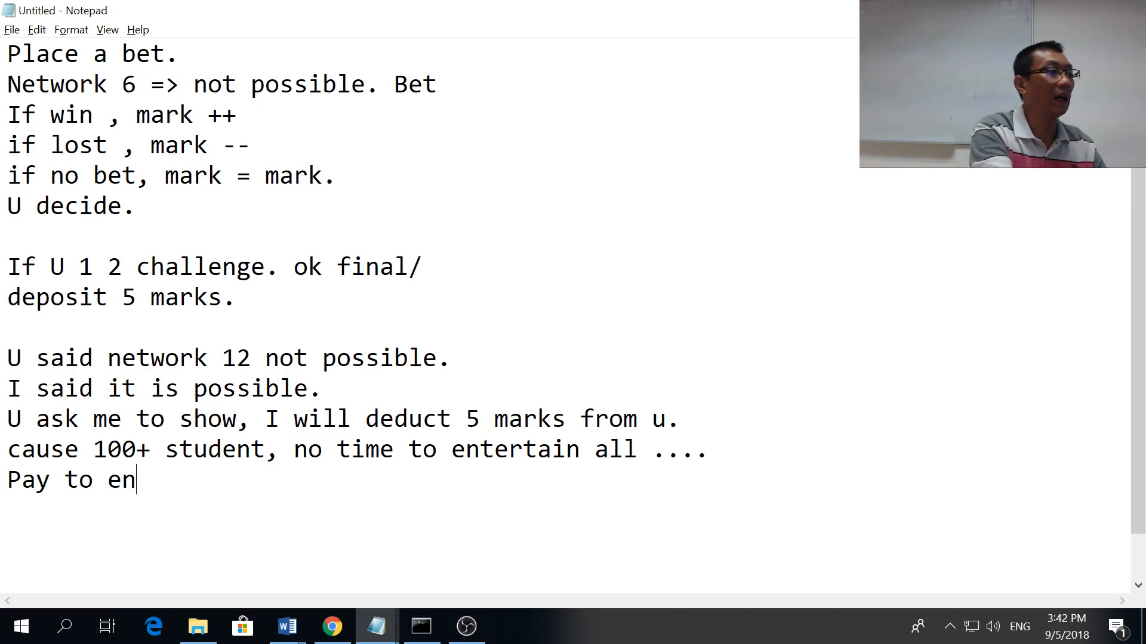
type("then")
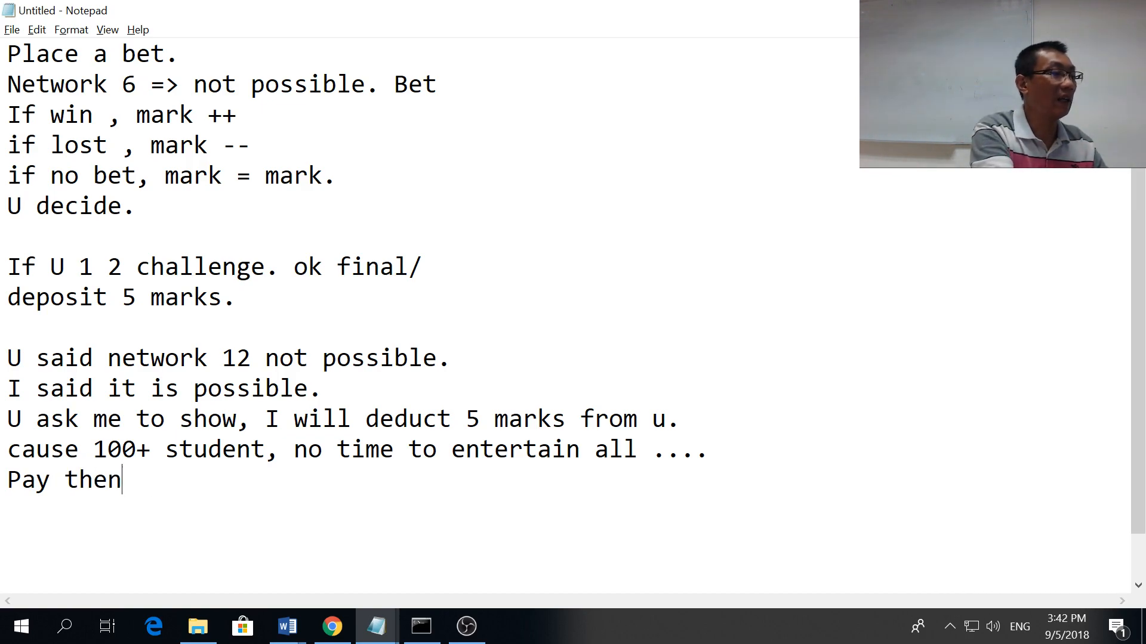
type("U de")
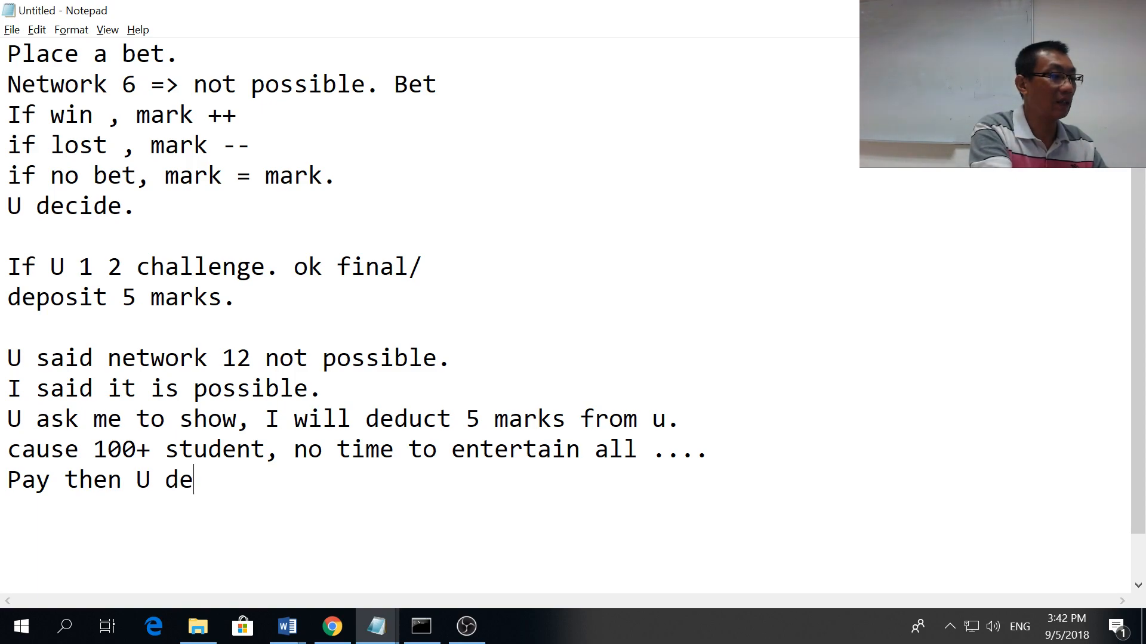
type("cide rationa")
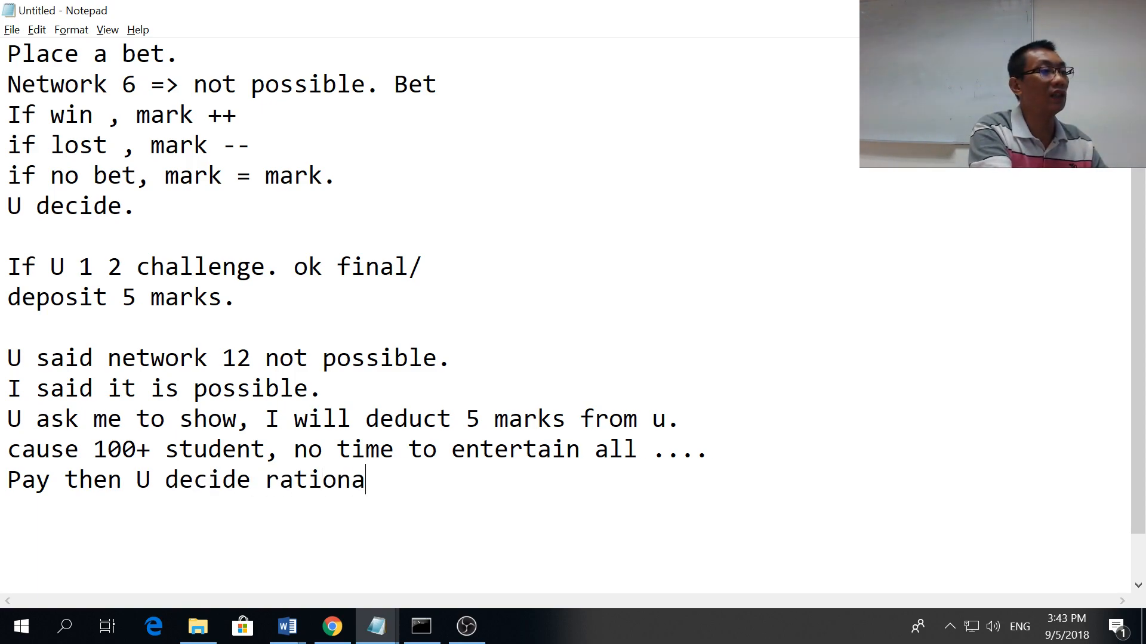